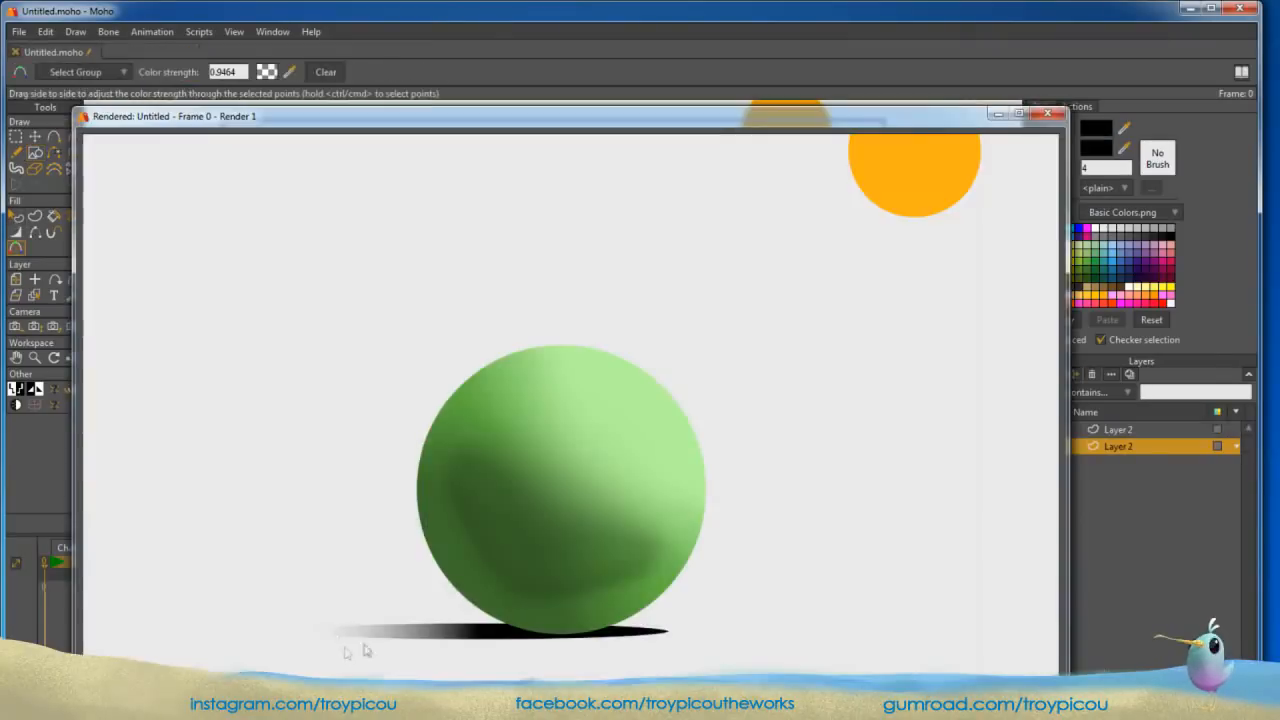
pyautogui.moveTo(258, 644)
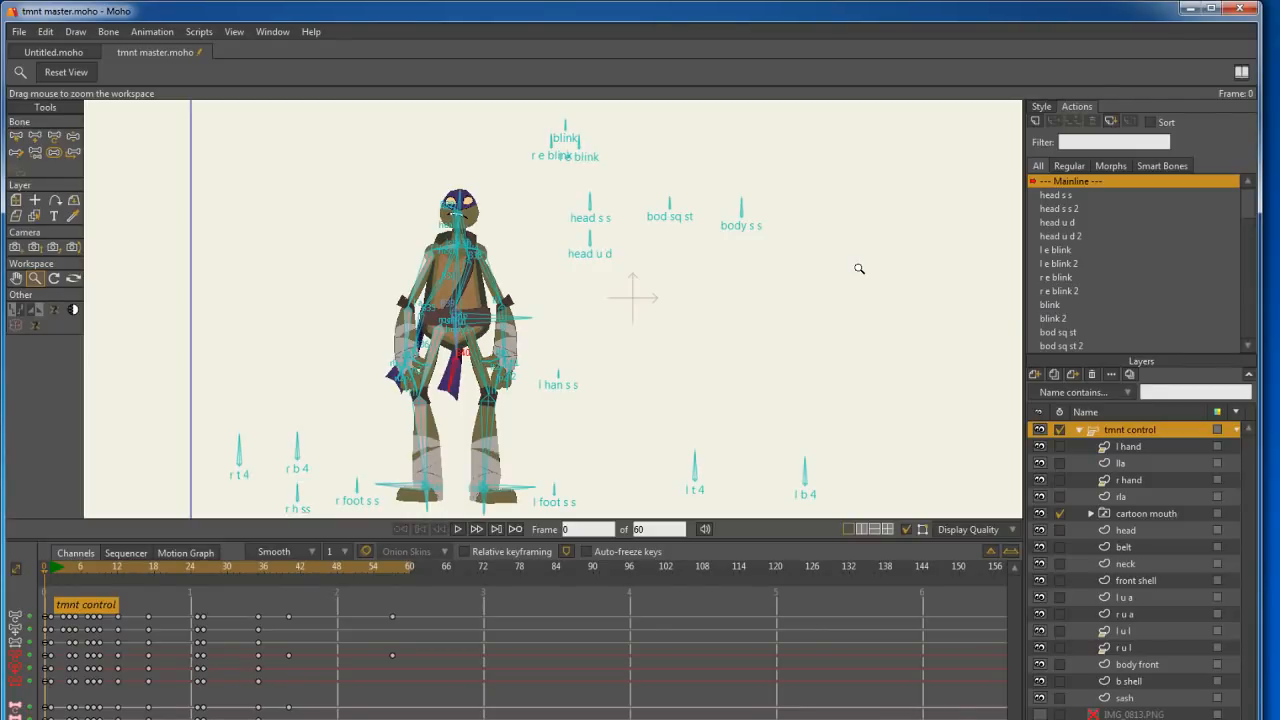
pyautogui.moveTo(820, 362)
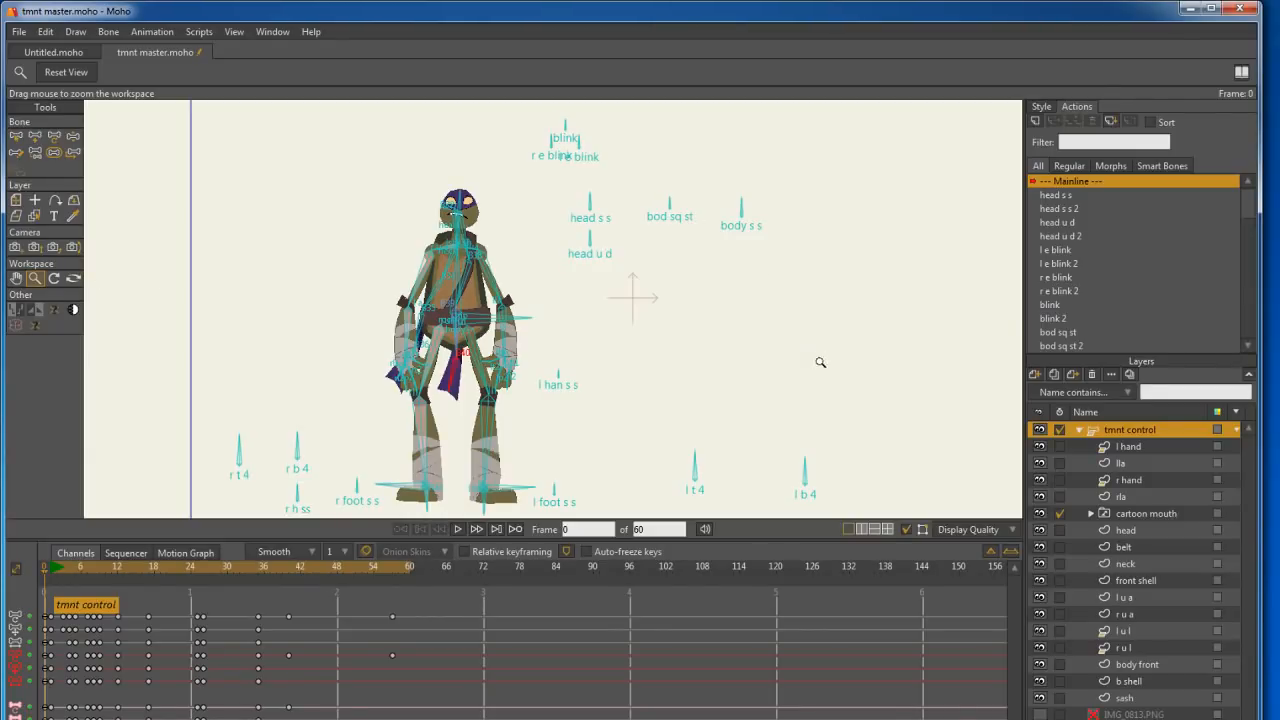
pyautogui.moveTo(136, 676)
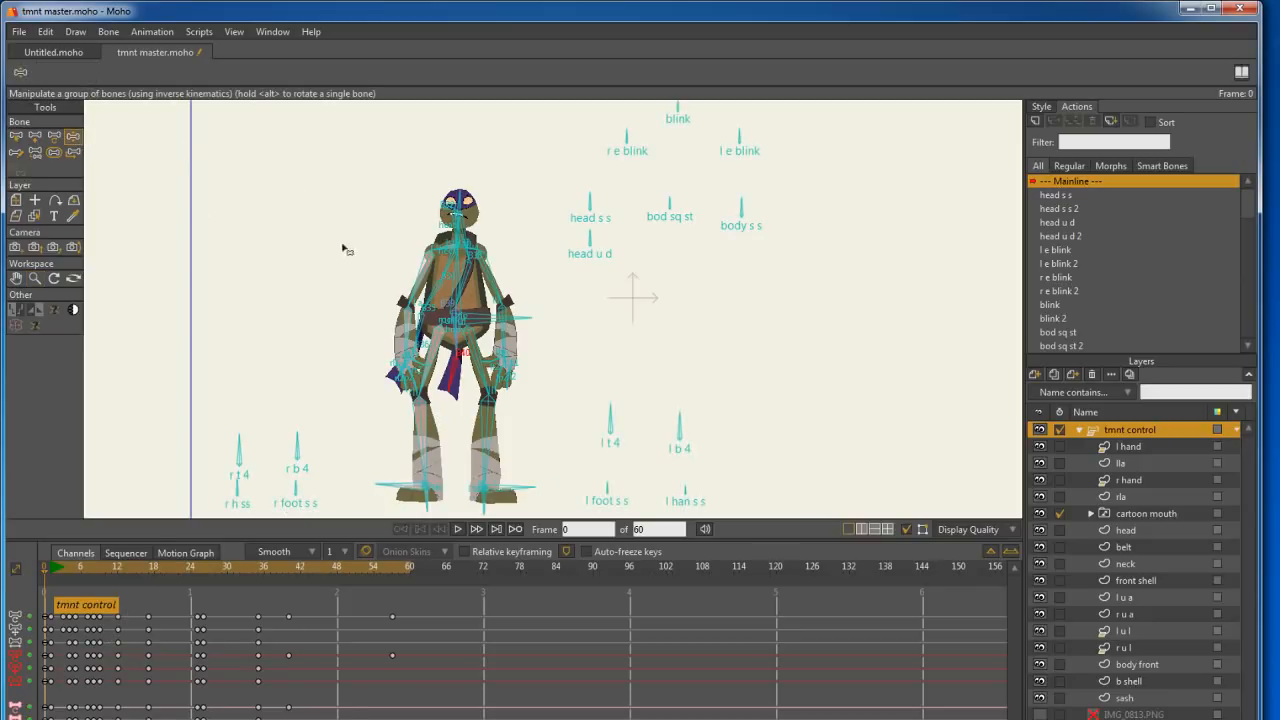
# Drag both arm bones out sideways and bend the leg at the knee with the foot settled
pyautogui.moveTo(404, 356); pyautogui.dragTo(300, 260)
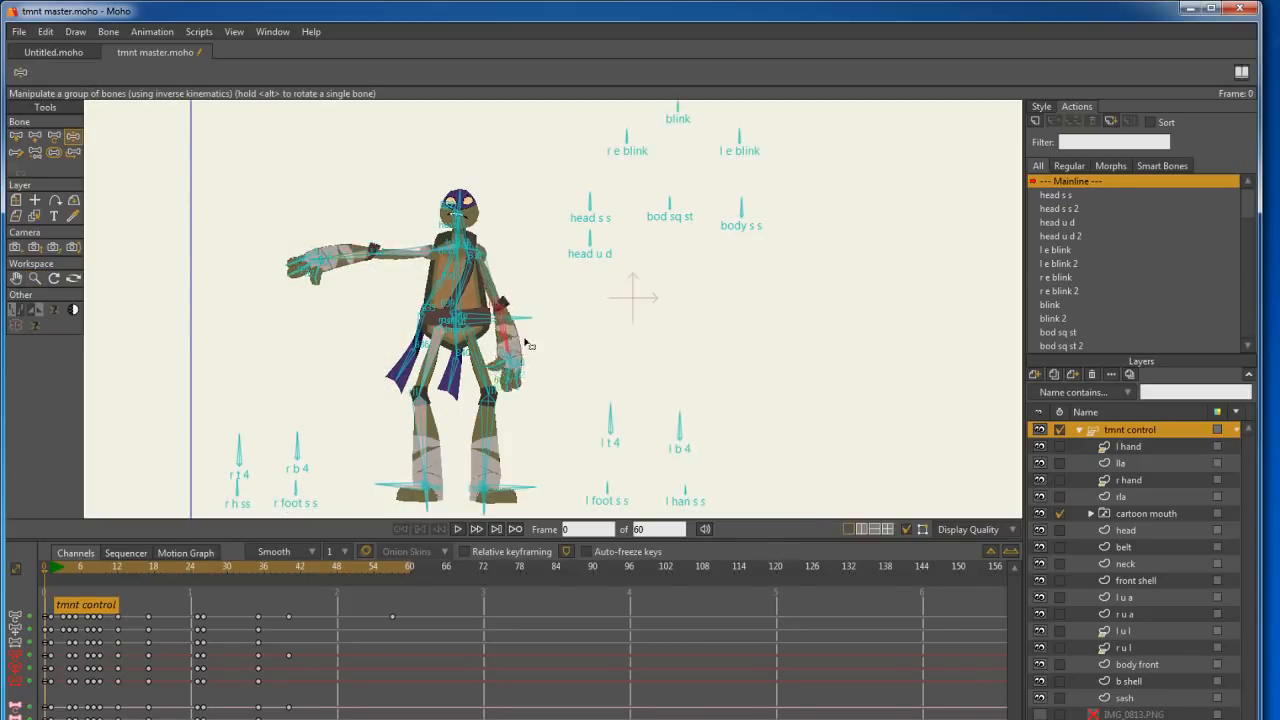
pyautogui.moveTo(510, 320); pyautogui.dragTo(596, 290)
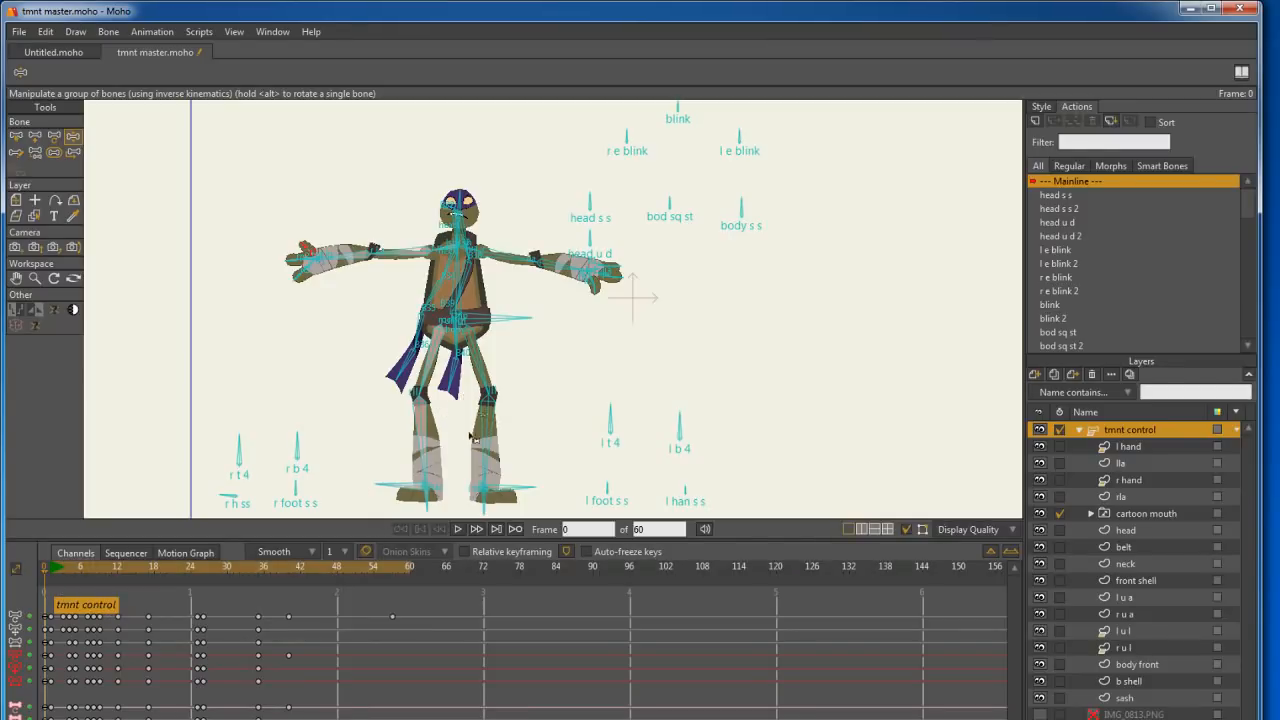
pyautogui.moveTo(232, 498)
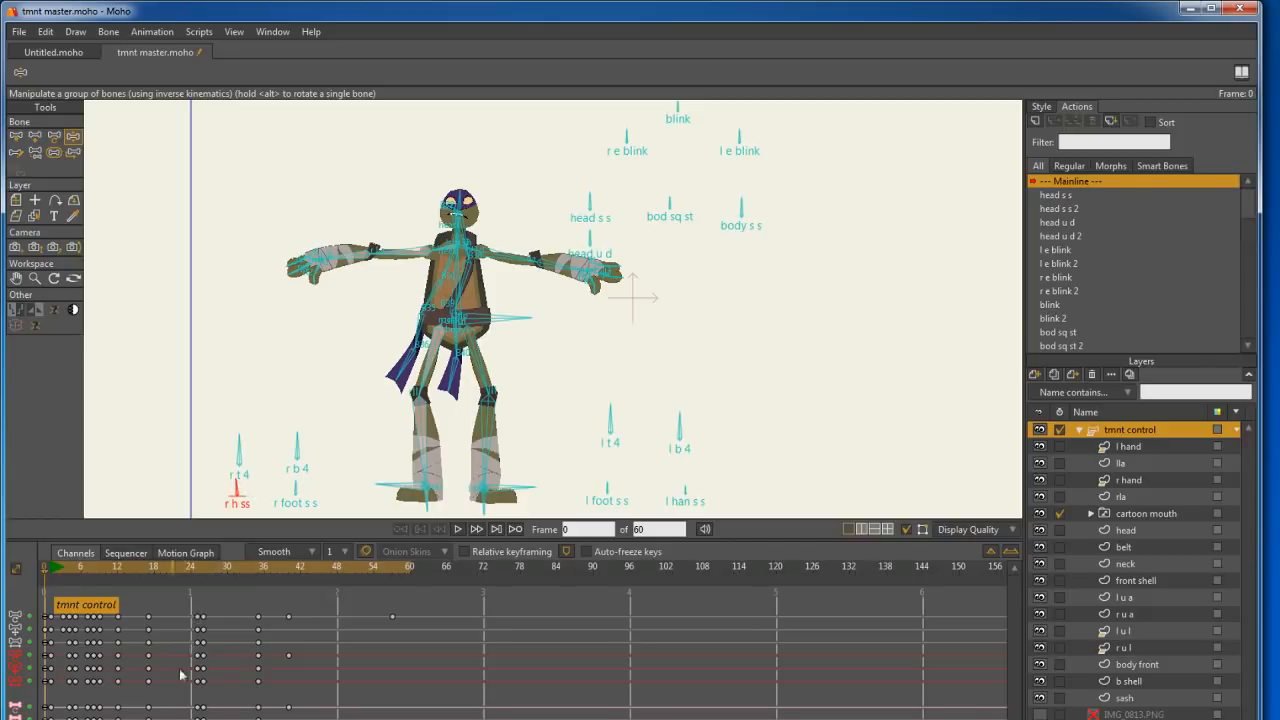
pyautogui.moveTo(168, 708)
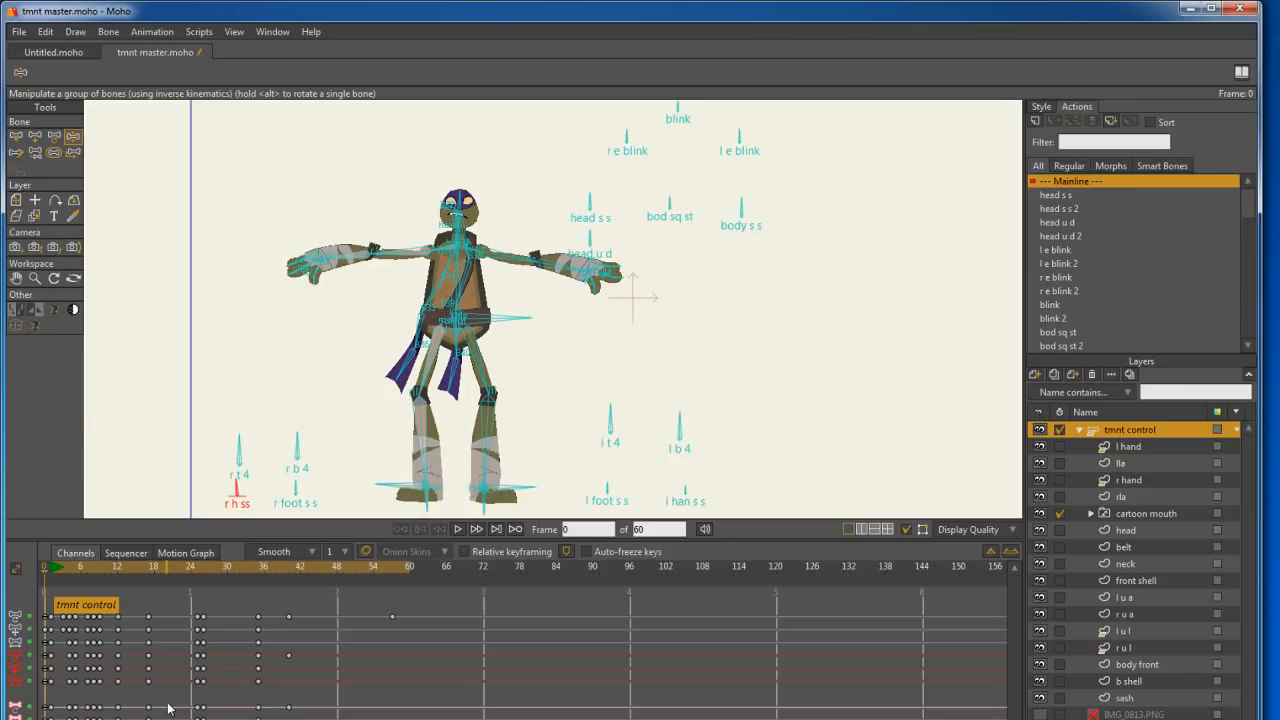
pyautogui.moveTo(302, 488)
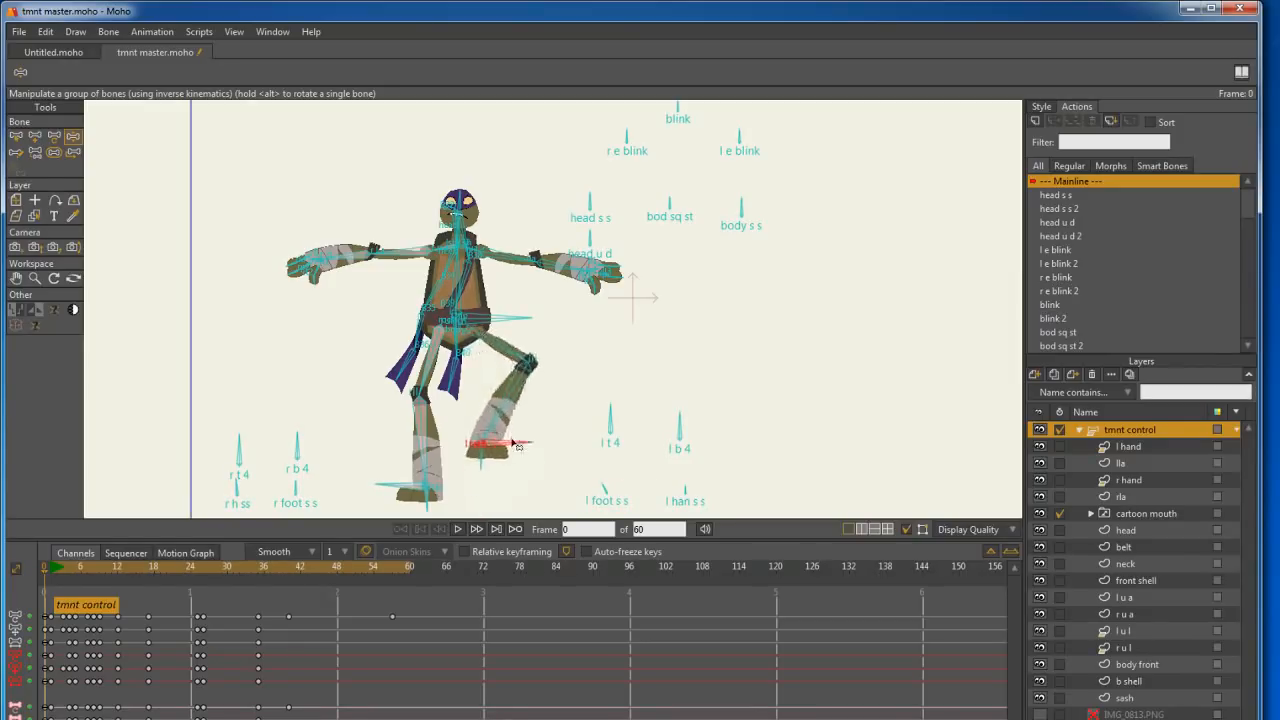
pyautogui.moveTo(490, 444); pyautogui.dragTo(496, 488)
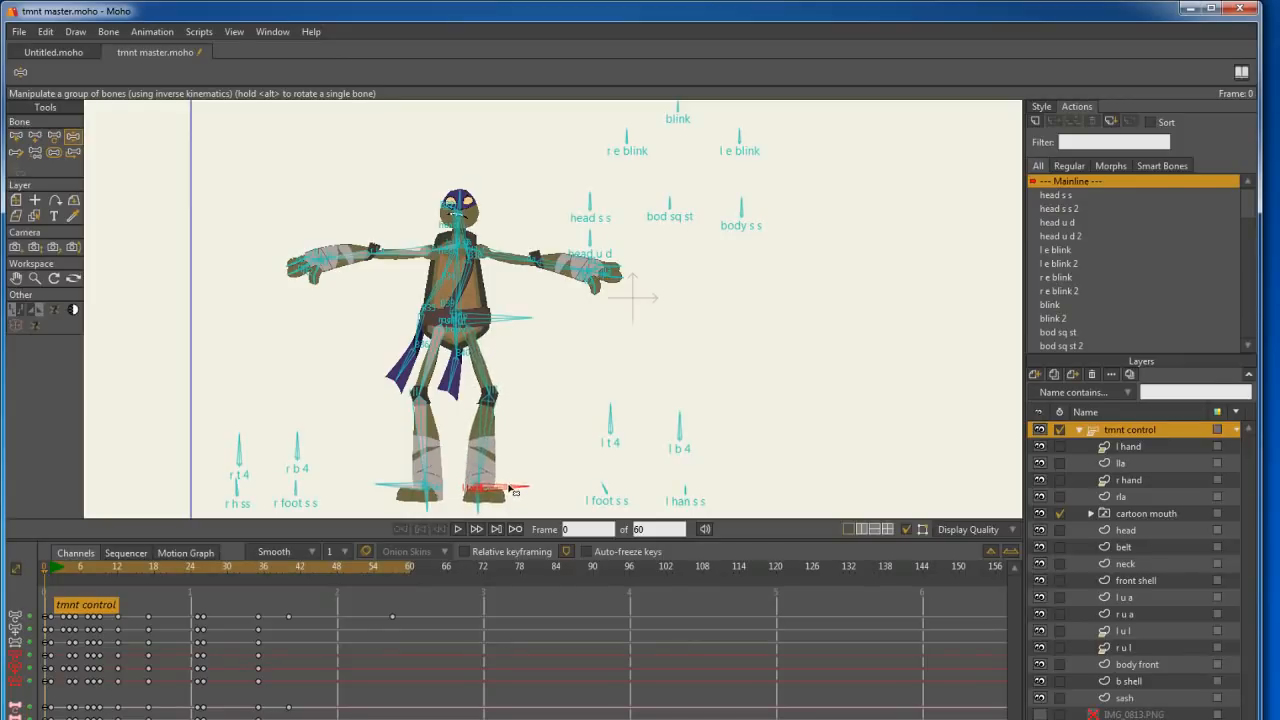
pyautogui.moveTo(510, 488); pyautogui.dragTo(460, 348)
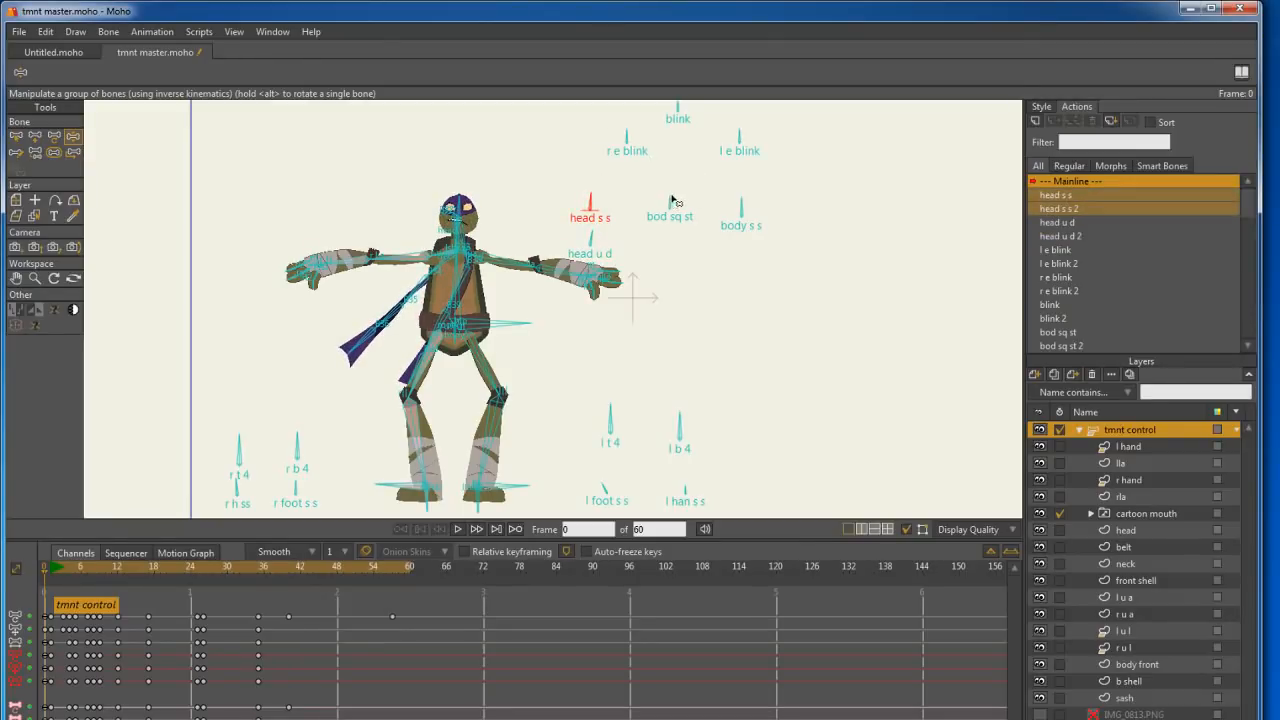
# Try the bod sq st, right-eye blink and both-eyes blink smart bone controls
pyautogui.click(670, 204)
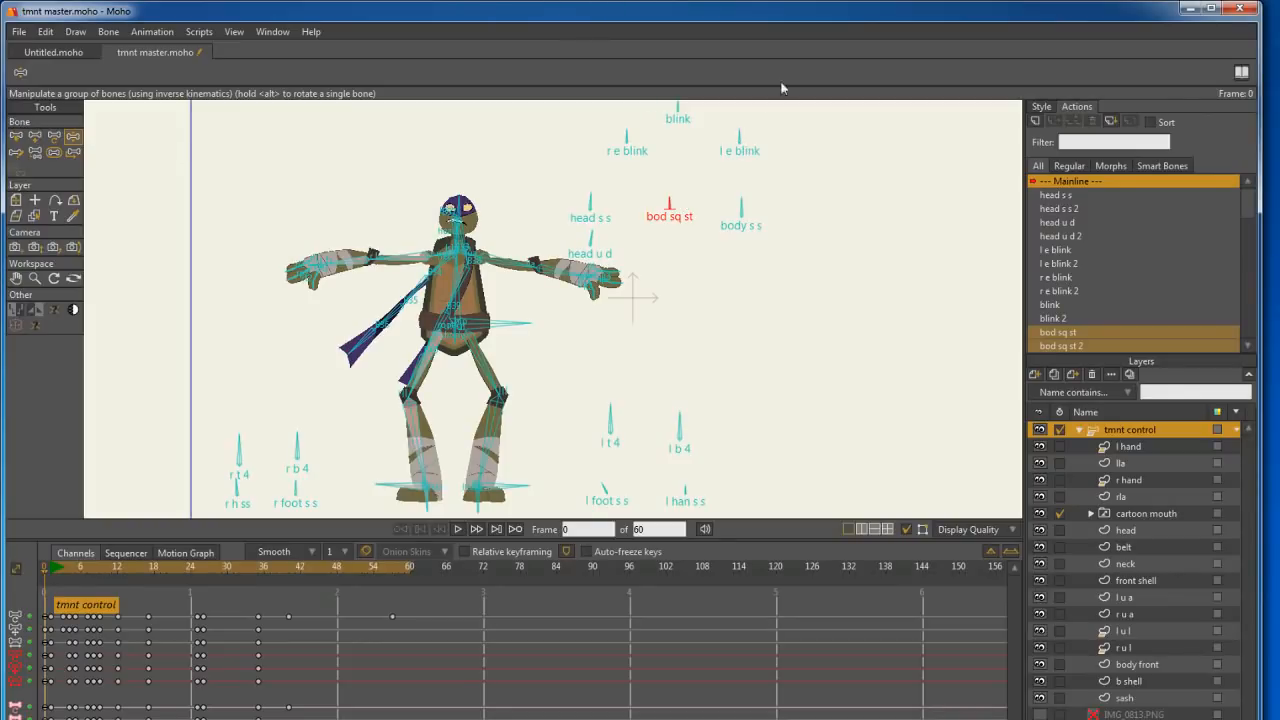
pyautogui.moveTo(744, 210)
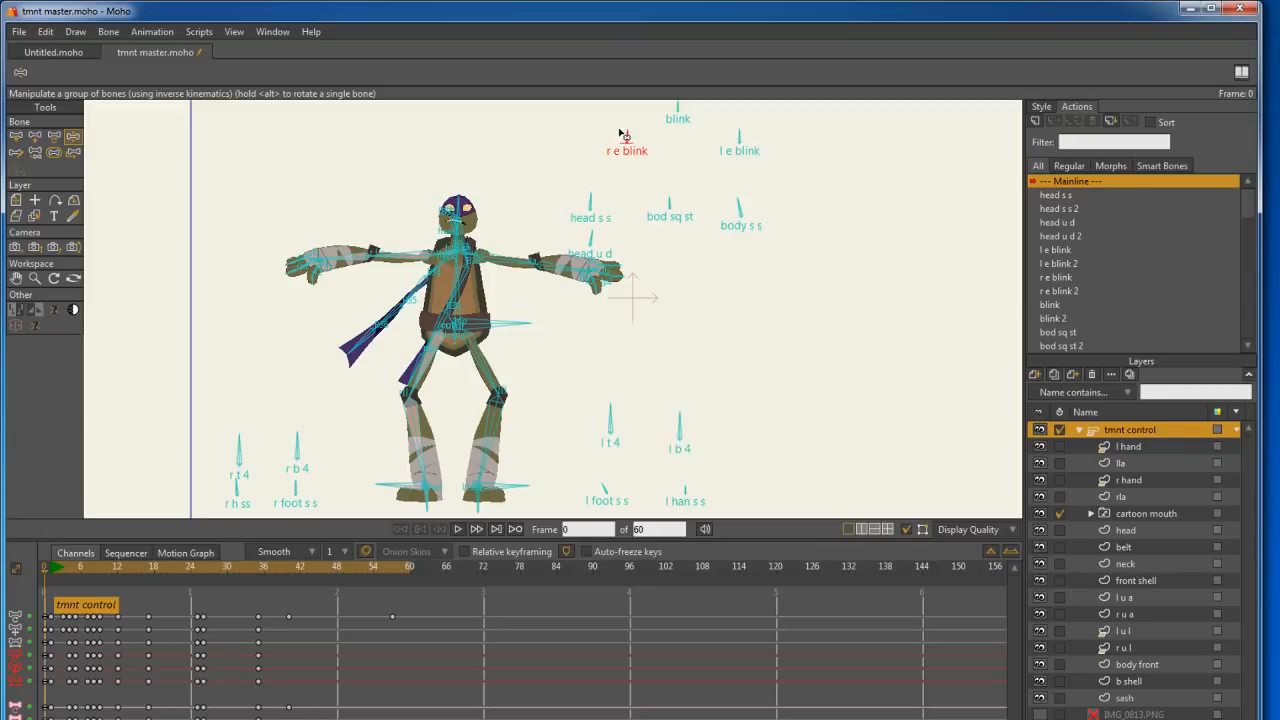
pyautogui.click(678, 118)
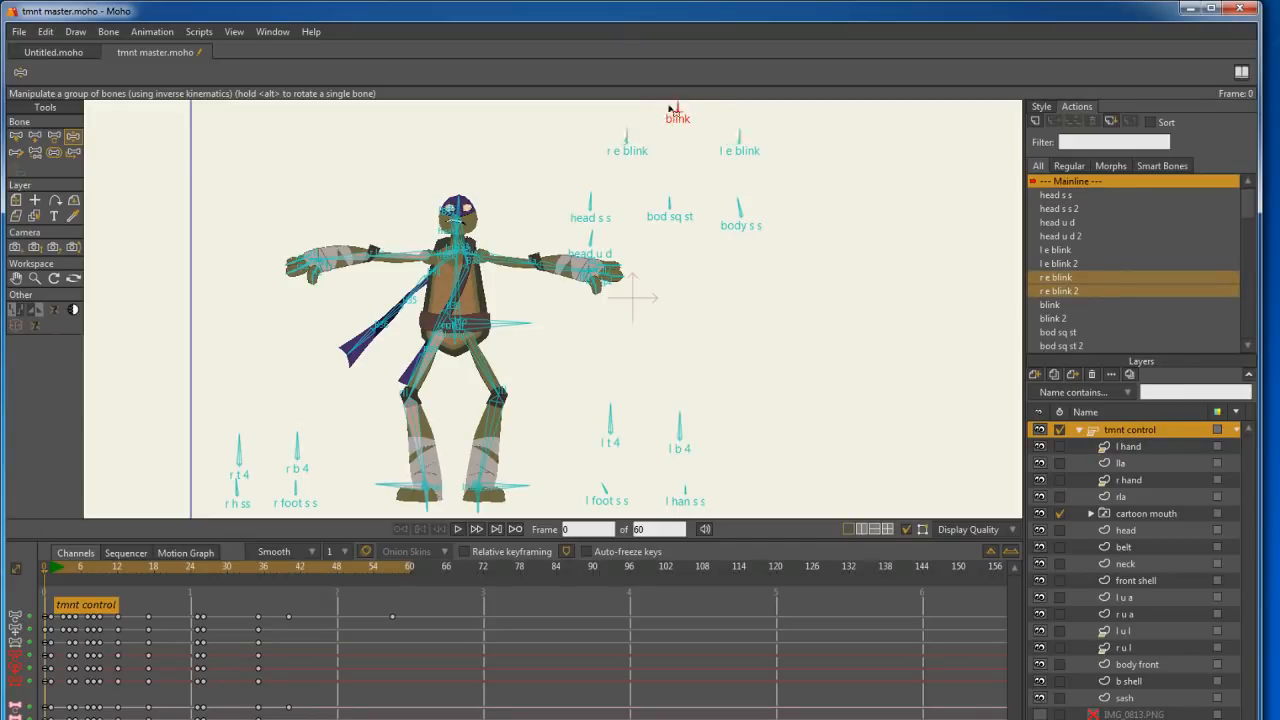
pyautogui.click(1050, 304)
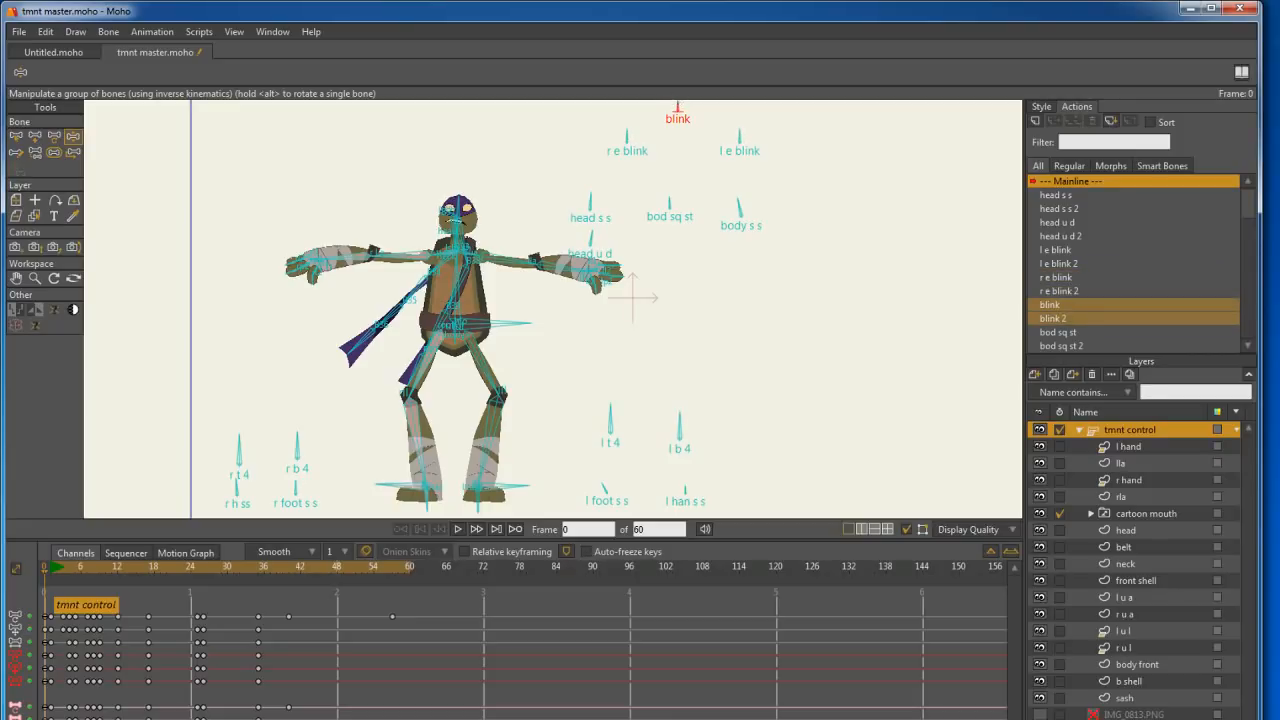
pyautogui.moveTo(612, 414)
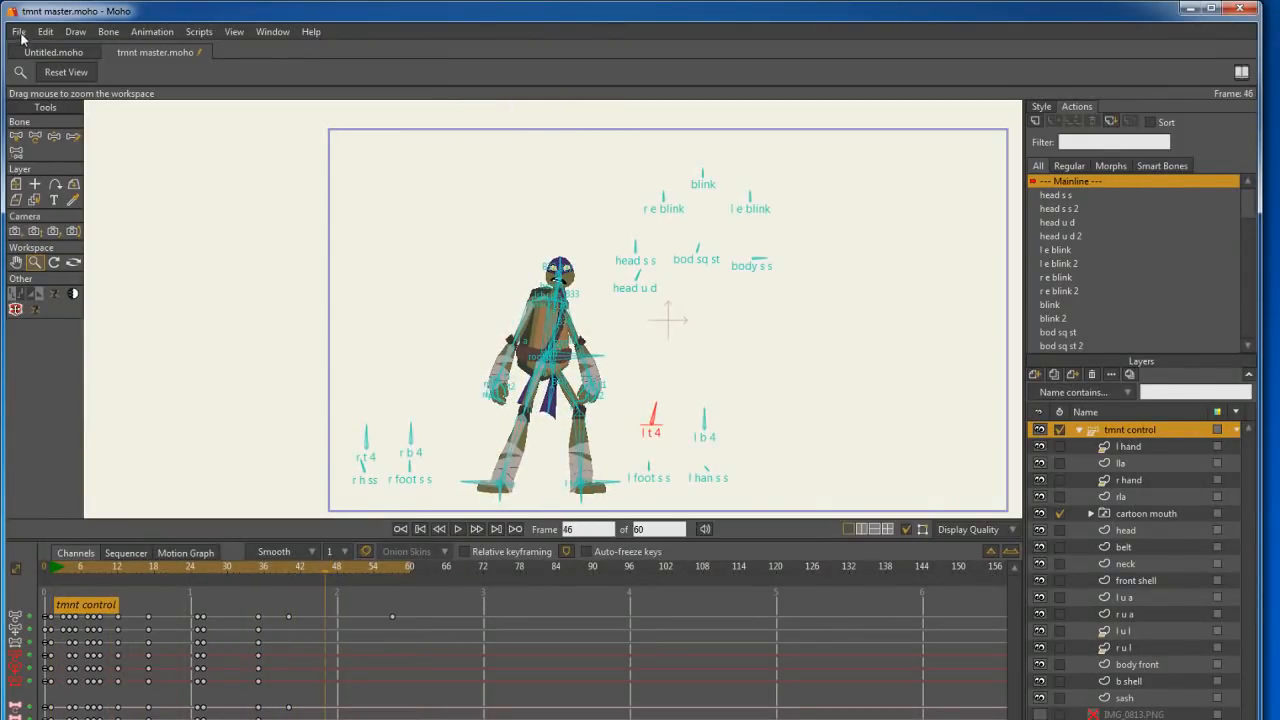
# Export the animation via File > Export Animation as AVI (MJPEG) at quality 90
pyautogui.click(18, 32)
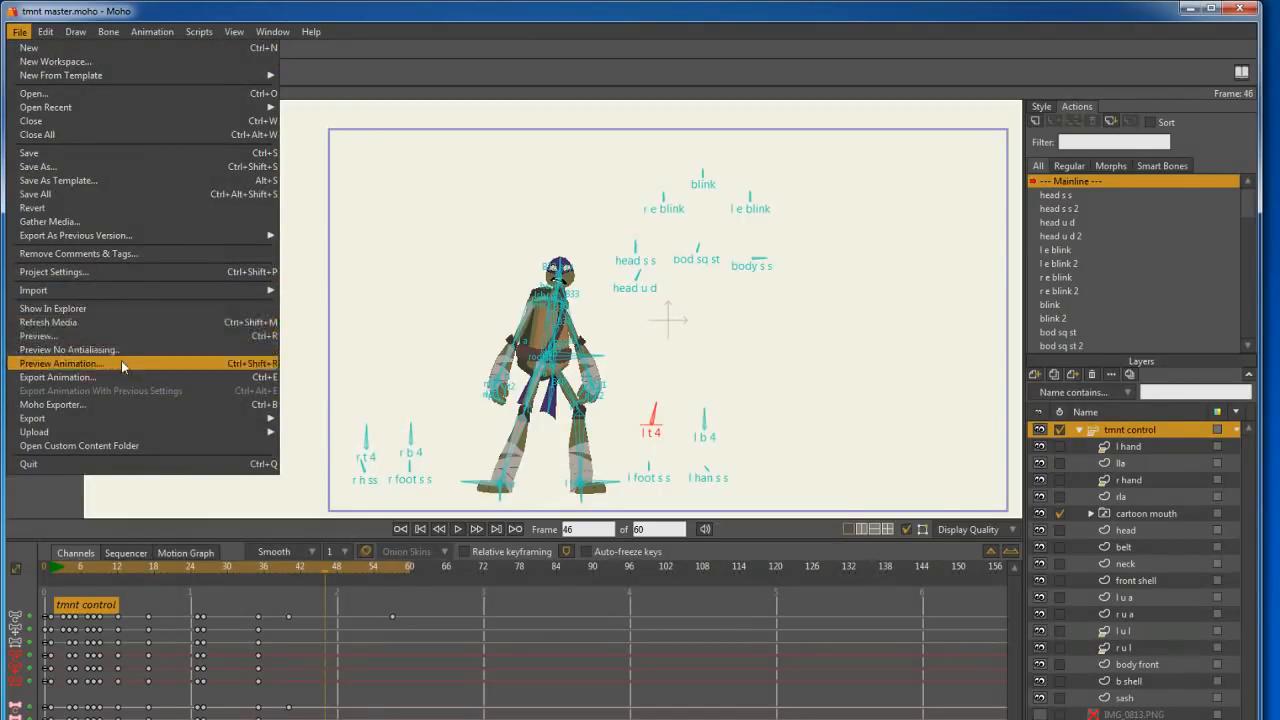
pyautogui.click(58, 376)
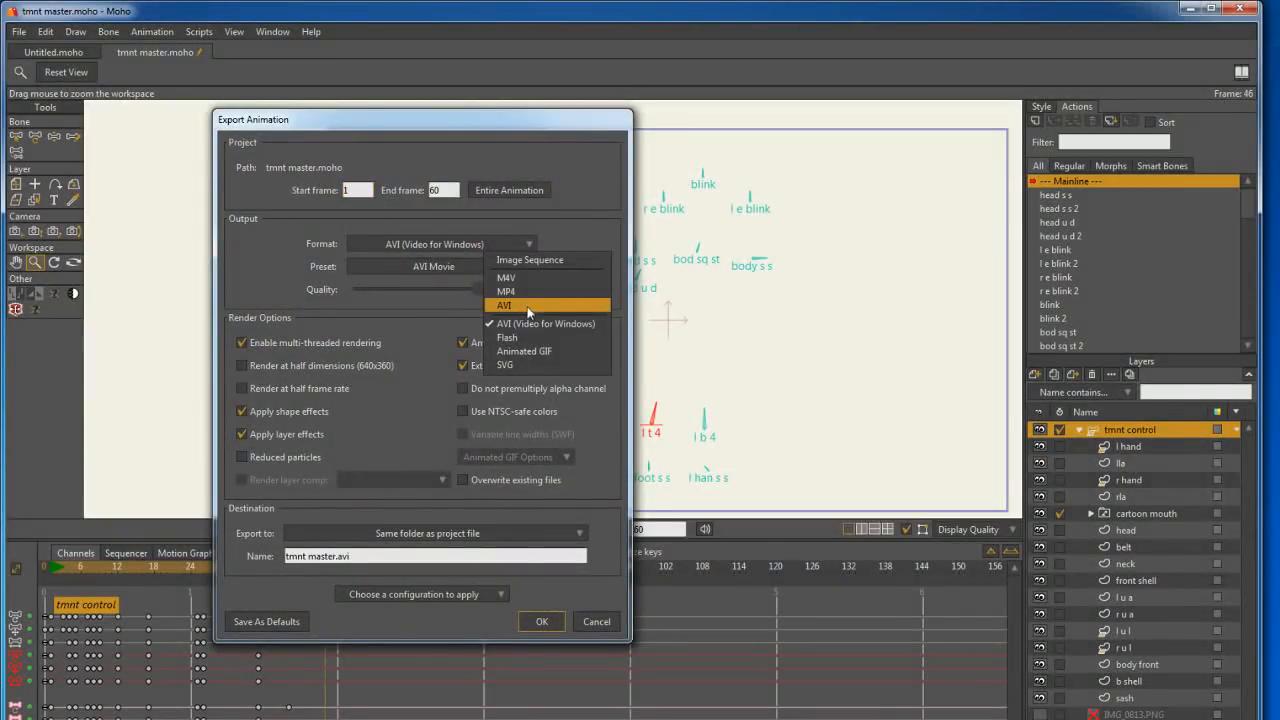
pyautogui.click(504, 304)
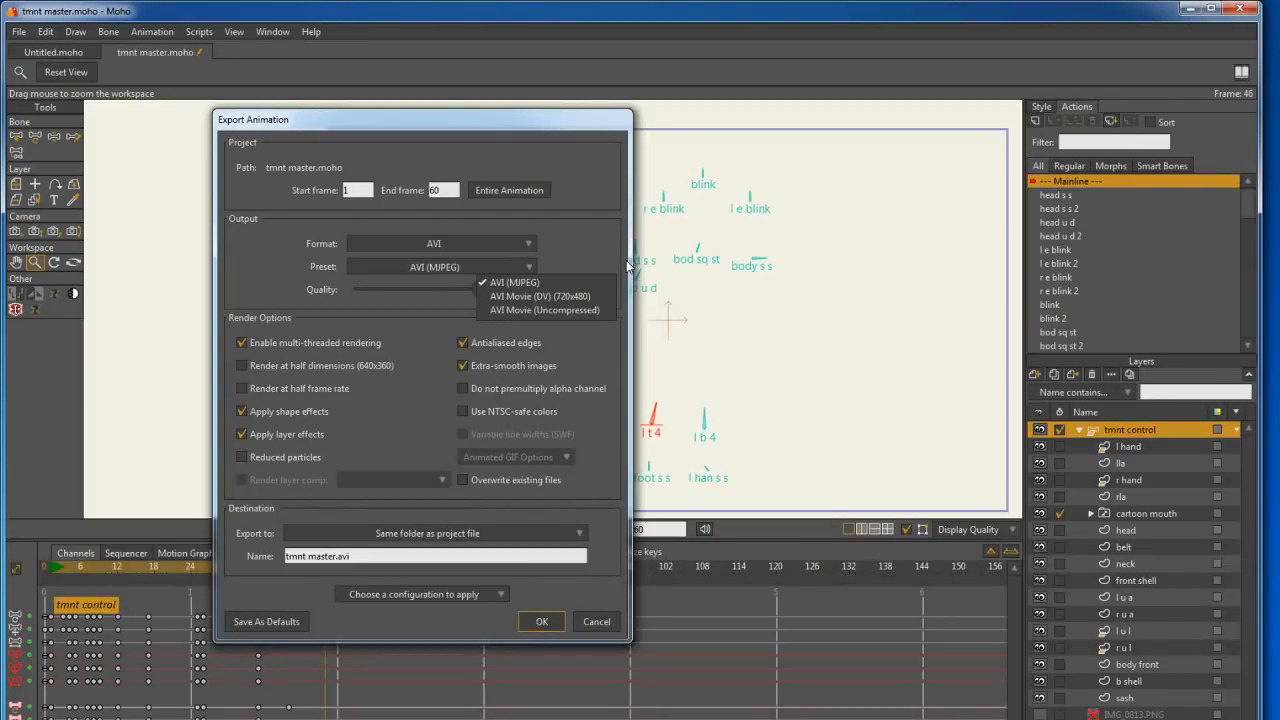
pyautogui.moveTo(620, 488)
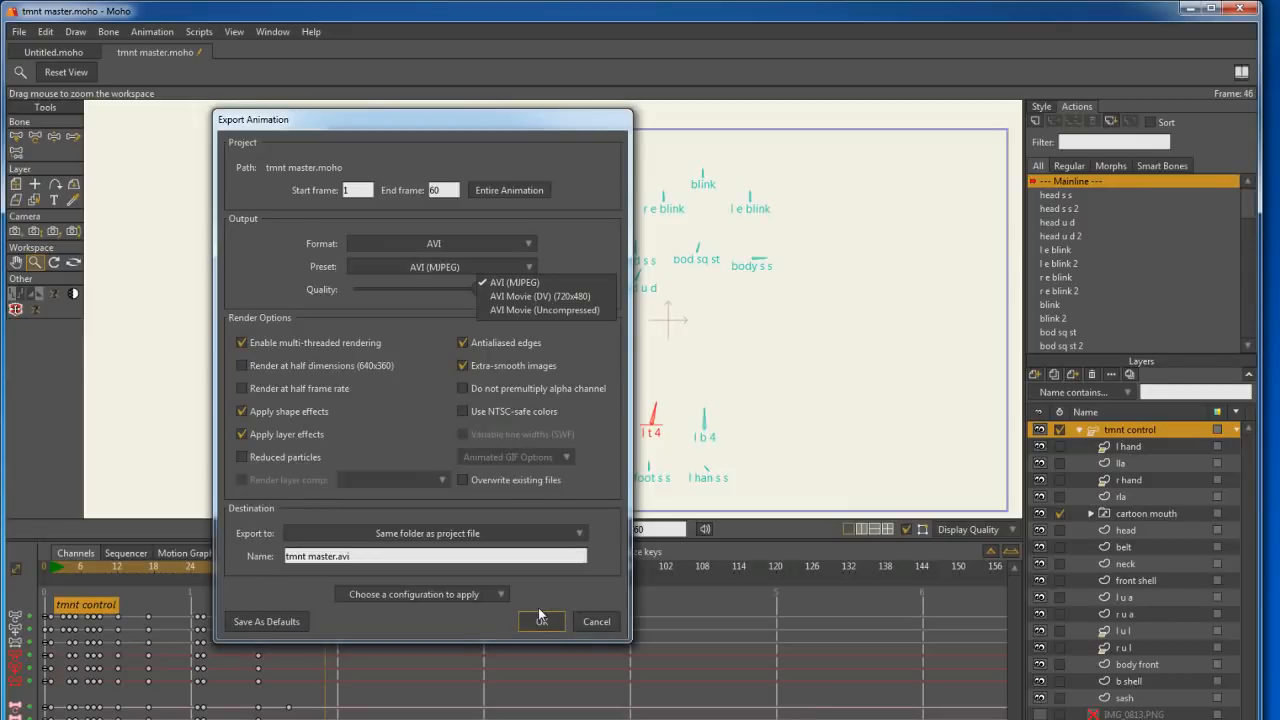
pyautogui.moveTo(528, 608)
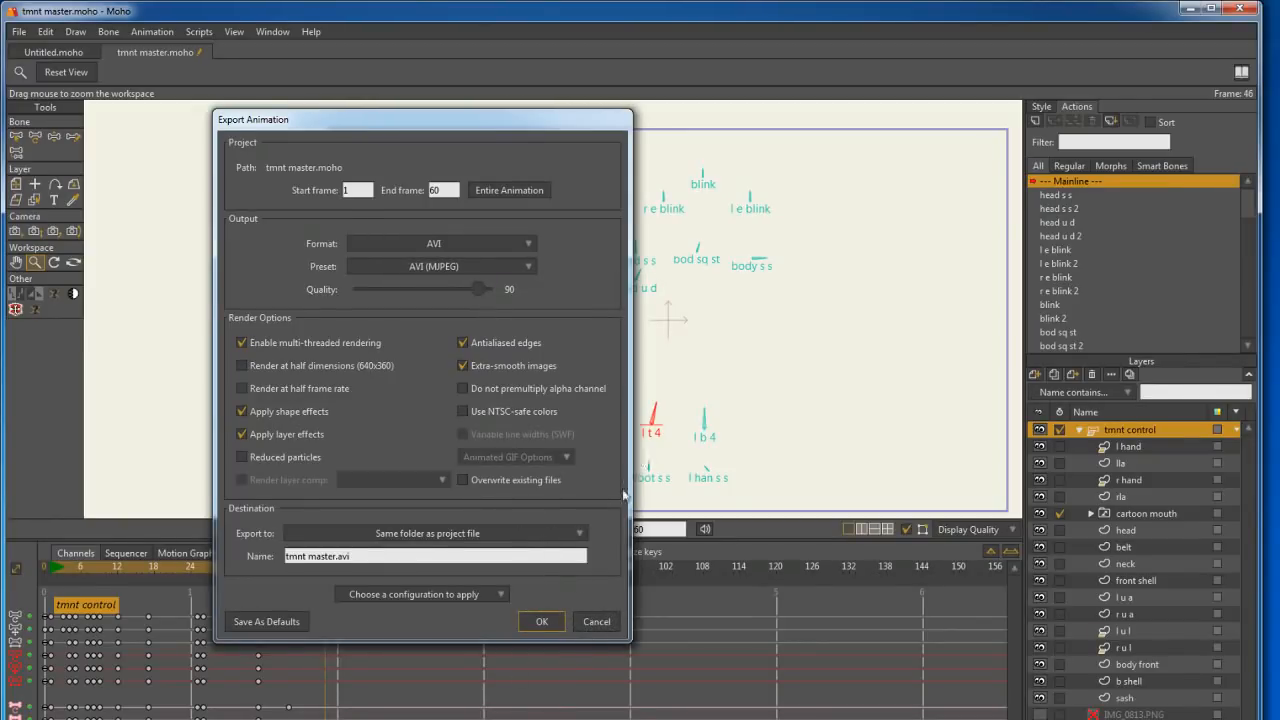
pyautogui.click(596, 620)
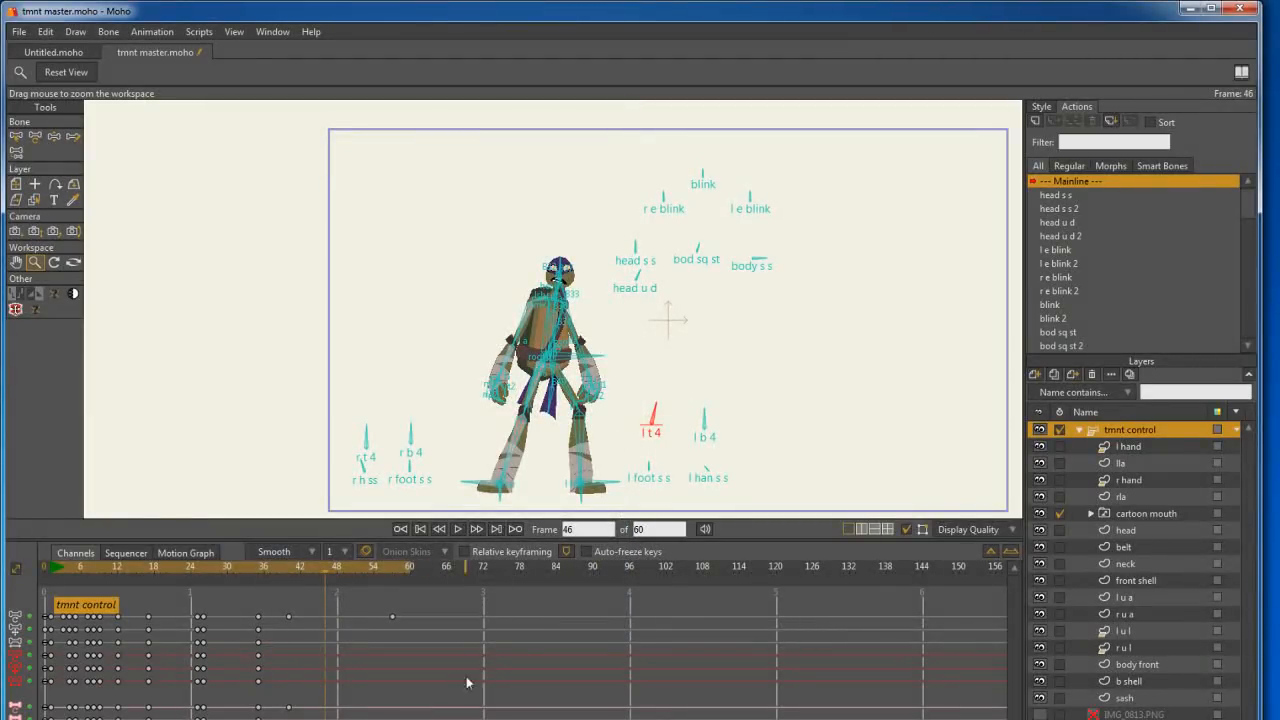
pyautogui.moveTo(758, 384)
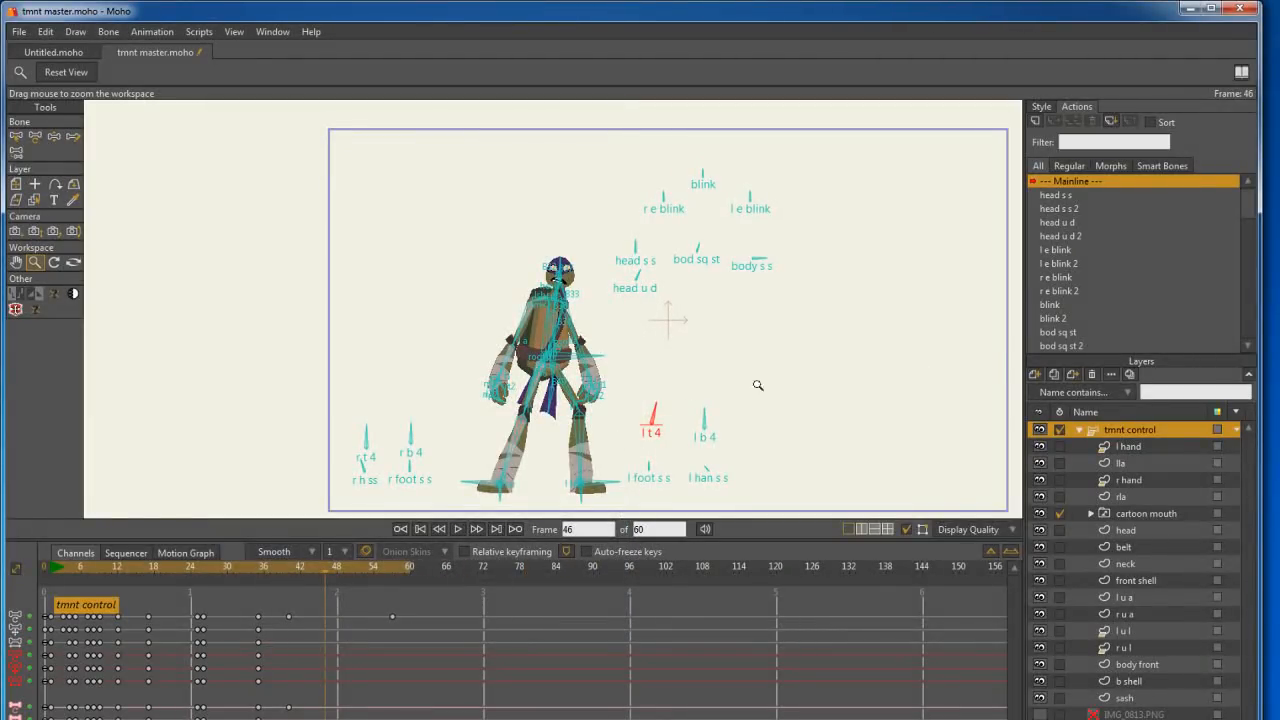
pyautogui.click(1240, 10)
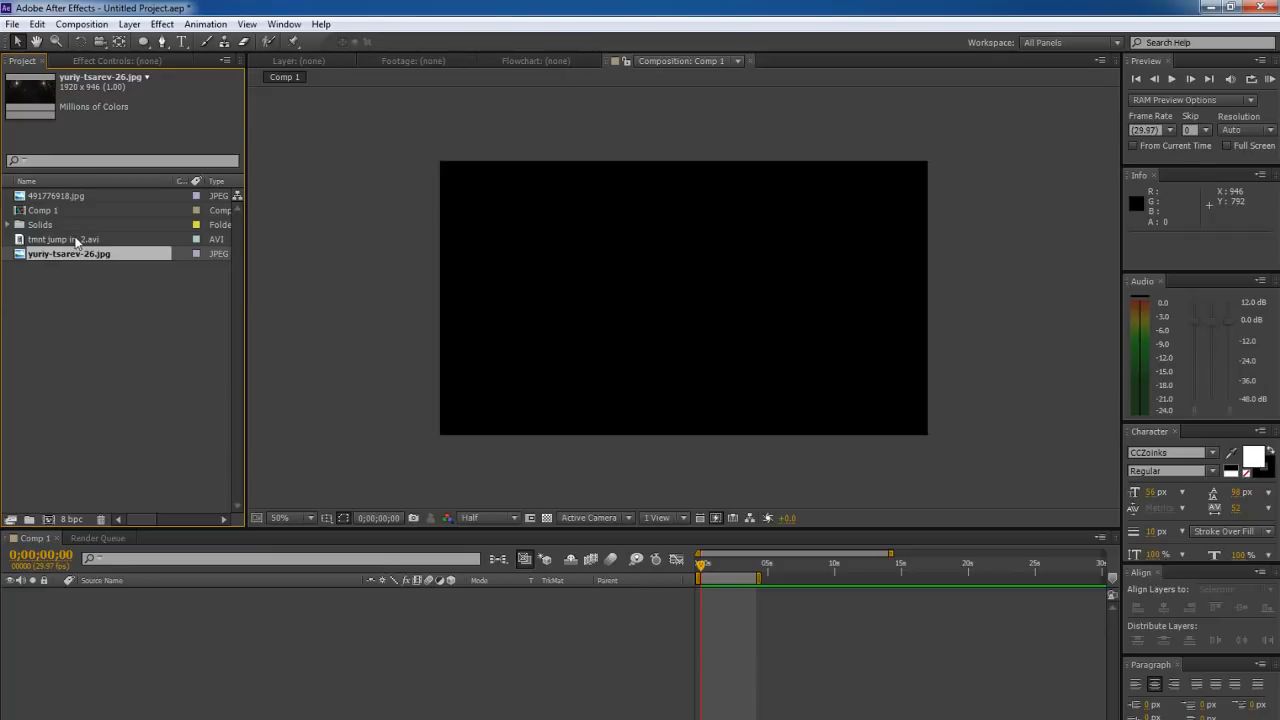
# Bring tmnt jump in_2.avi from the Project panel into Comp 1 as a layer
pyautogui.click(12, 24)
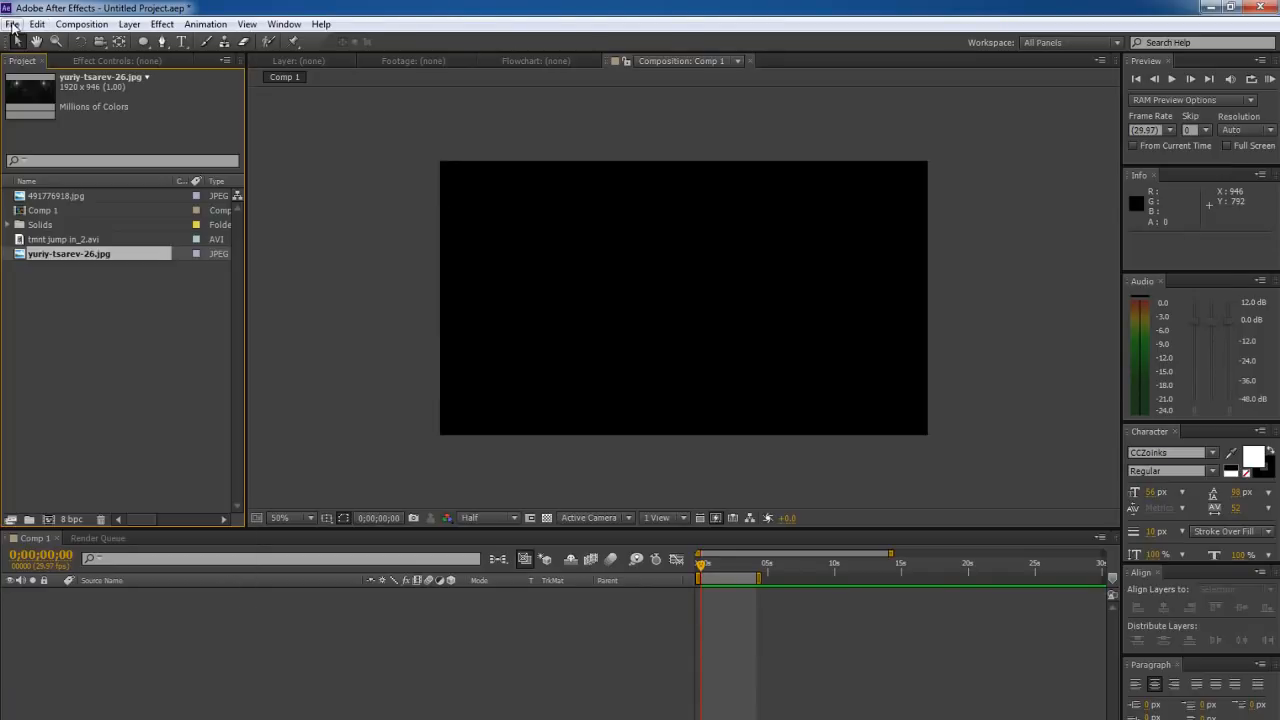
pyautogui.click(68, 240)
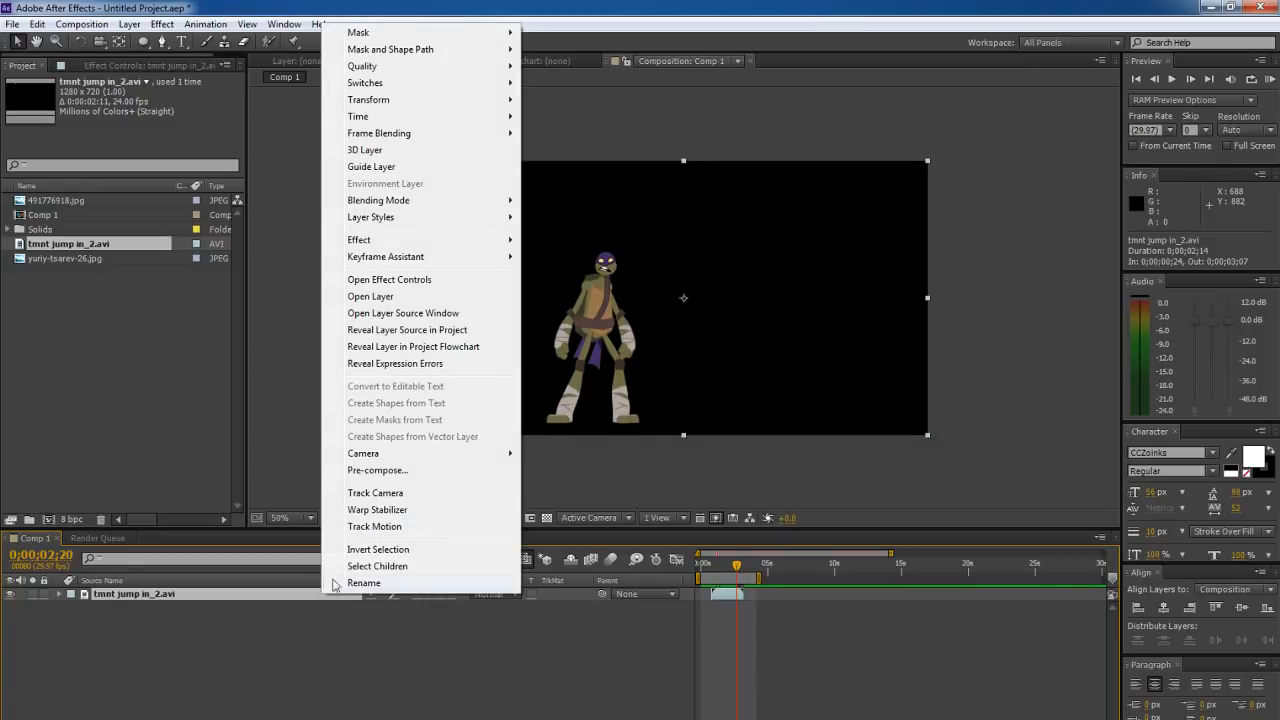
pyautogui.moveTo(356, 116)
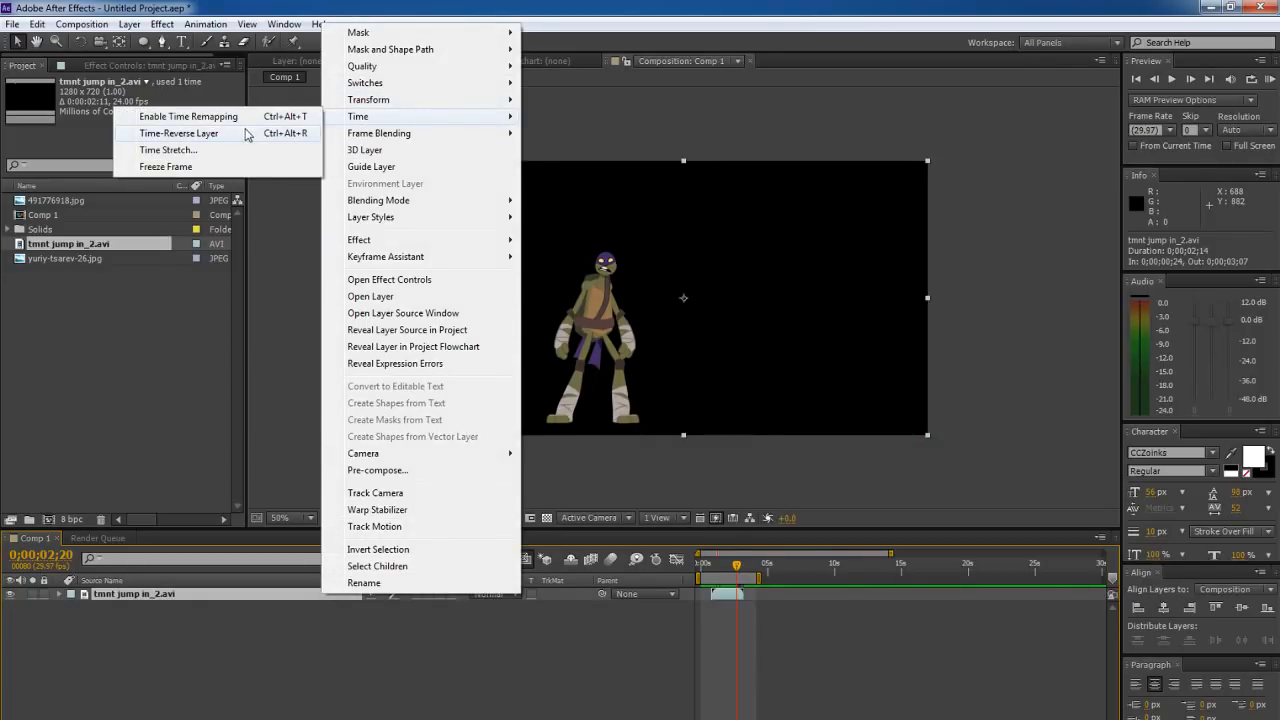
# Enable Time Remapping on the turtle jump layer and move to about four seconds
pyautogui.click(188, 116)
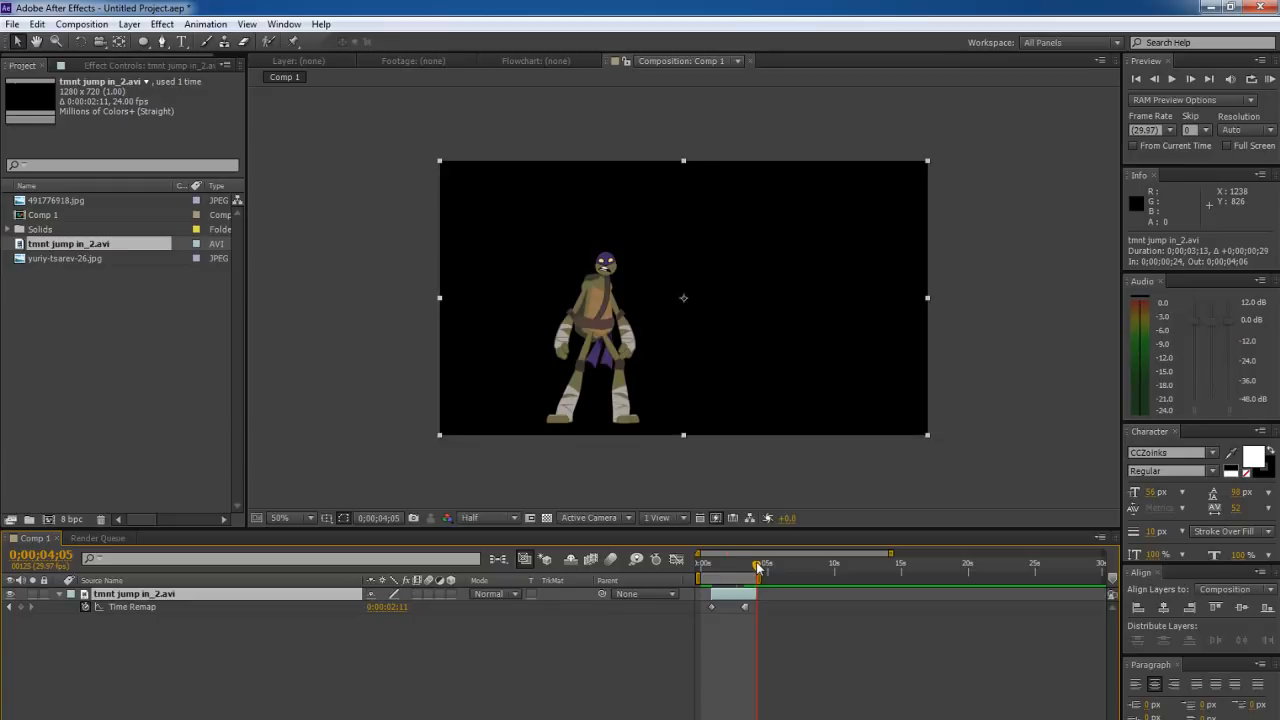
pyautogui.moveTo(756, 564); pyautogui.dragTo(756, 564)
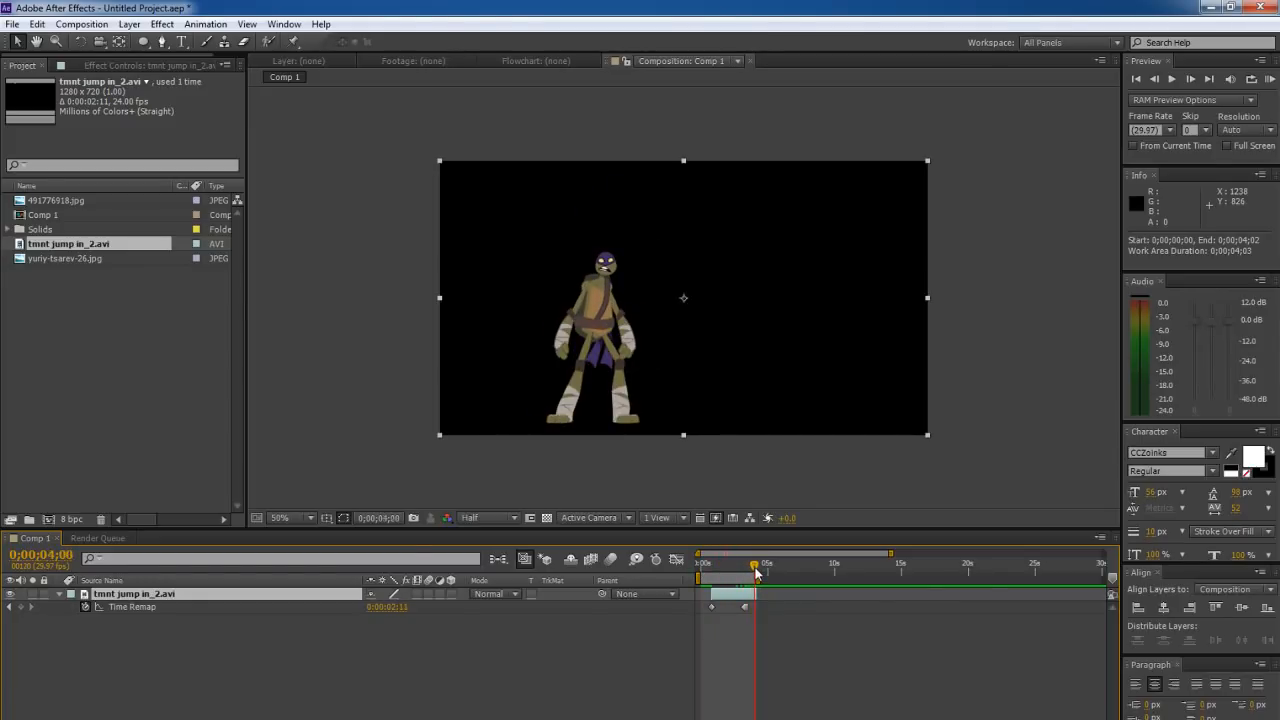
pyautogui.moveTo(776, 496)
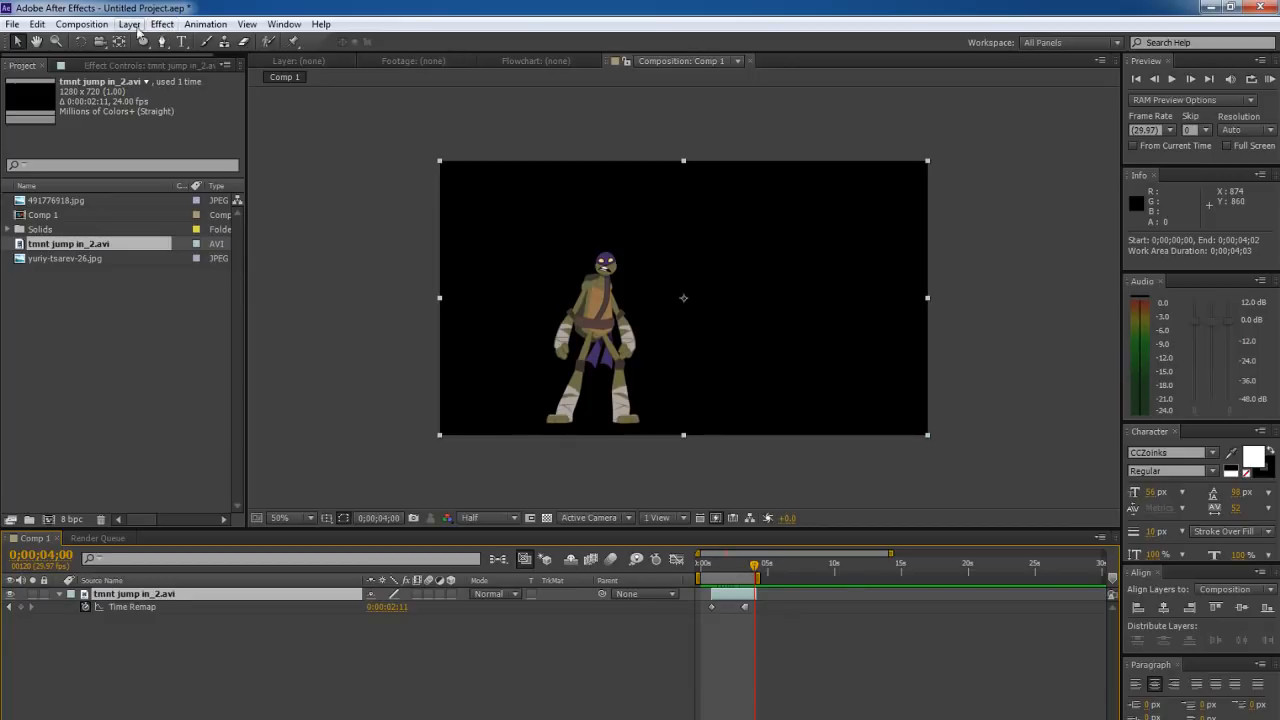
# Create a new full-frame solid layer coloured yellow above the turtle layer
pyautogui.click(128, 24)
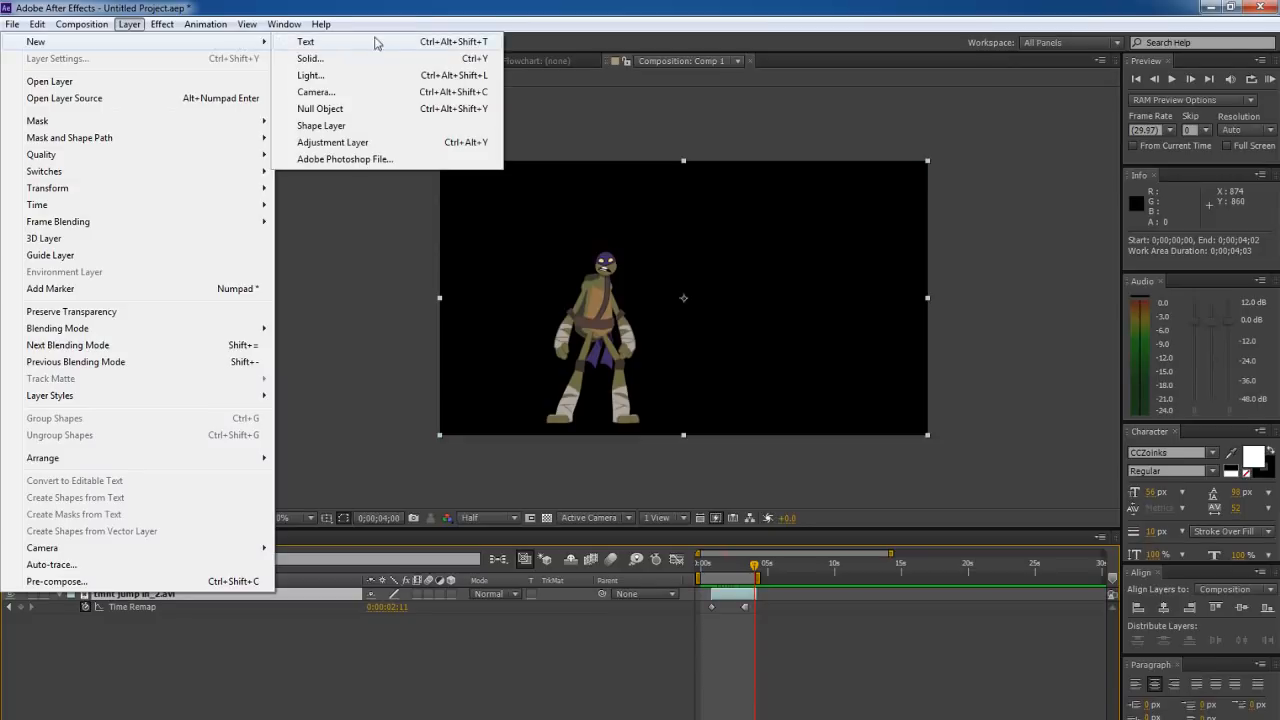
pyautogui.click(310, 58)
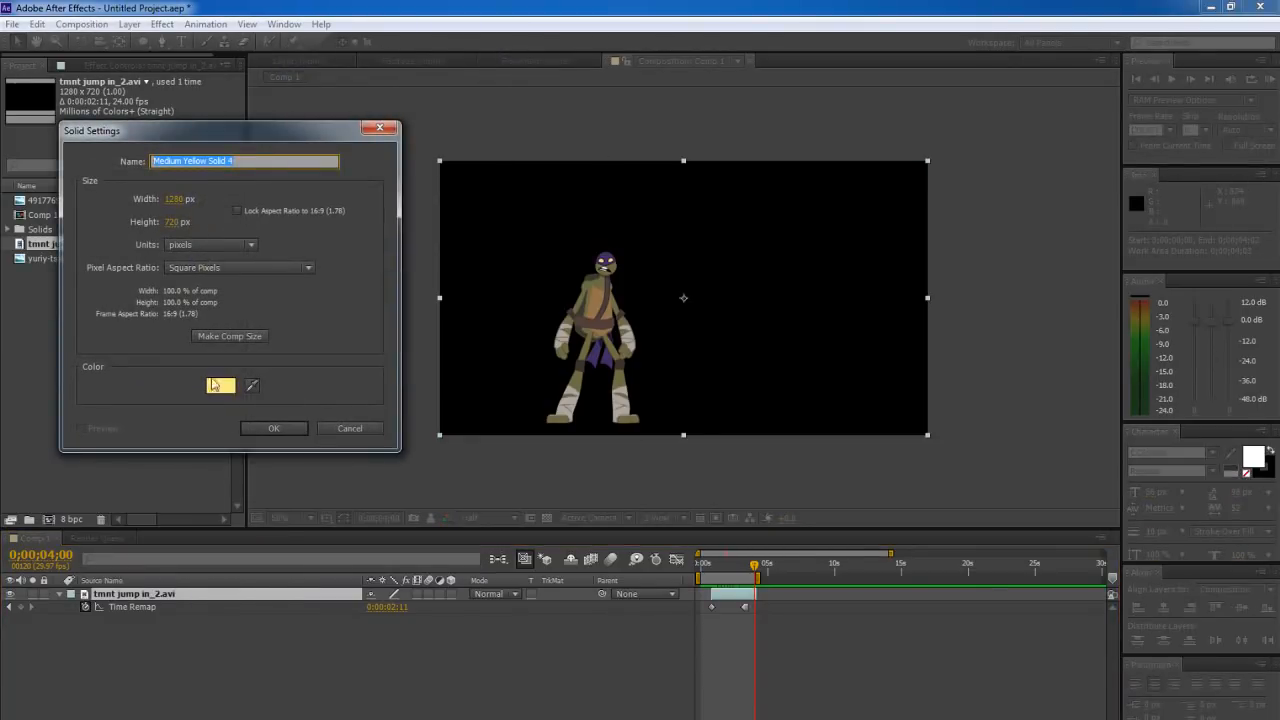
pyautogui.click(220, 386)
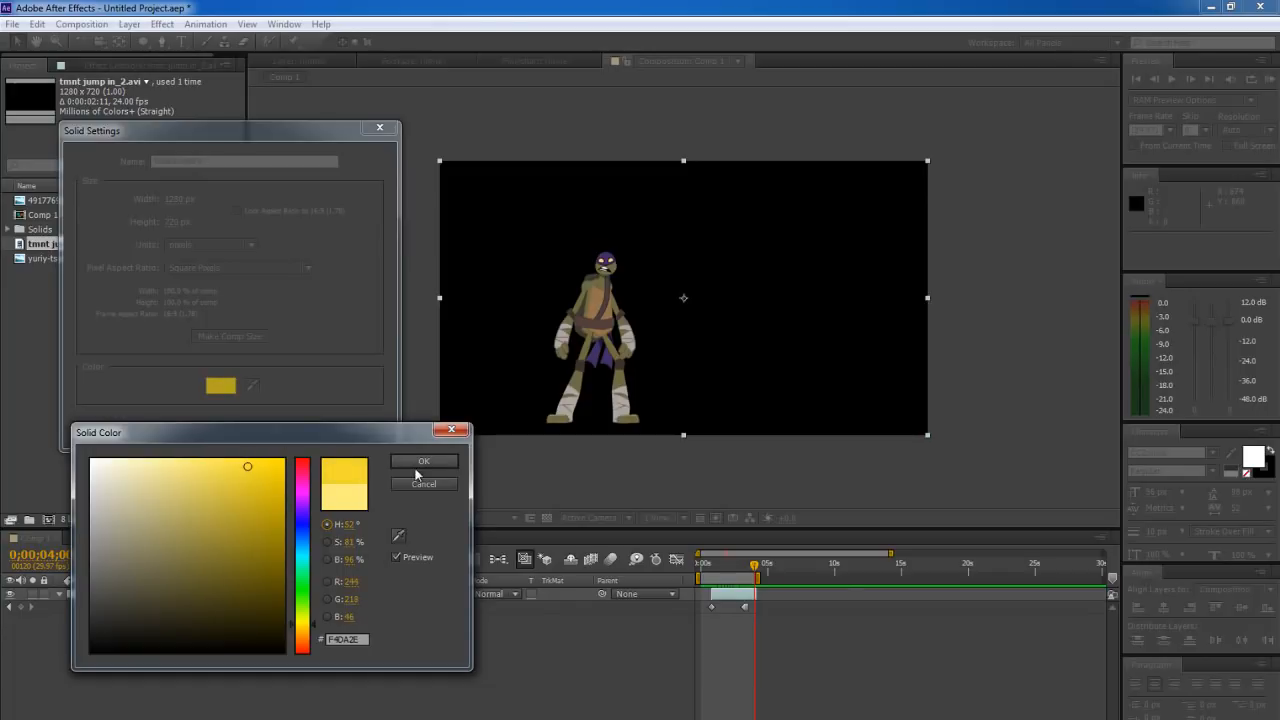
pyautogui.click(424, 460)
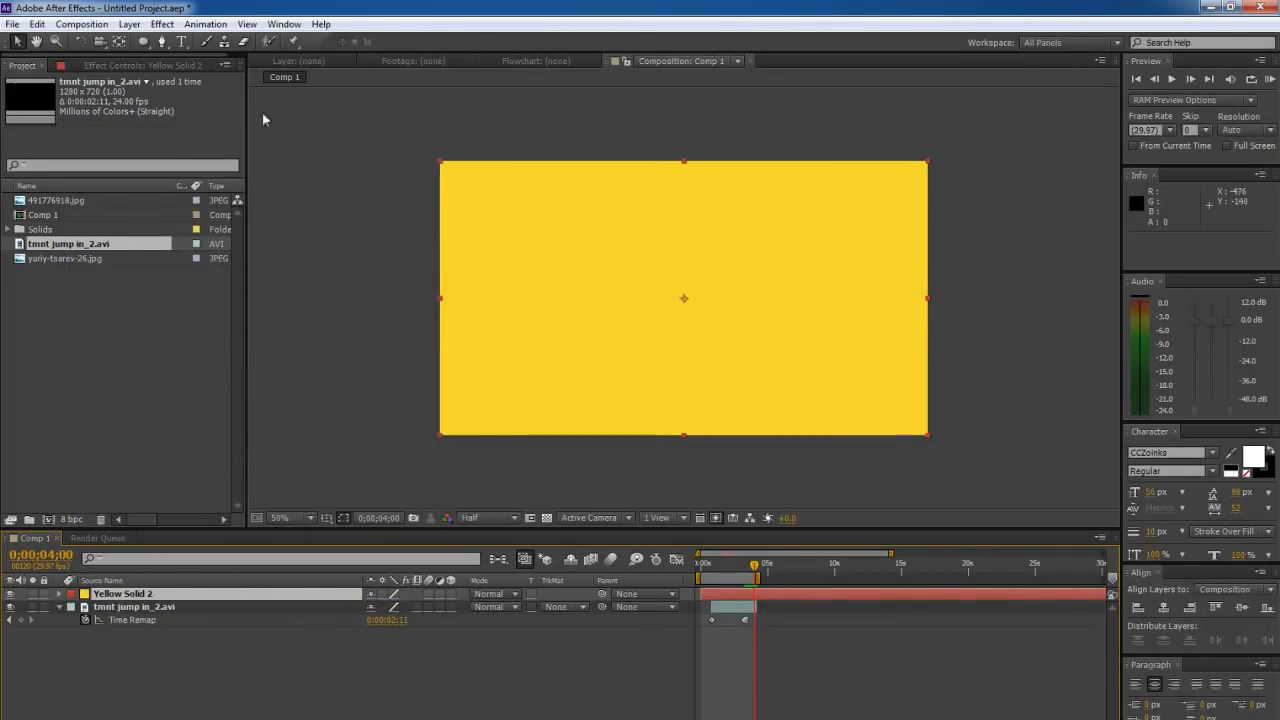
# Apply Set Matte taking the matte from the tmnt jump layer, then scrub to check the silhouette
pyautogui.click(162, 24)
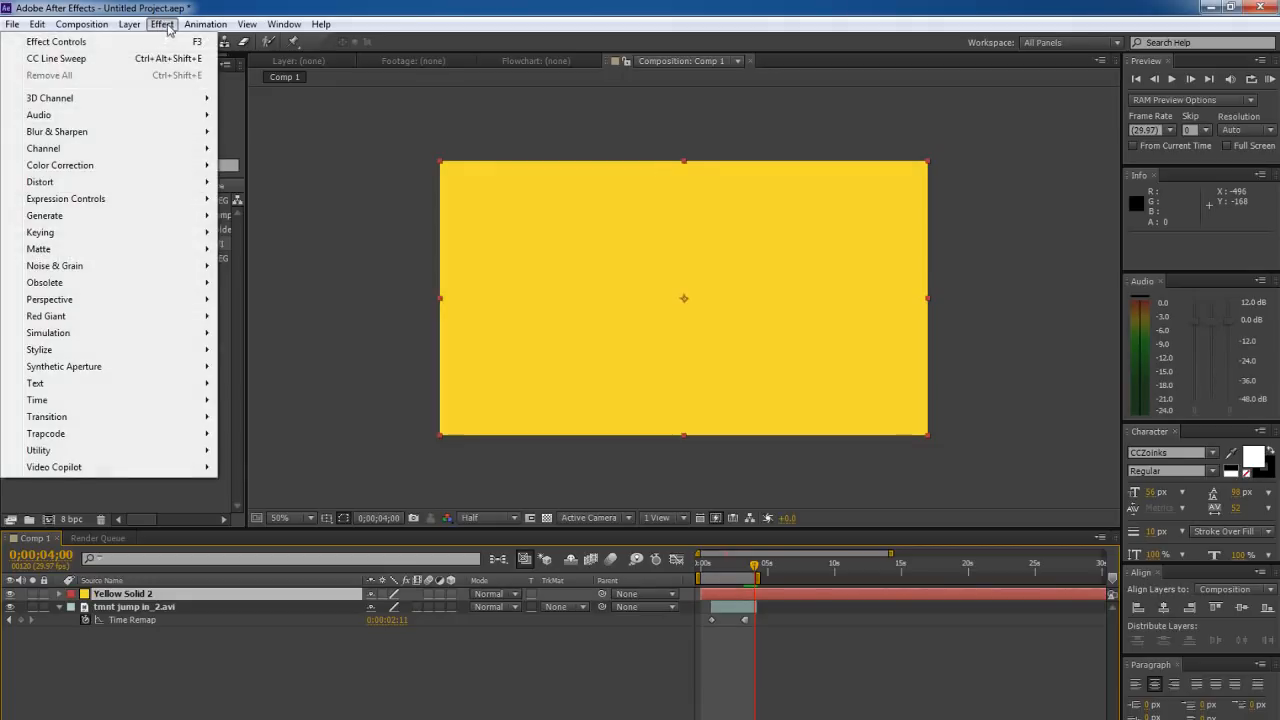
pyautogui.moveTo(44, 148)
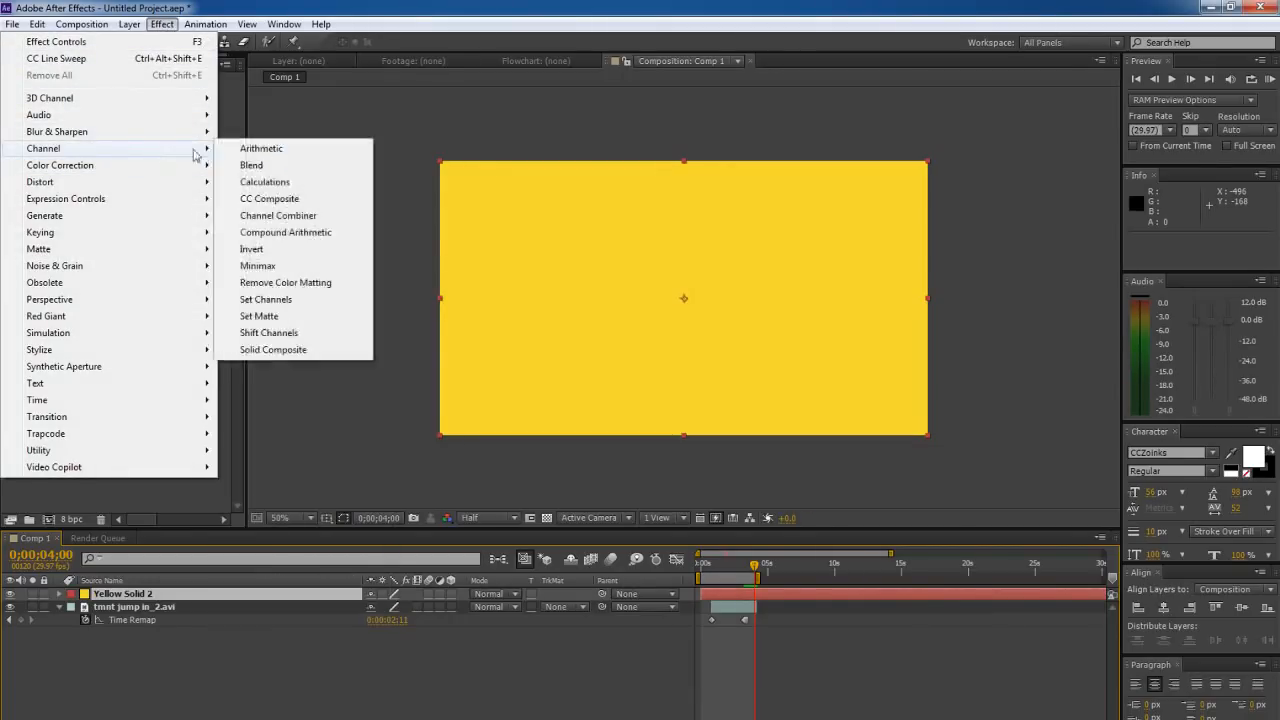
pyautogui.moveTo(284, 316)
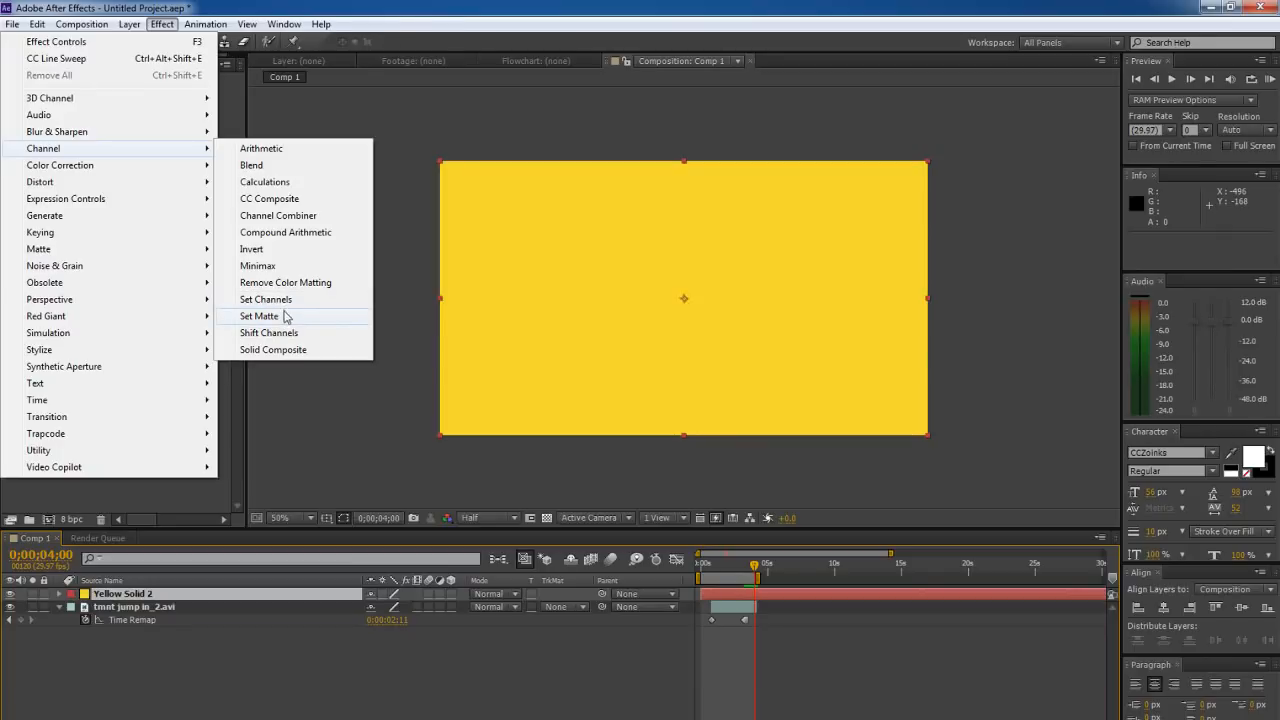
pyautogui.click(260, 316)
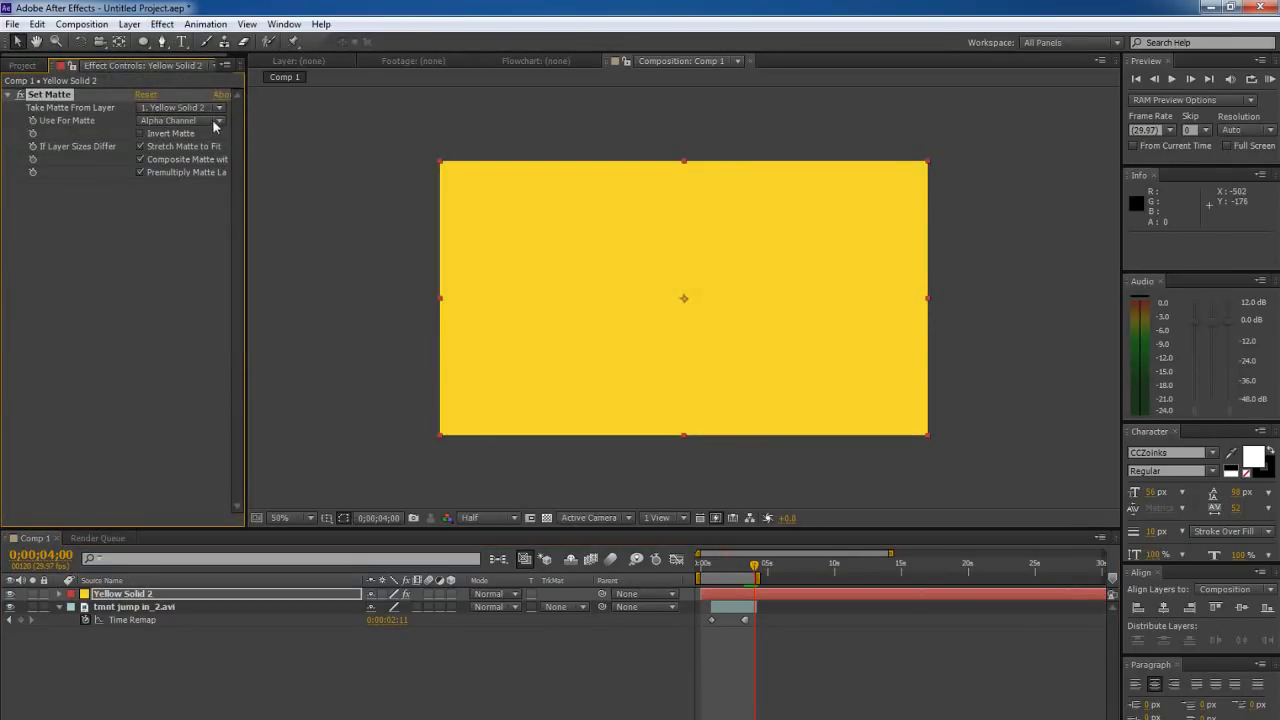
pyautogui.moveTo(190, 132)
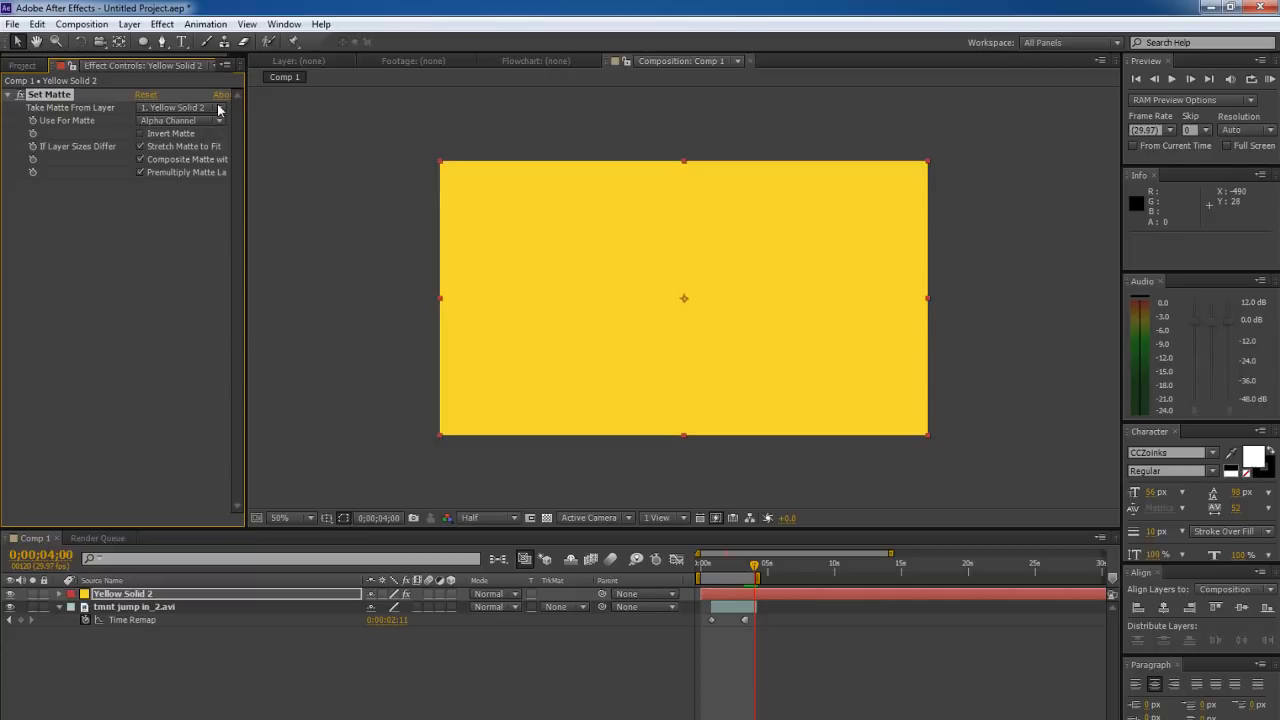
pyautogui.click(180, 108)
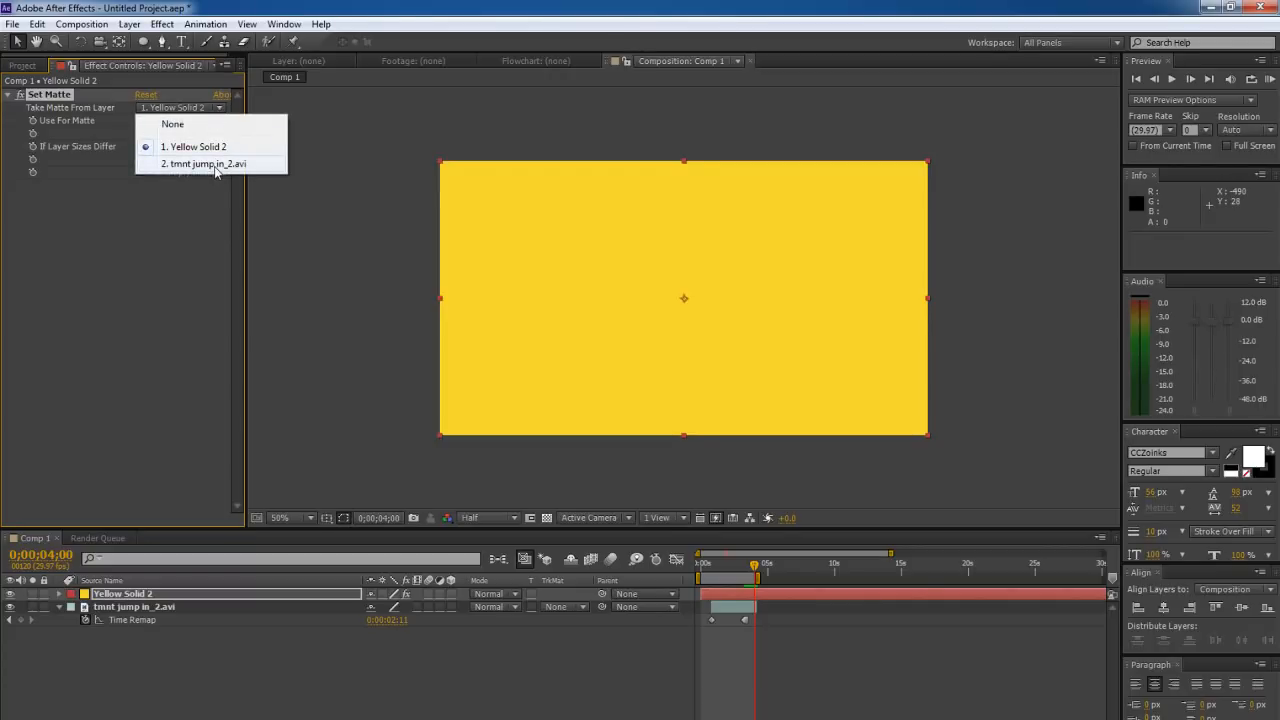
pyautogui.click(210, 164)
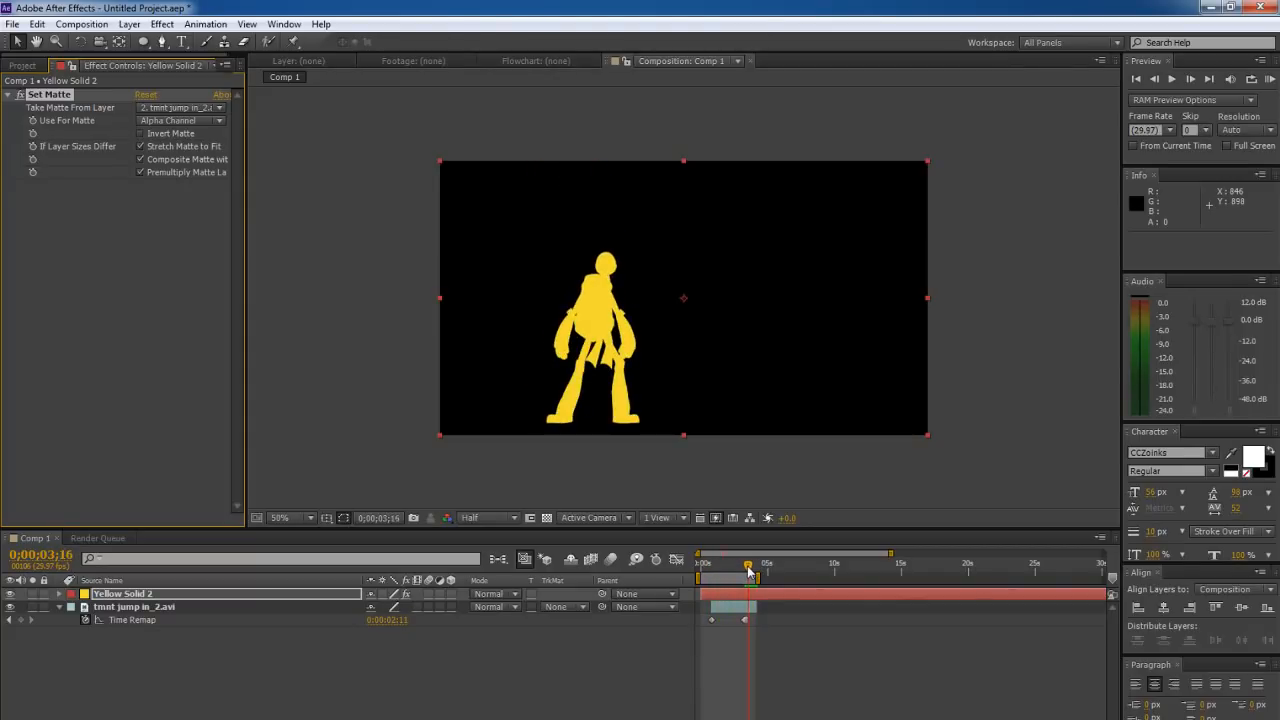
pyautogui.moveTo(748, 564); pyautogui.dragTo(732, 564)
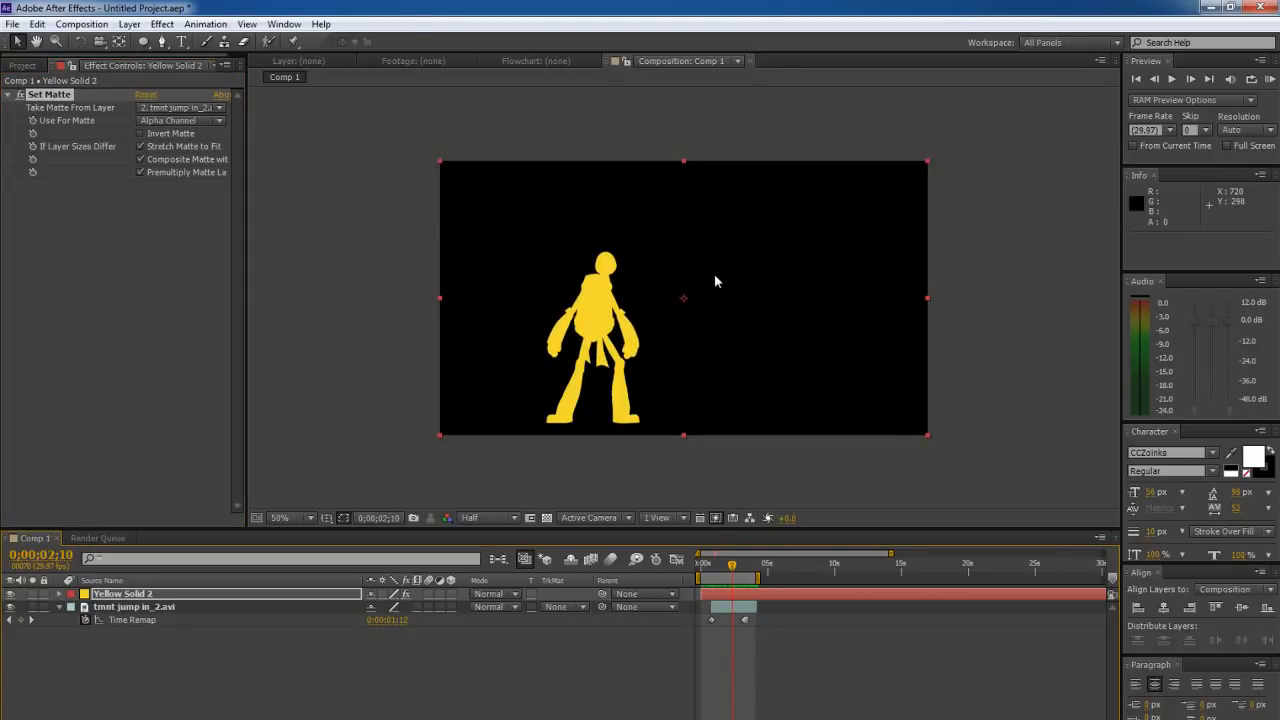
# Add Gaussian Blur and a second Set Matte, with Invert Matte ticked on the first
pyautogui.click(160, 24)
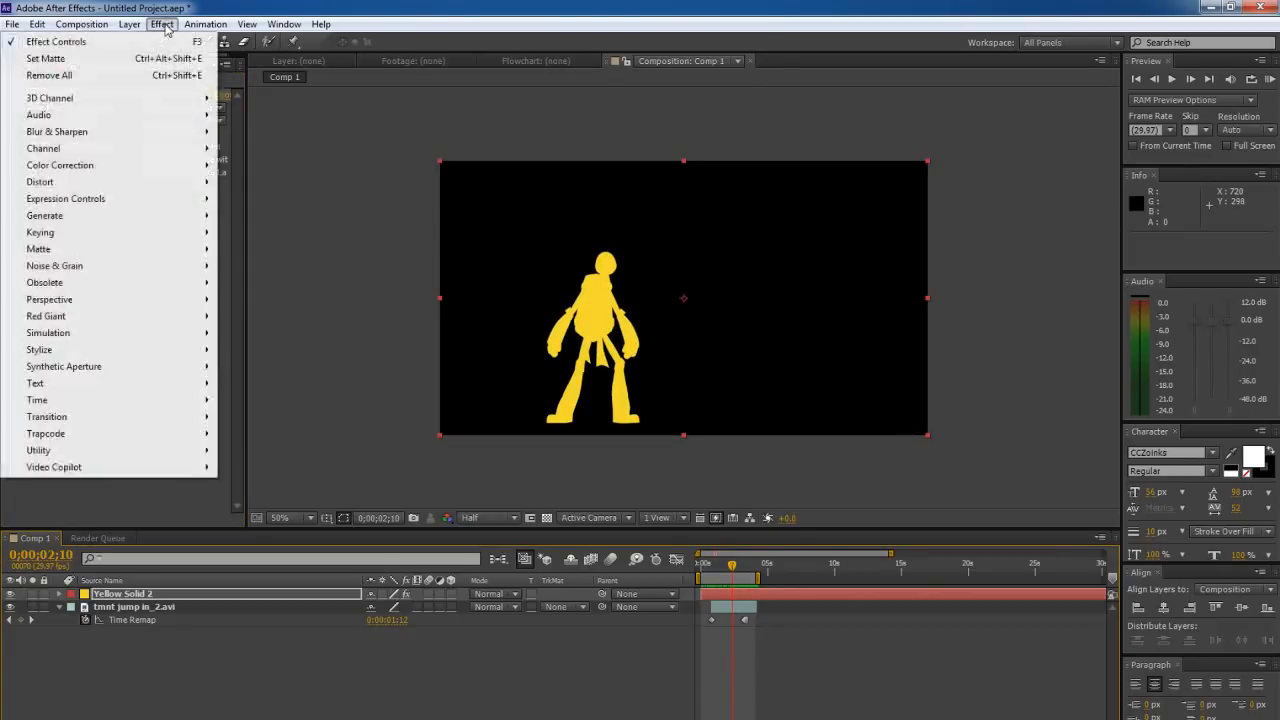
pyautogui.moveTo(112, 132)
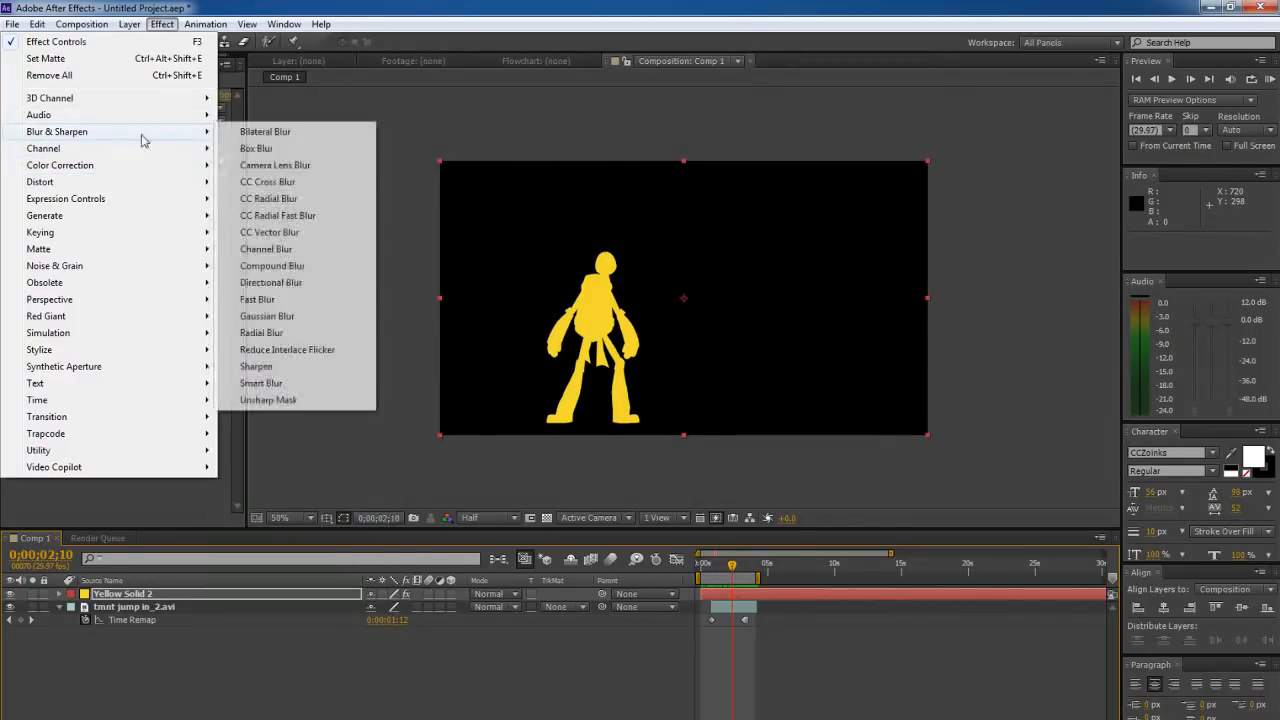
pyautogui.click(268, 316)
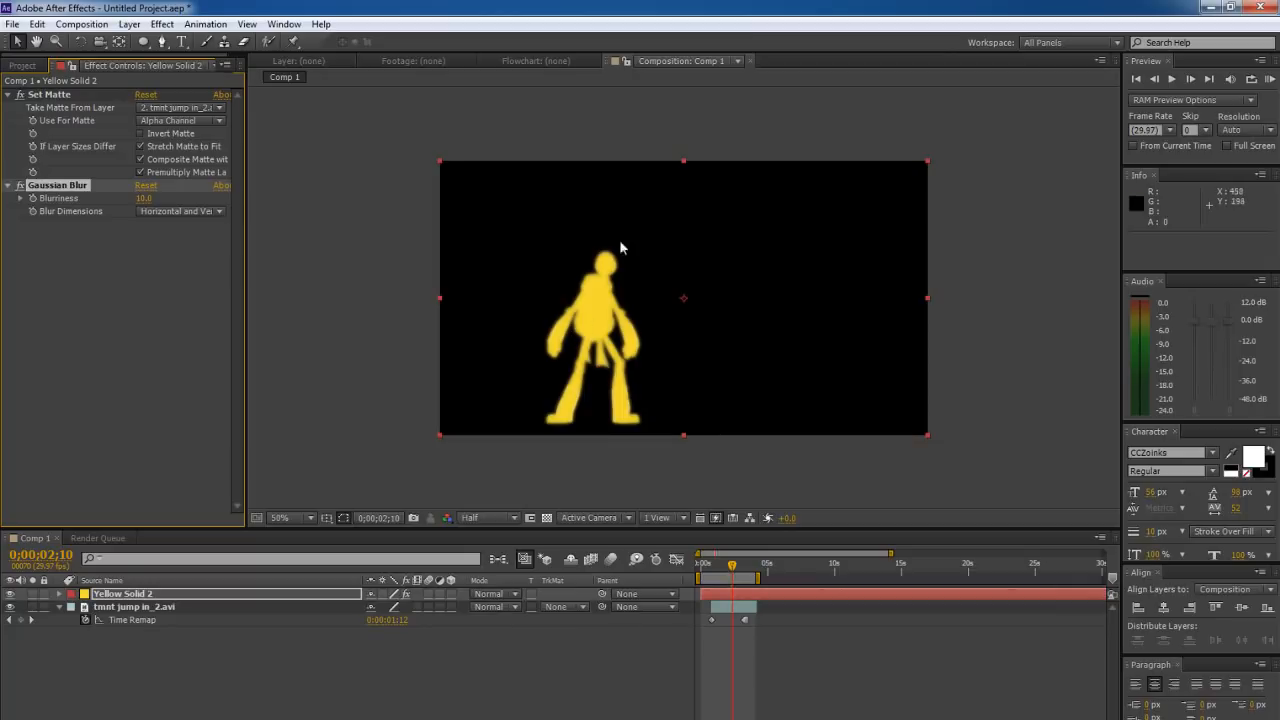
pyautogui.moveTo(208, 218)
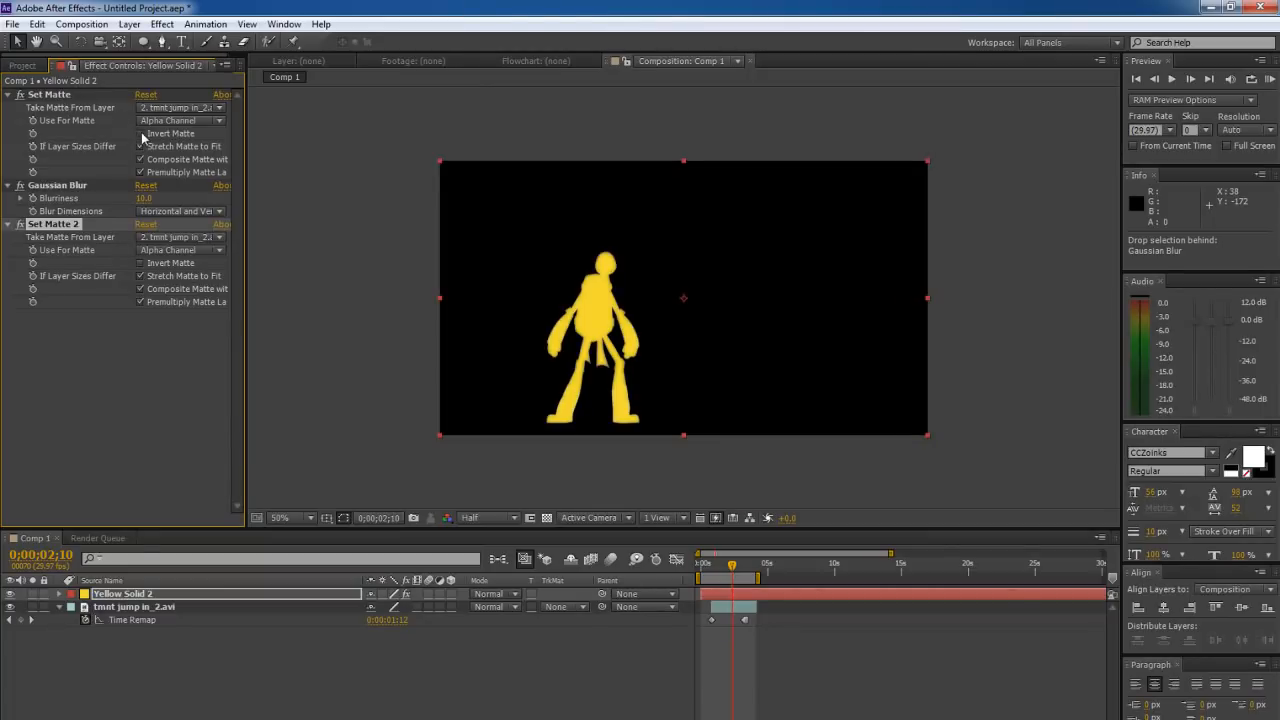
pyautogui.click(140, 132)
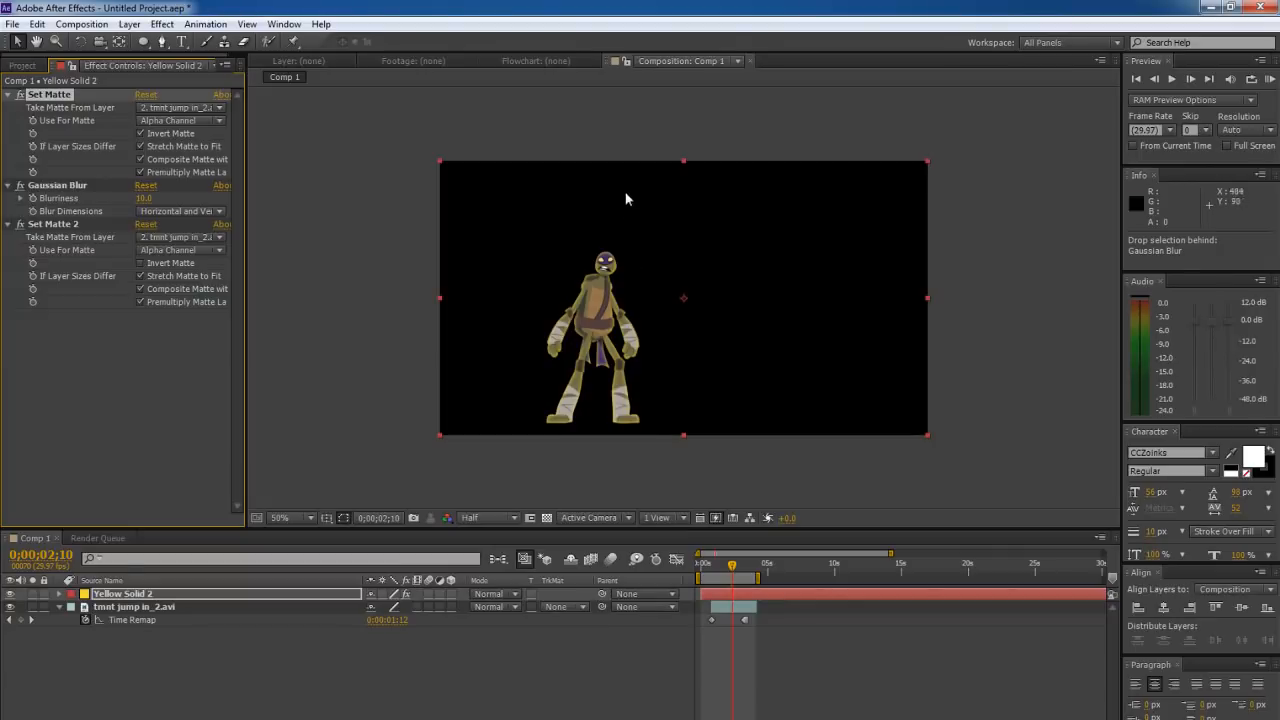
pyautogui.moveTo(264, 628)
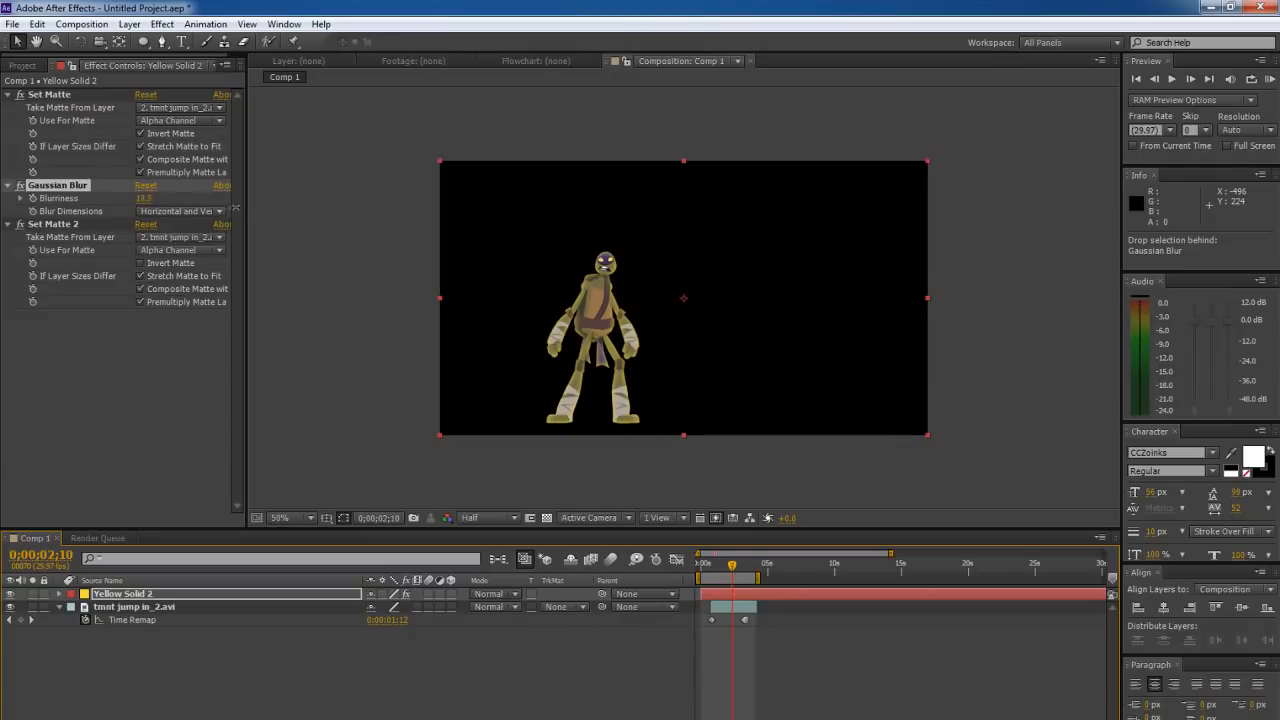
pyautogui.click(144, 198)
pyautogui.write('10.8')
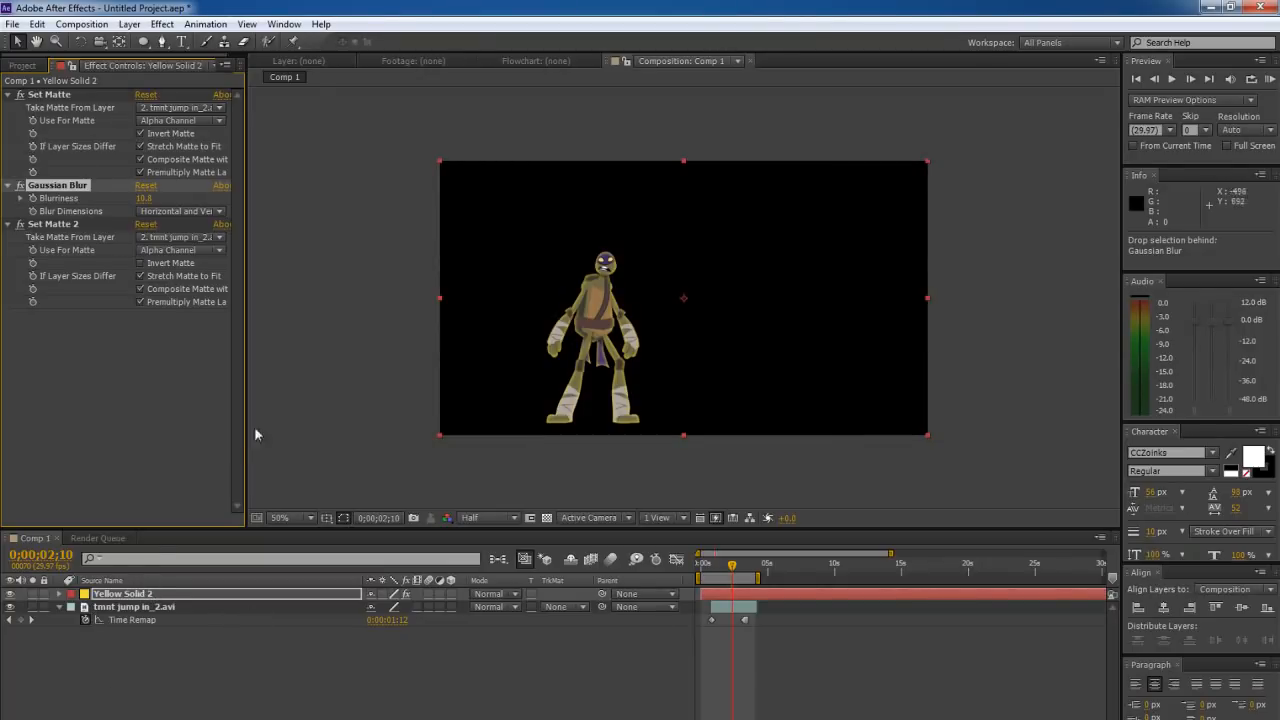
# Recolour the solid to a medium yellow in Solid Settings, making it Medium Yellow Solid 4
pyautogui.click(128, 24)
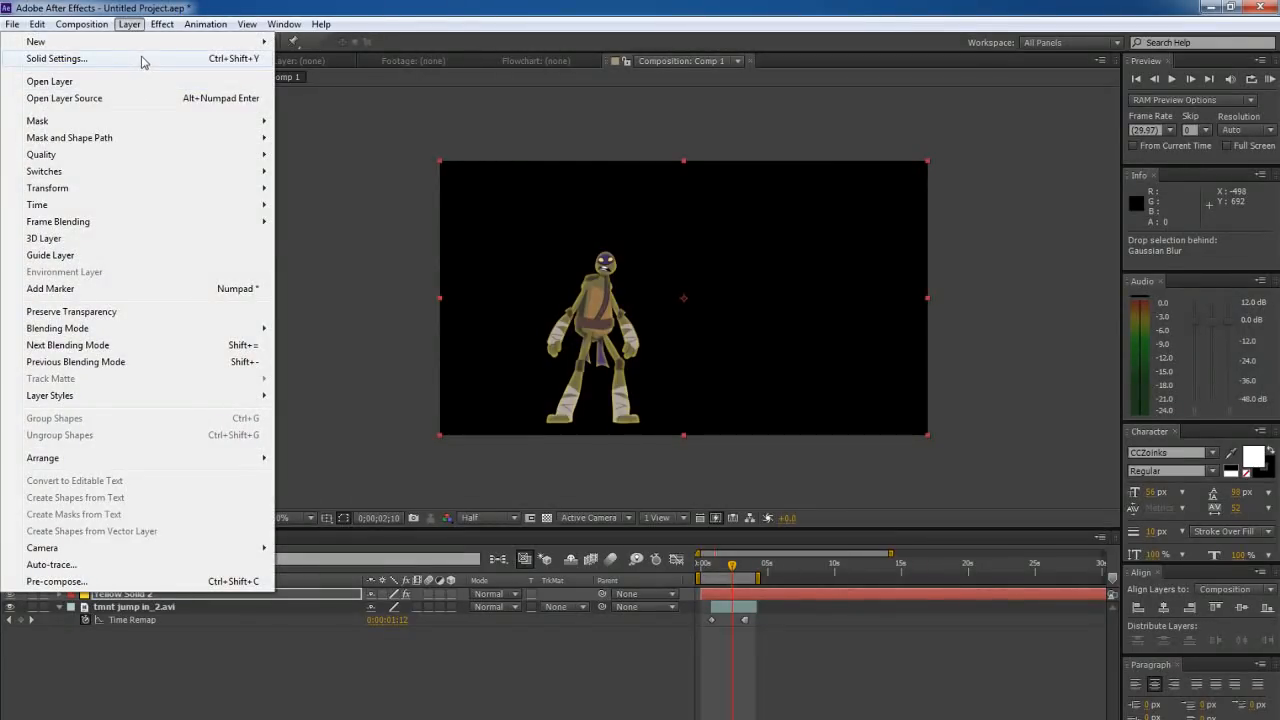
pyautogui.click(56, 58)
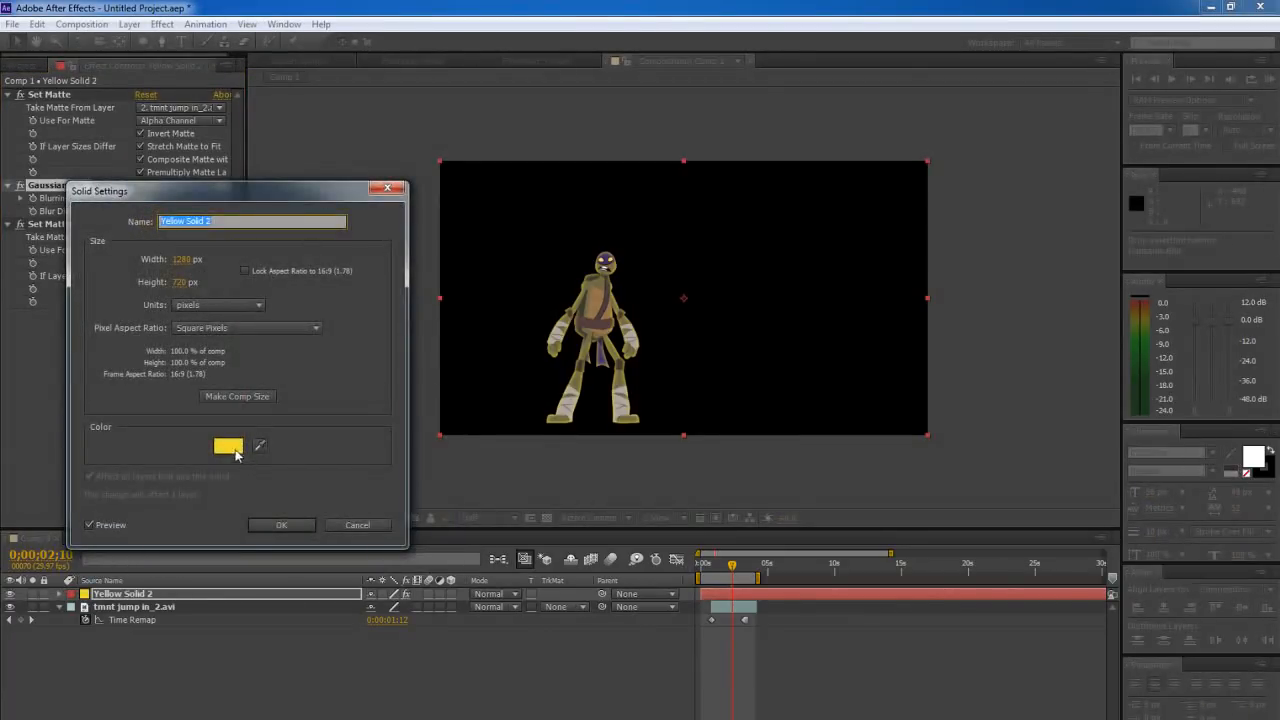
pyautogui.click(228, 446)
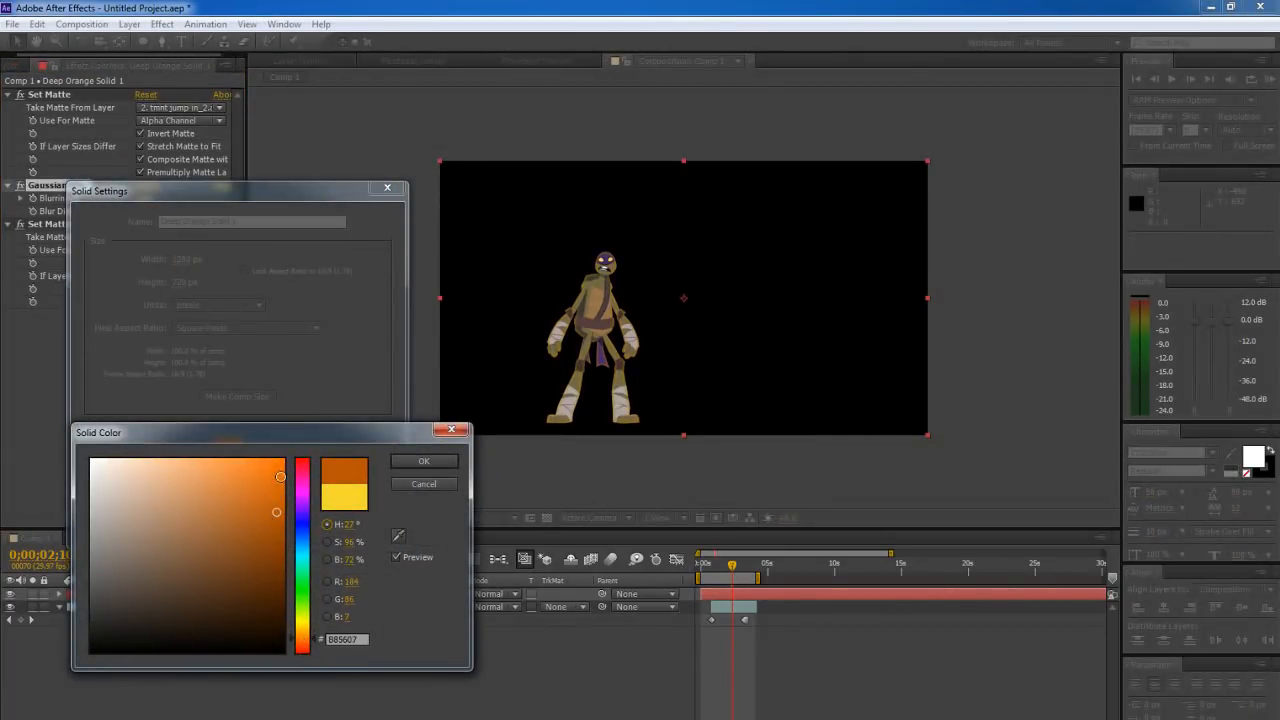
pyautogui.click(304, 548)
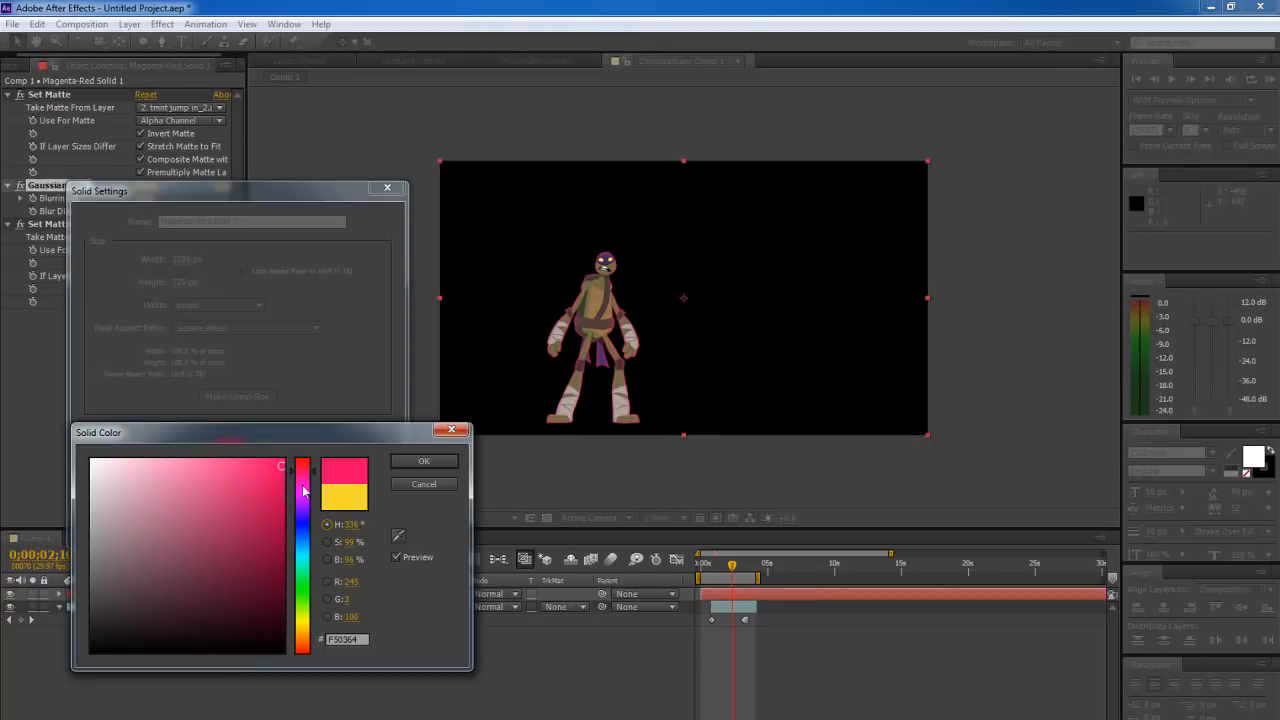
pyautogui.moveTo(304, 648)
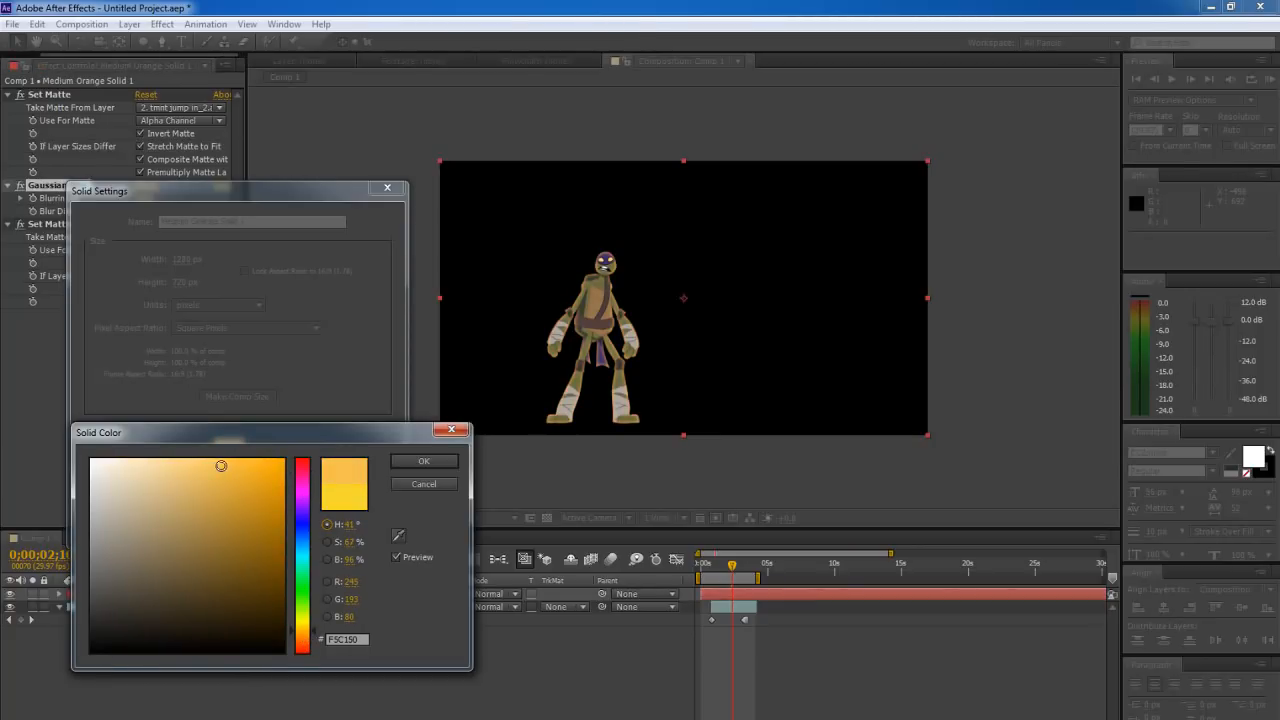
pyautogui.click(424, 460)
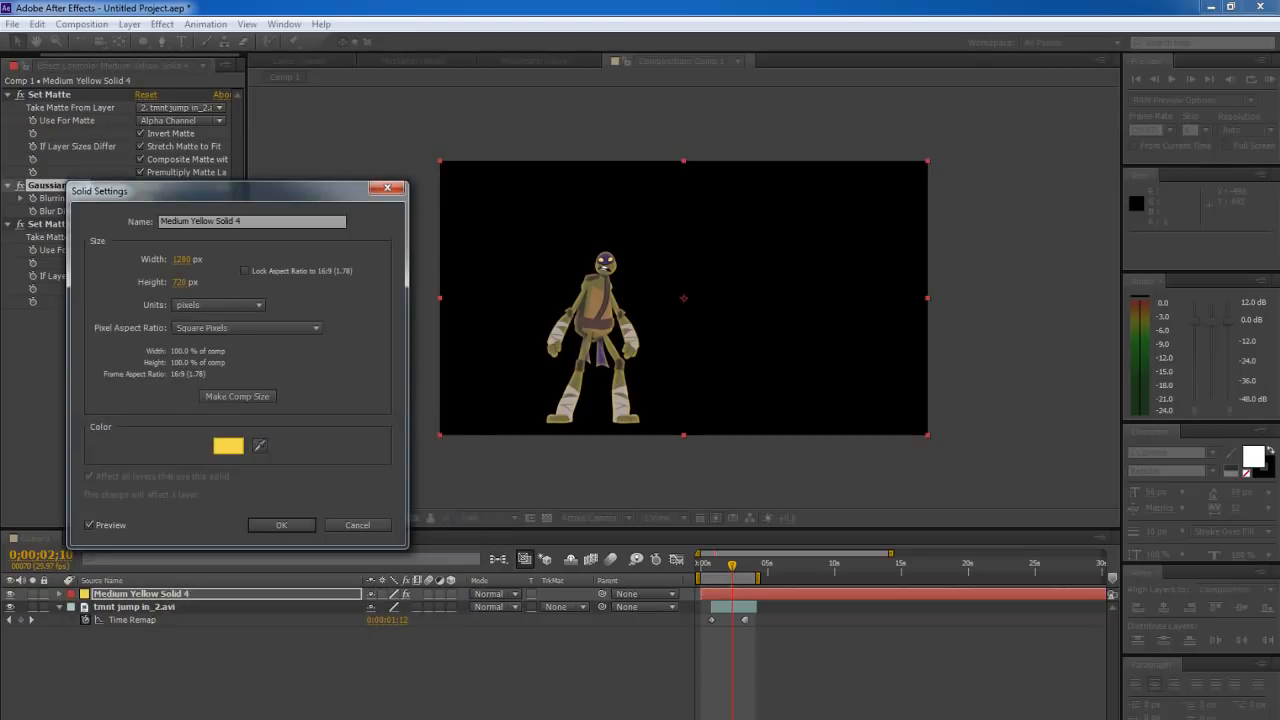
pyautogui.click(280, 524)
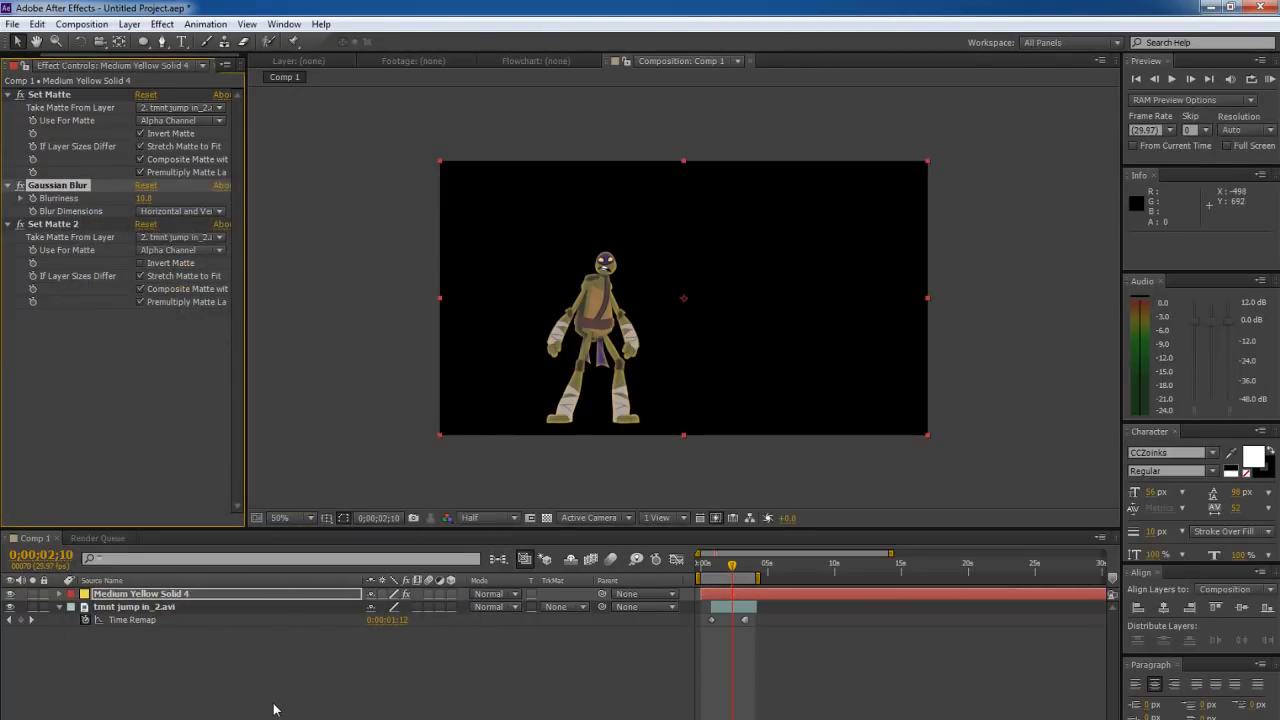
pyautogui.moveTo(258, 236)
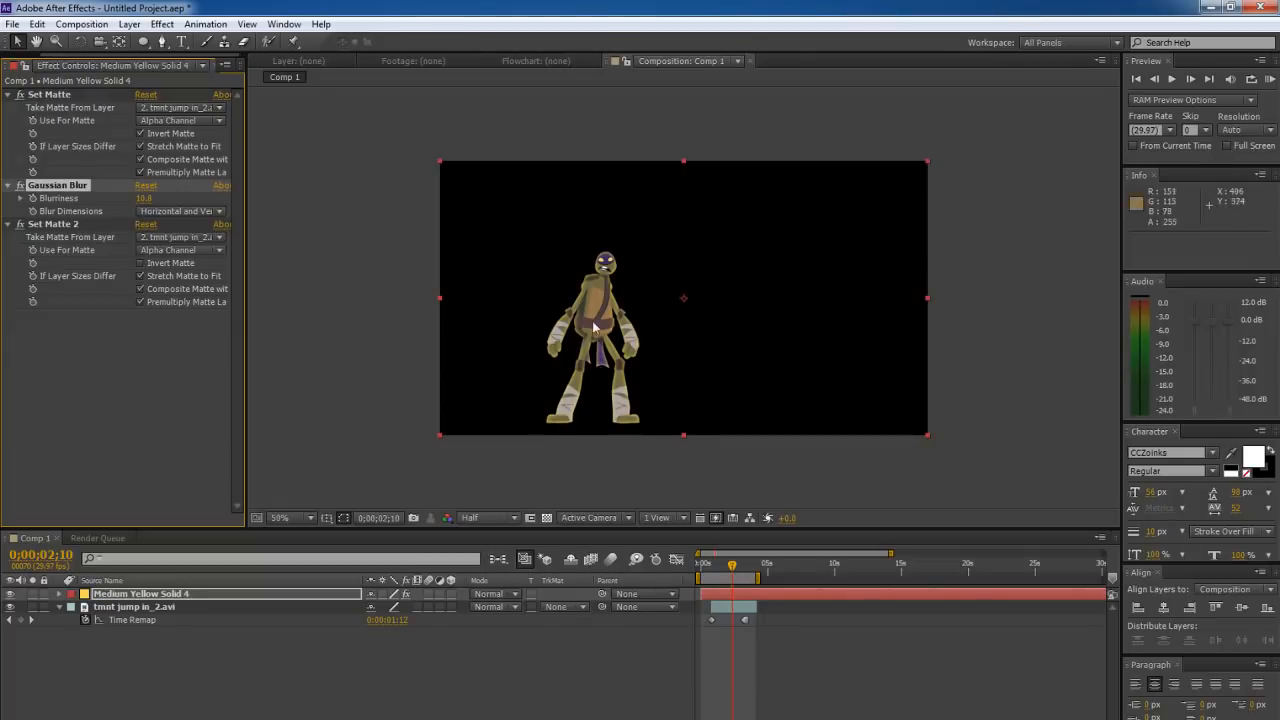
pyautogui.moveTo(578, 382)
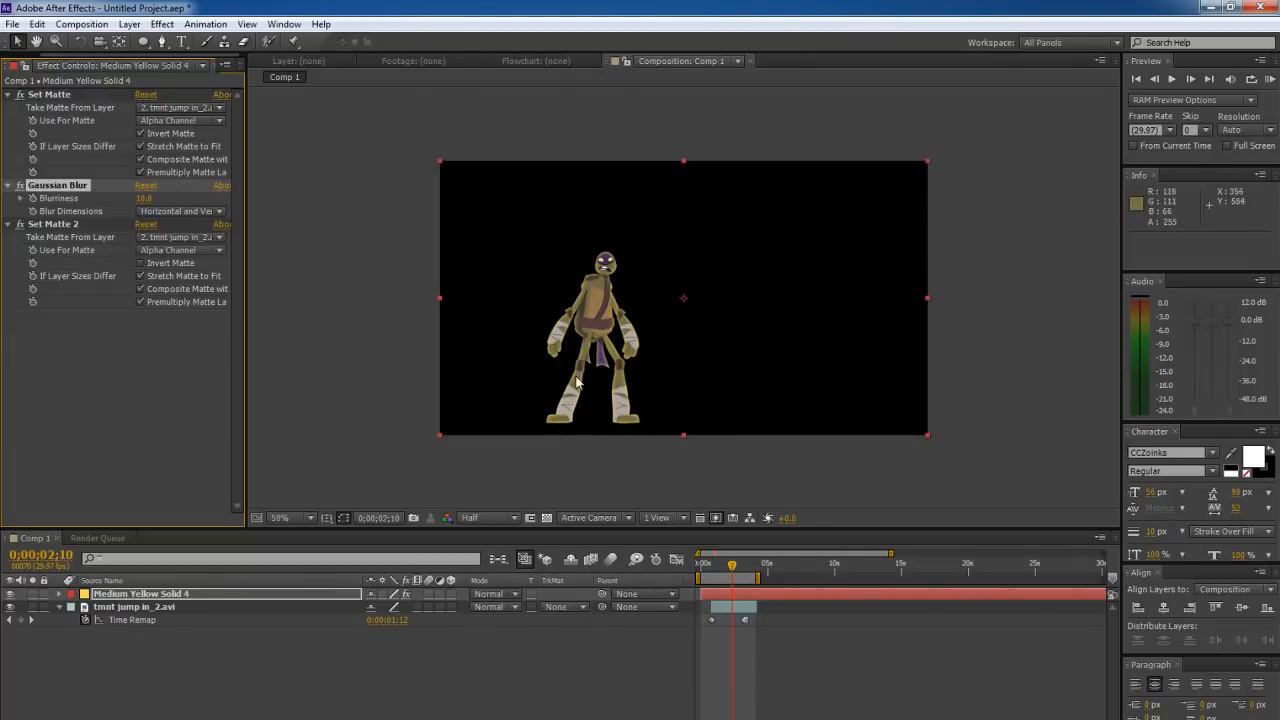
pyautogui.moveTo(218, 600)
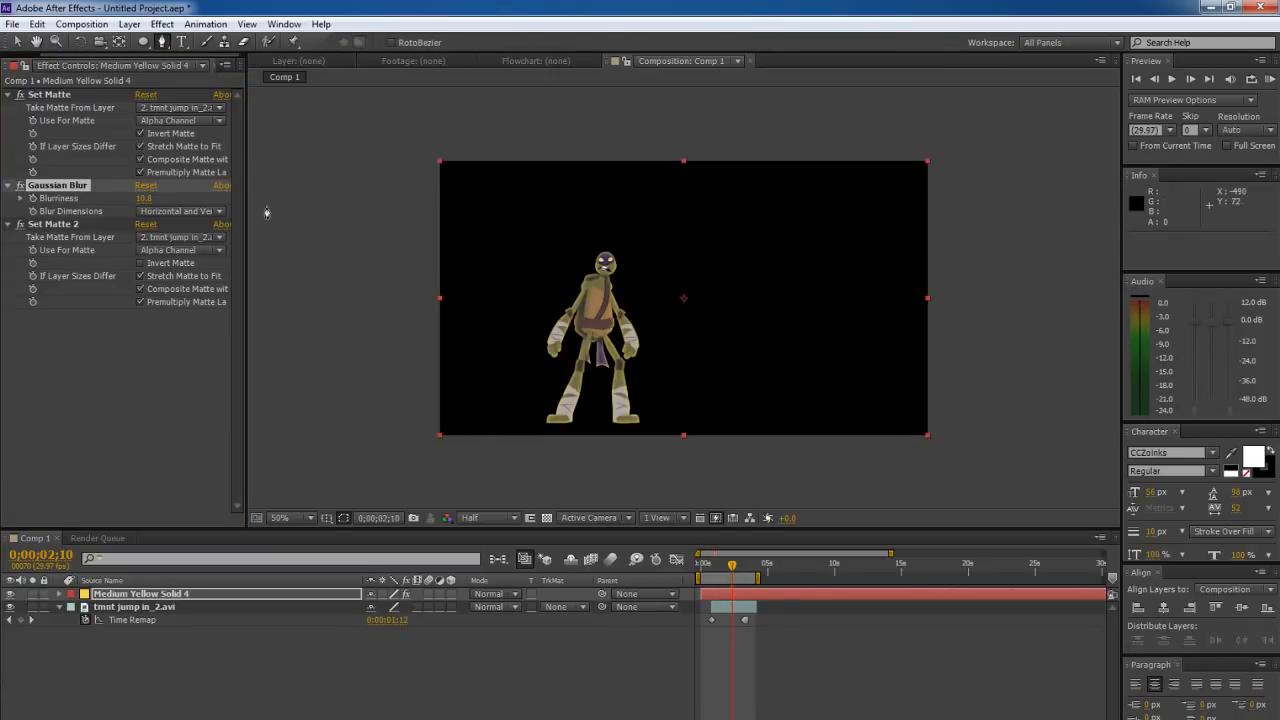
pyautogui.click(536, 420)
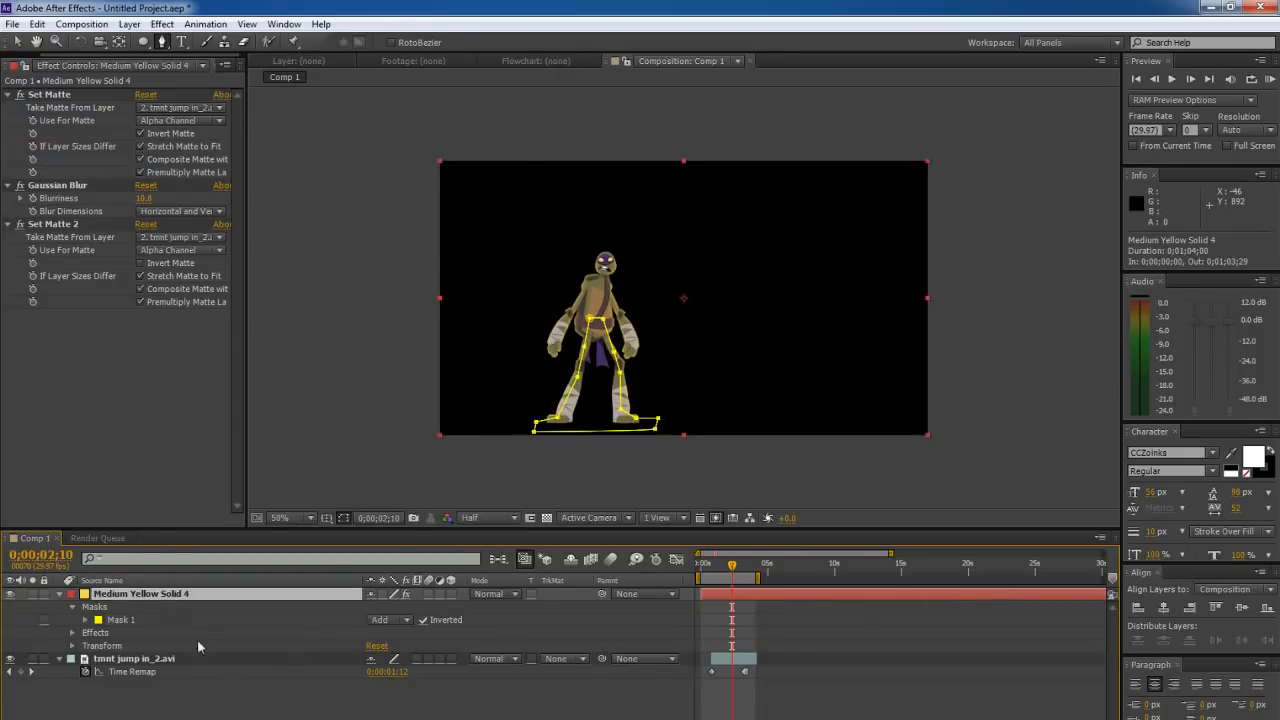
pyautogui.click(132, 658)
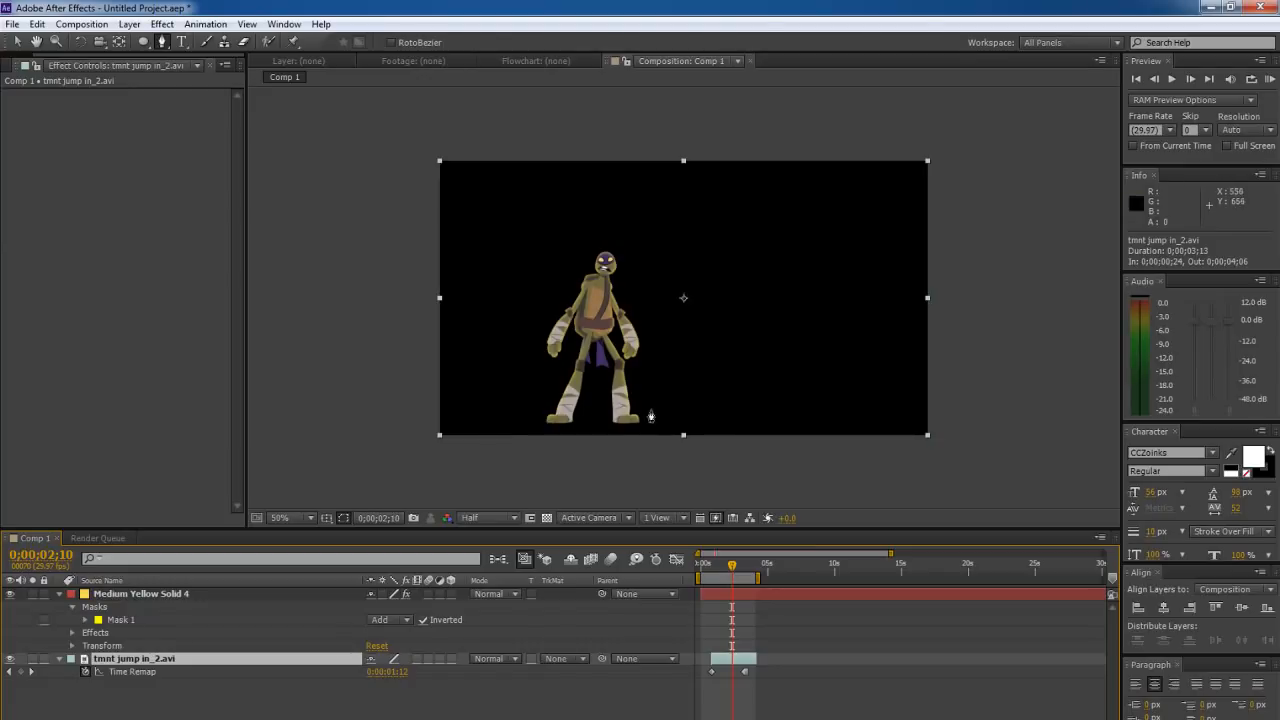
pyautogui.moveTo(628, 430)
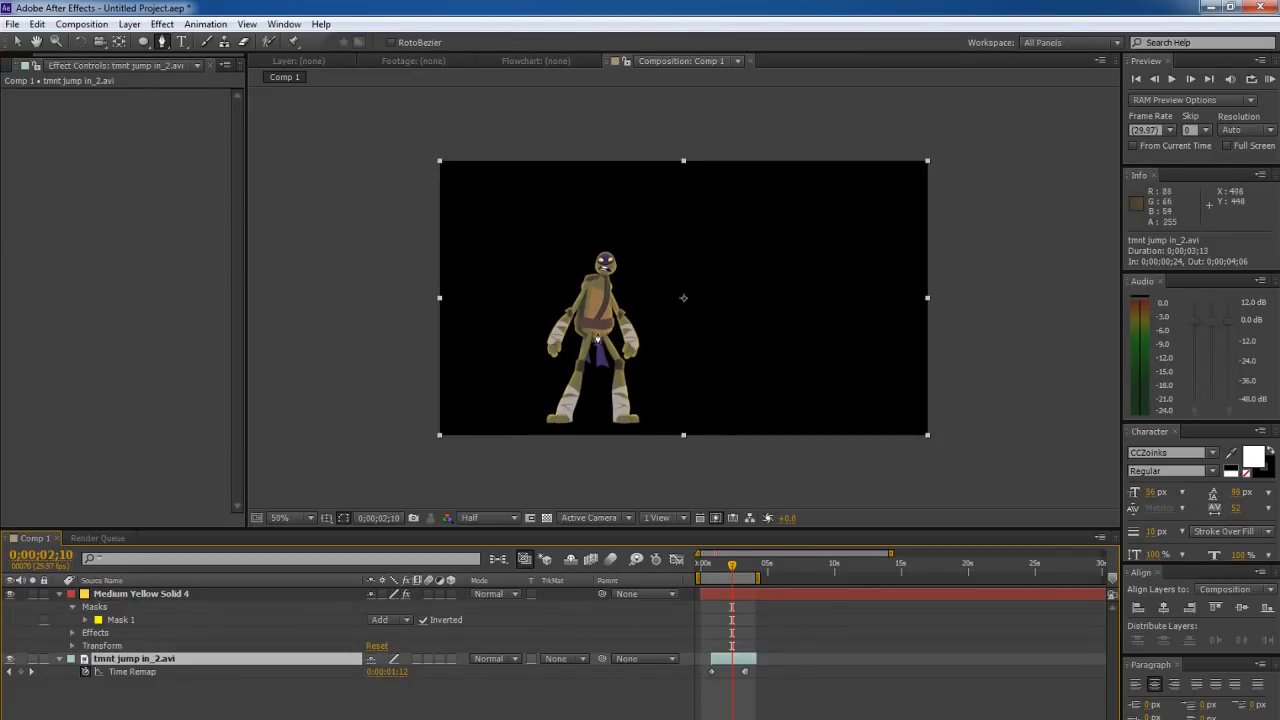
pyautogui.moveTo(592, 248)
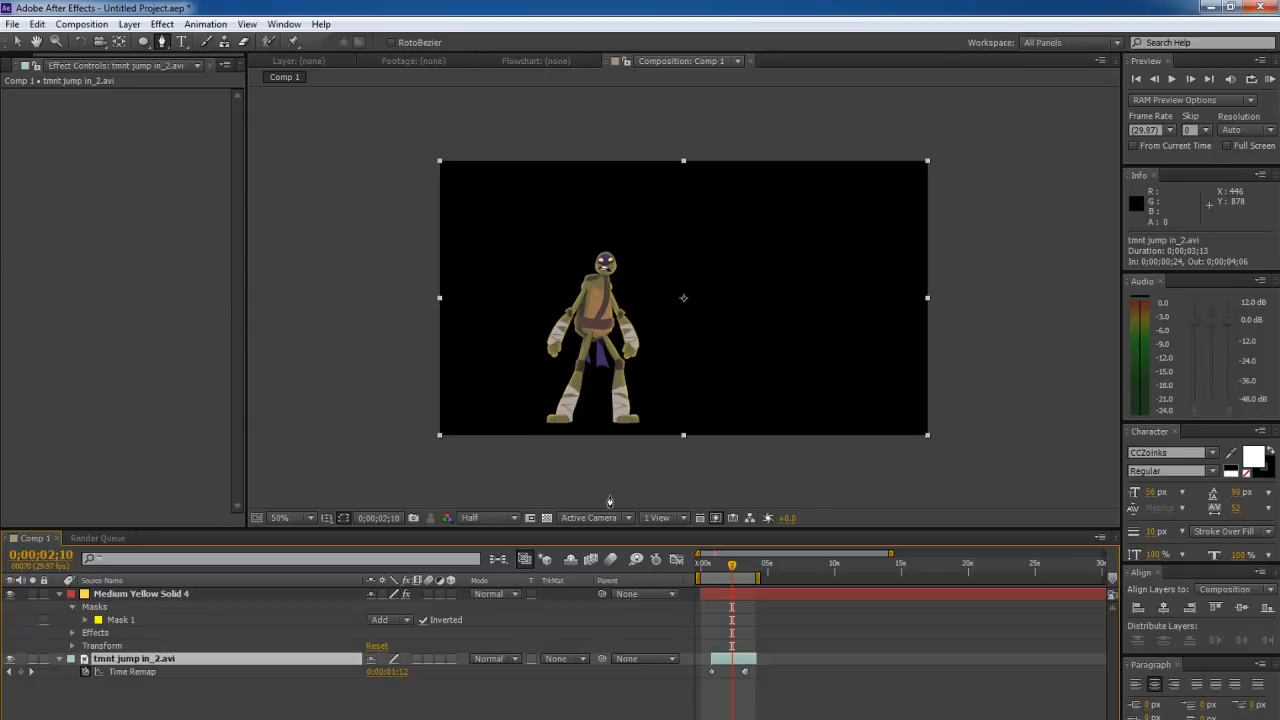
pyautogui.moveTo(758, 504)
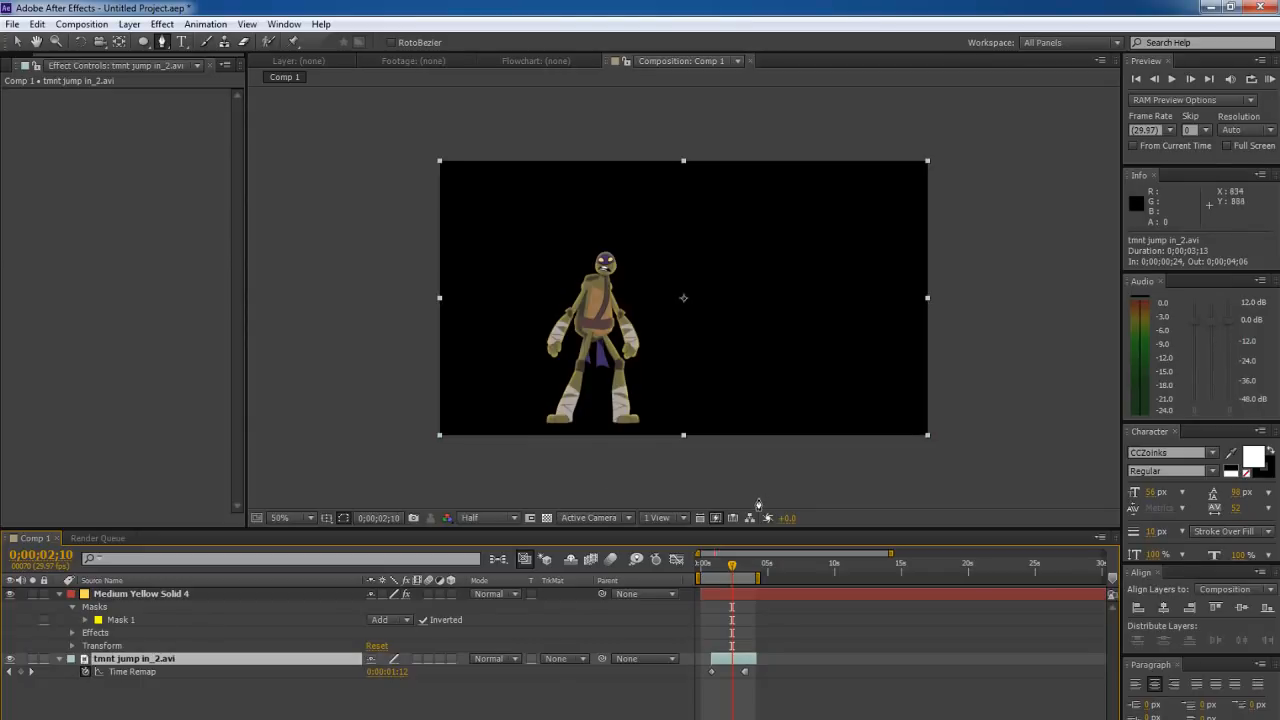
pyautogui.moveTo(740, 504)
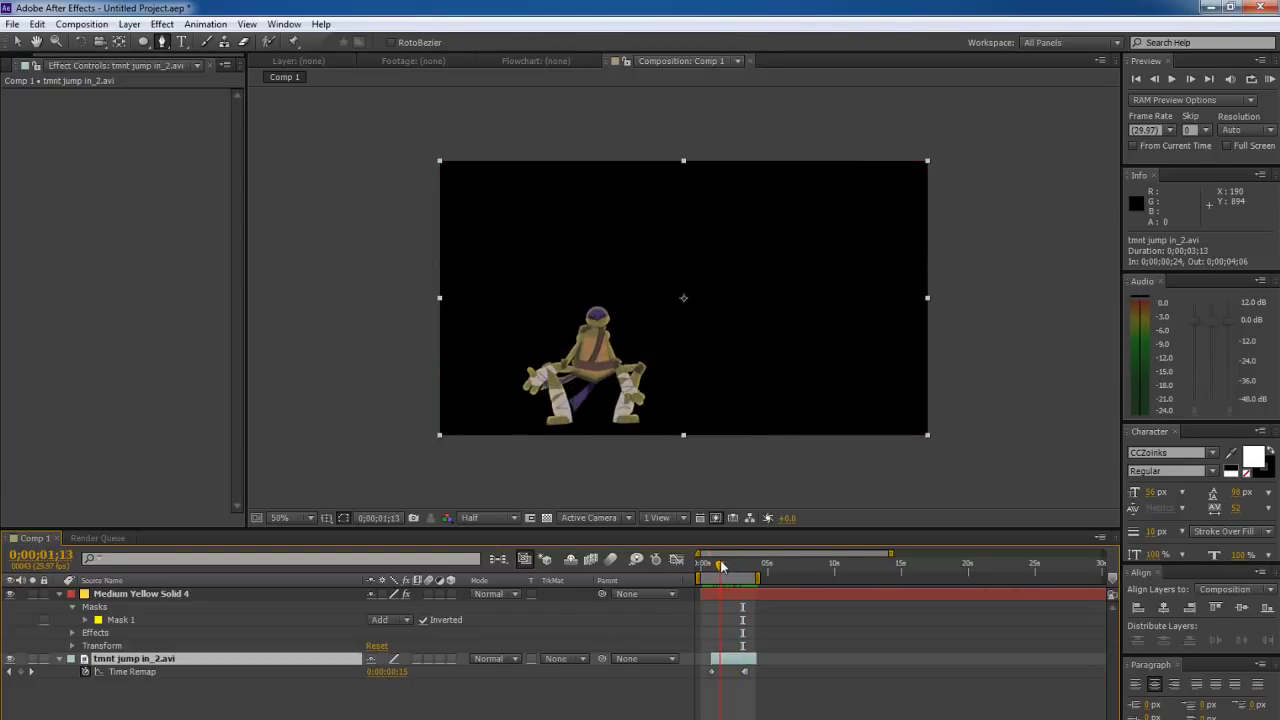
# Scrub through the jump, stop on a standing frame and show Medium Yellow Solid 4's matte and blur effects
pyautogui.moveTo(724, 552); pyautogui.dragTo(714, 552)
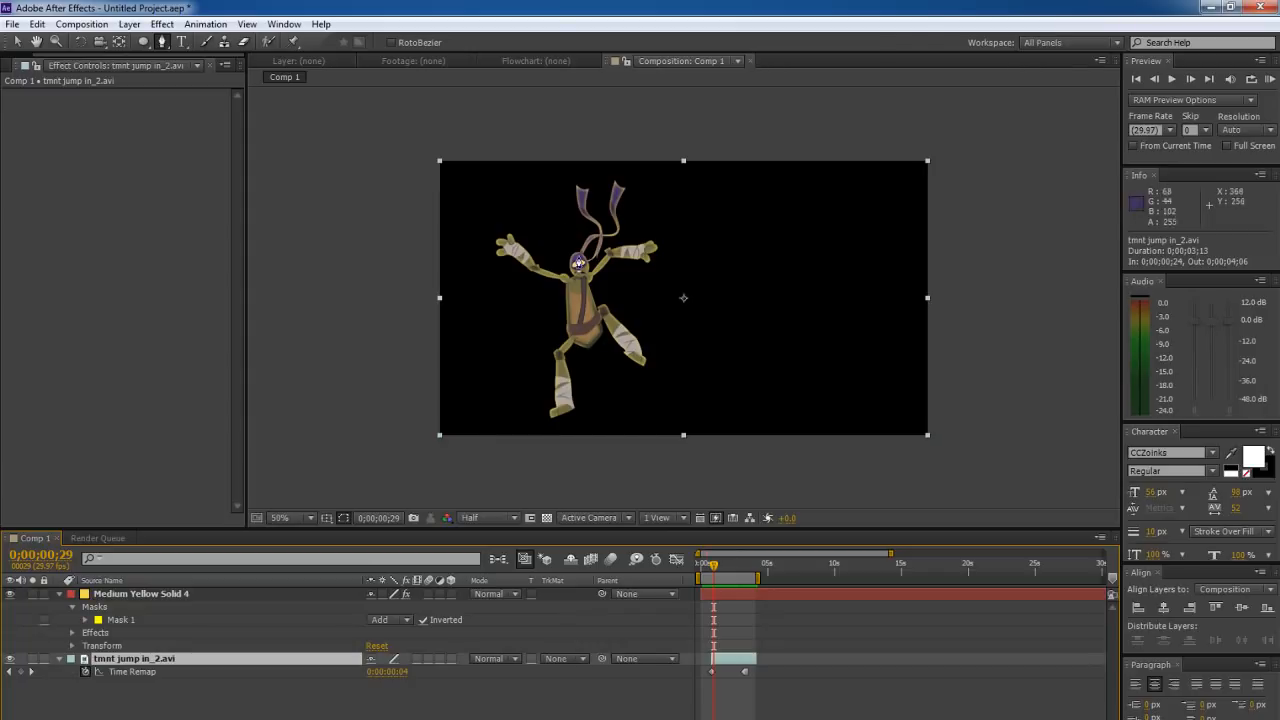
pyautogui.moveTo(656, 488)
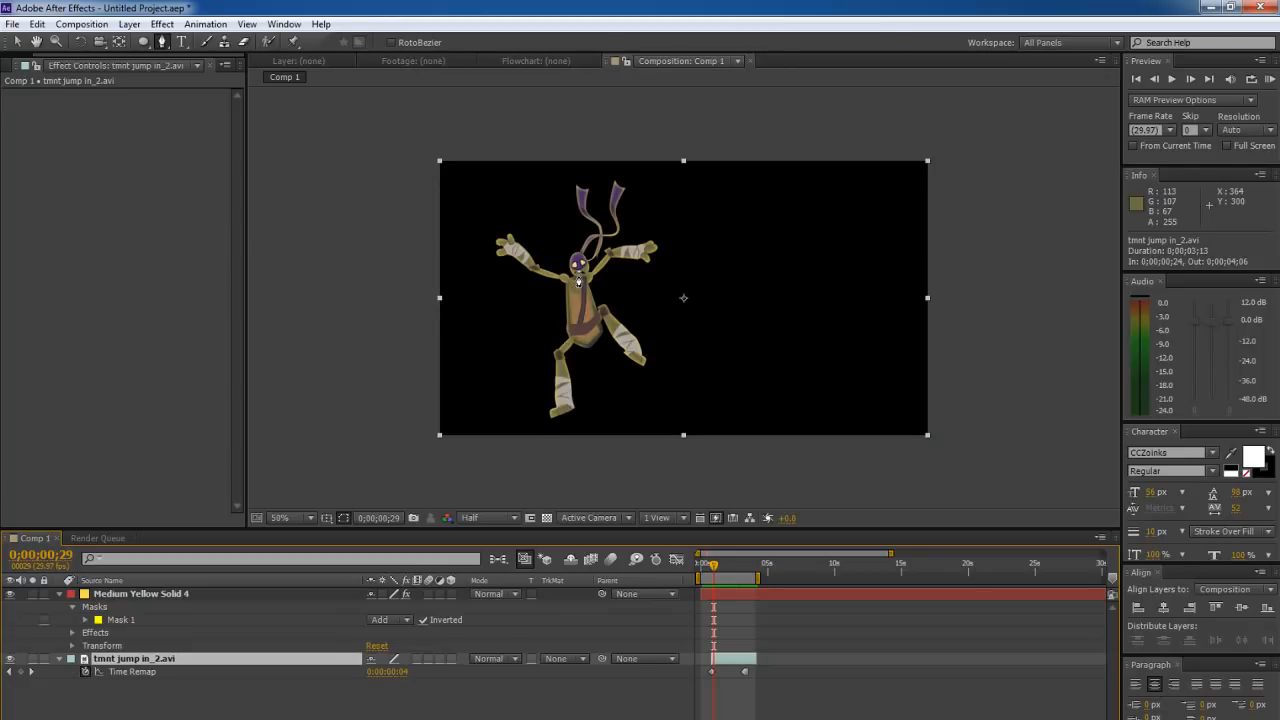
pyautogui.click(704, 564)
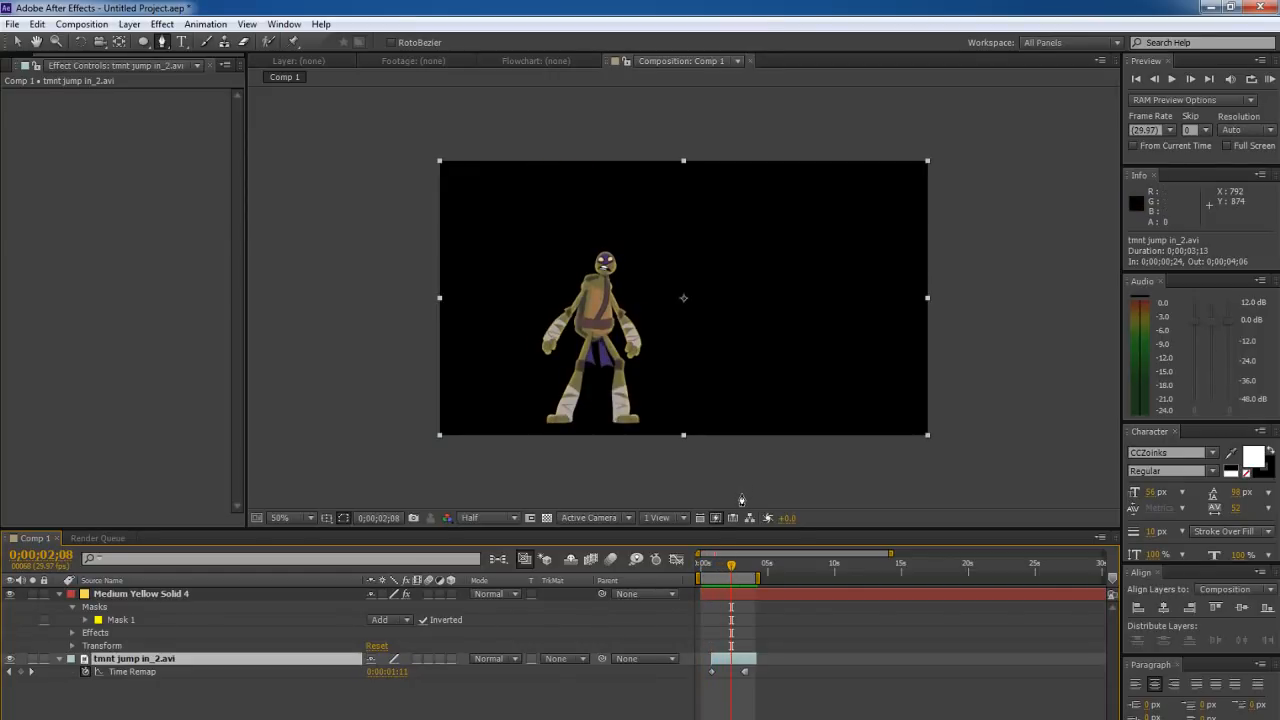
pyautogui.moveTo(742, 492)
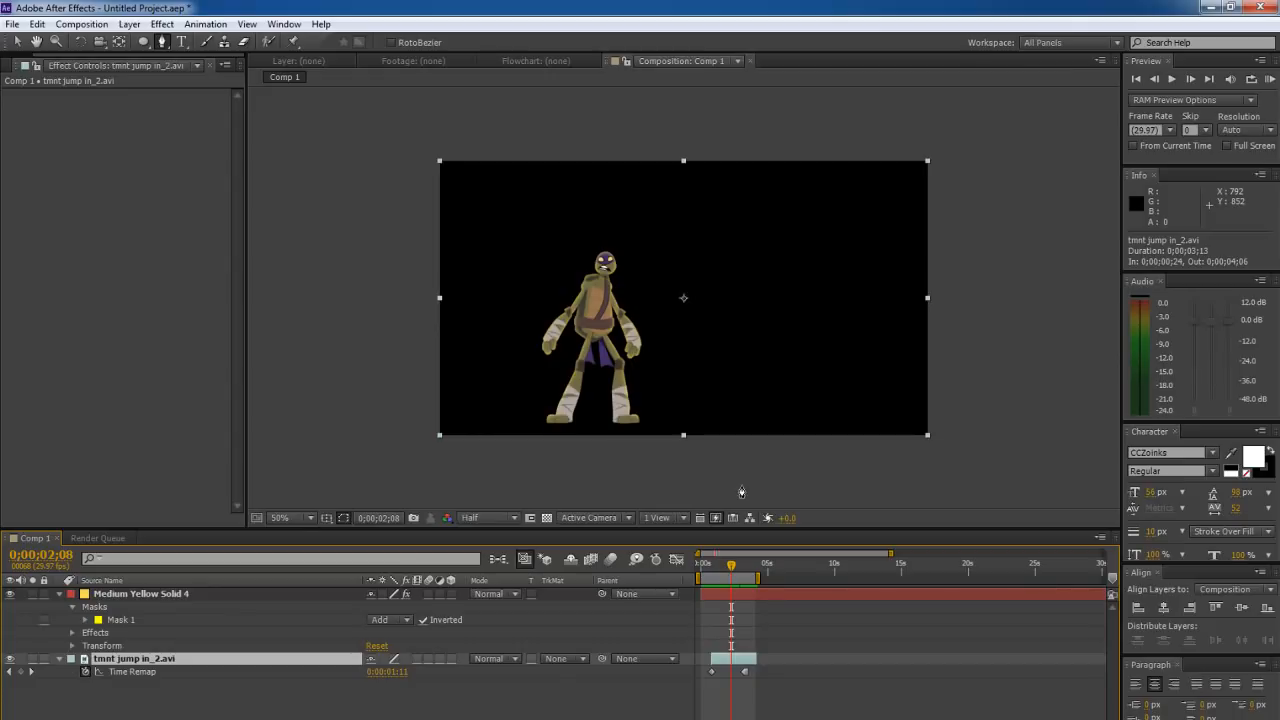
pyautogui.click(712, 564)
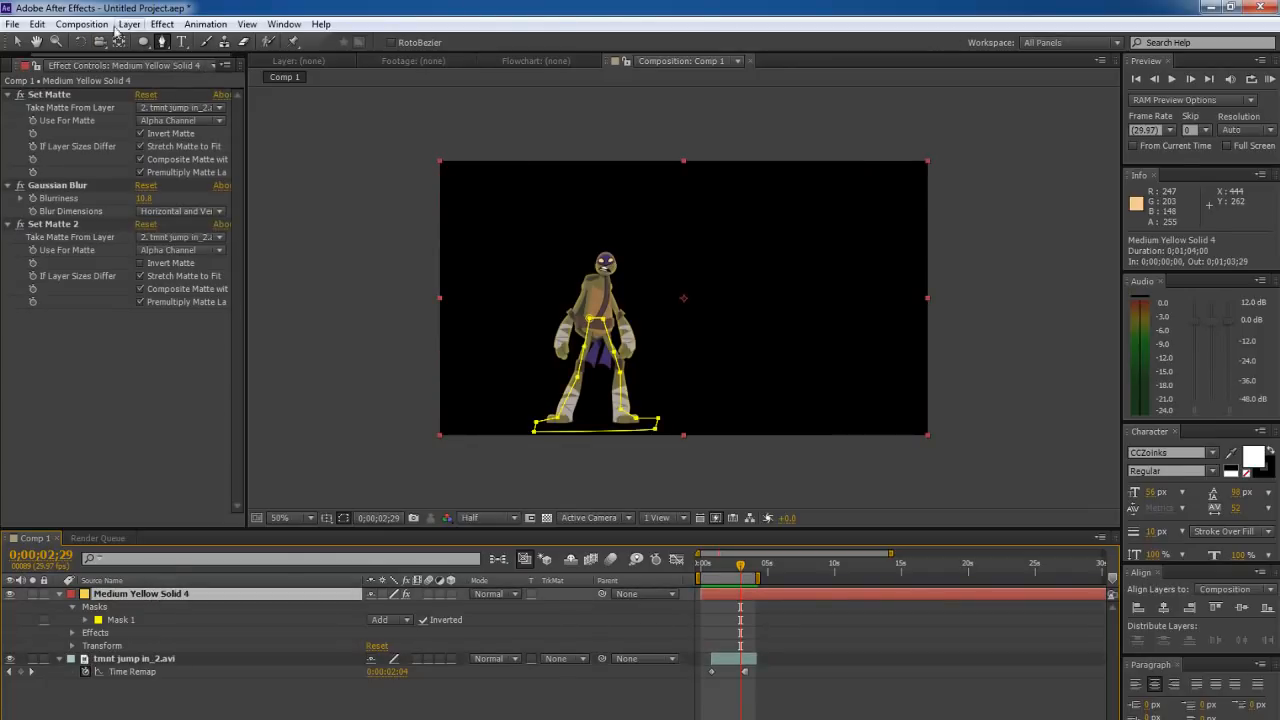
# Create a new Medium Yellow Solid 5 layer via Layer > New > Solid, keeping the yellow colour
pyautogui.click(128, 24)
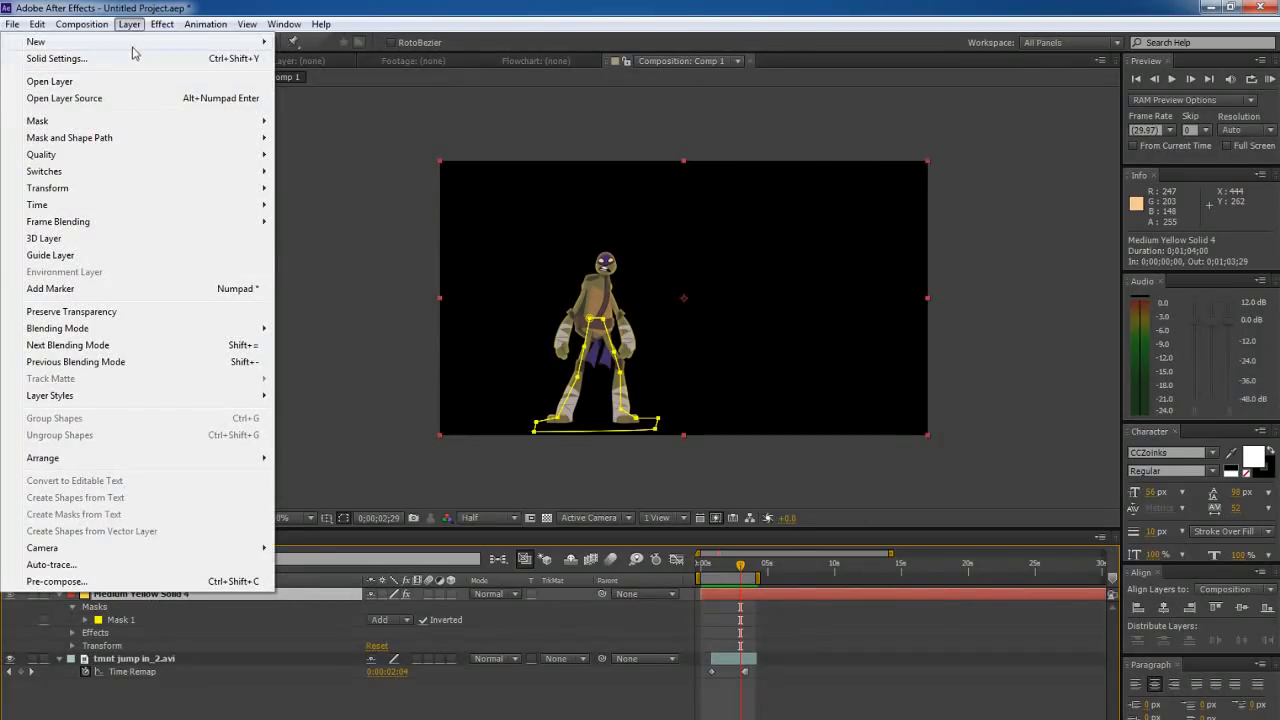
pyautogui.click(56, 58)
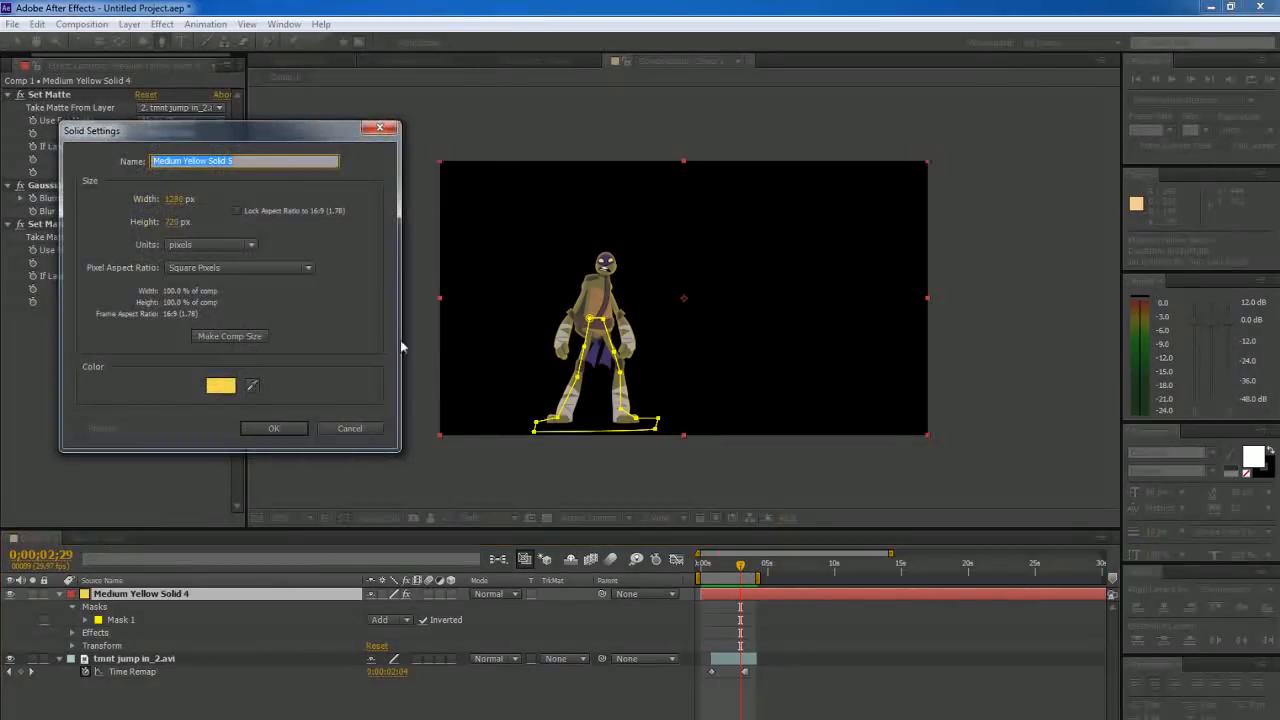
pyautogui.click(220, 386)
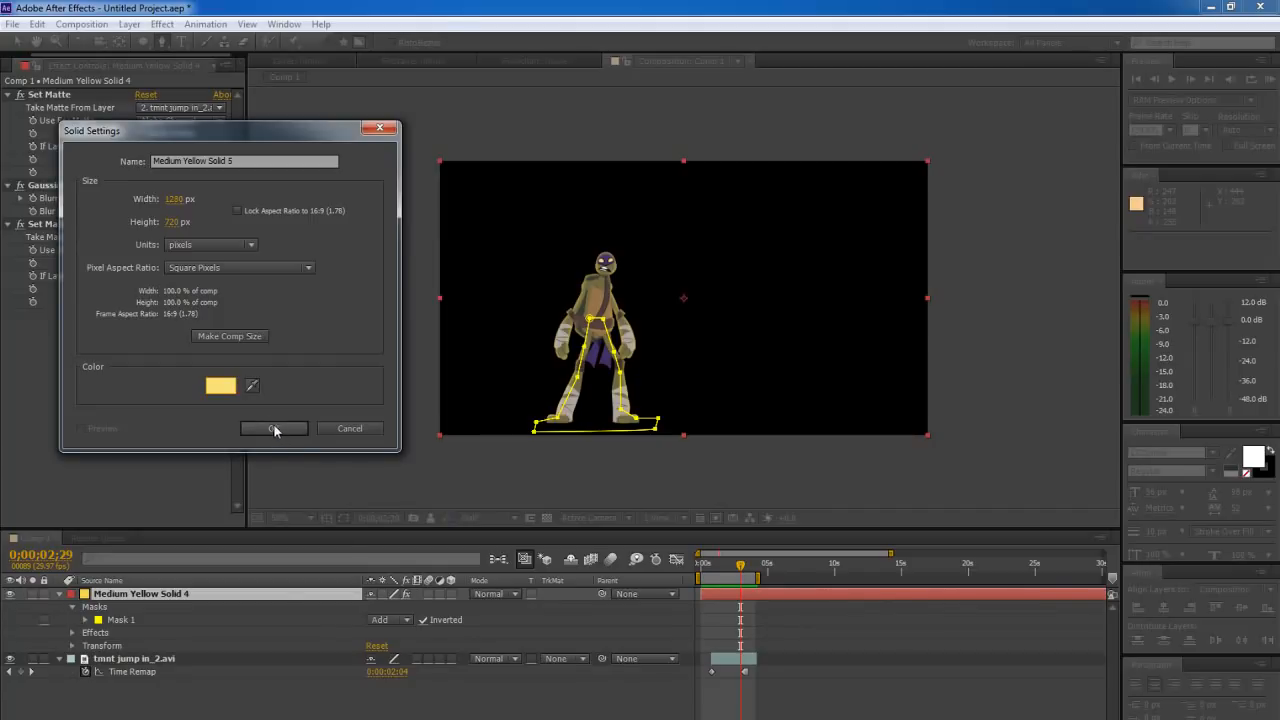
pyautogui.click(274, 428)
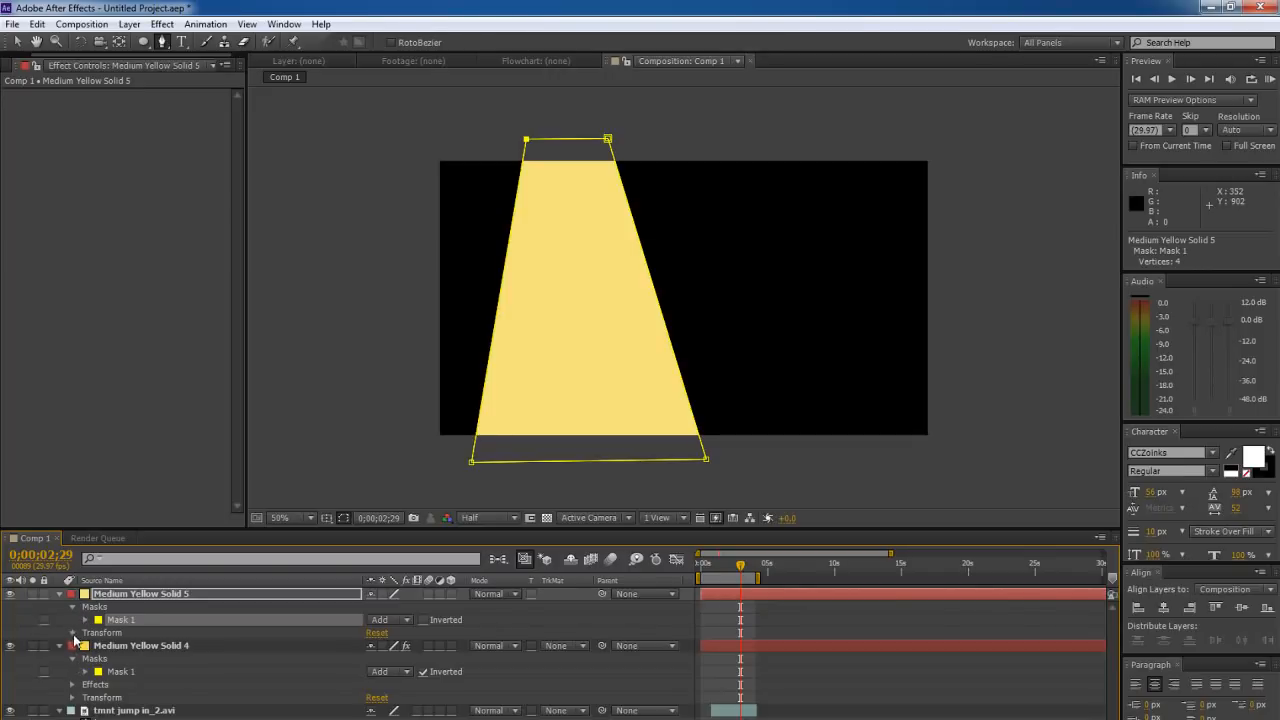
# Raise Mask Feather on Medium Yellow Solid 5's trapezoid mask so the beam edges fade softly
pyautogui.click(72, 632)
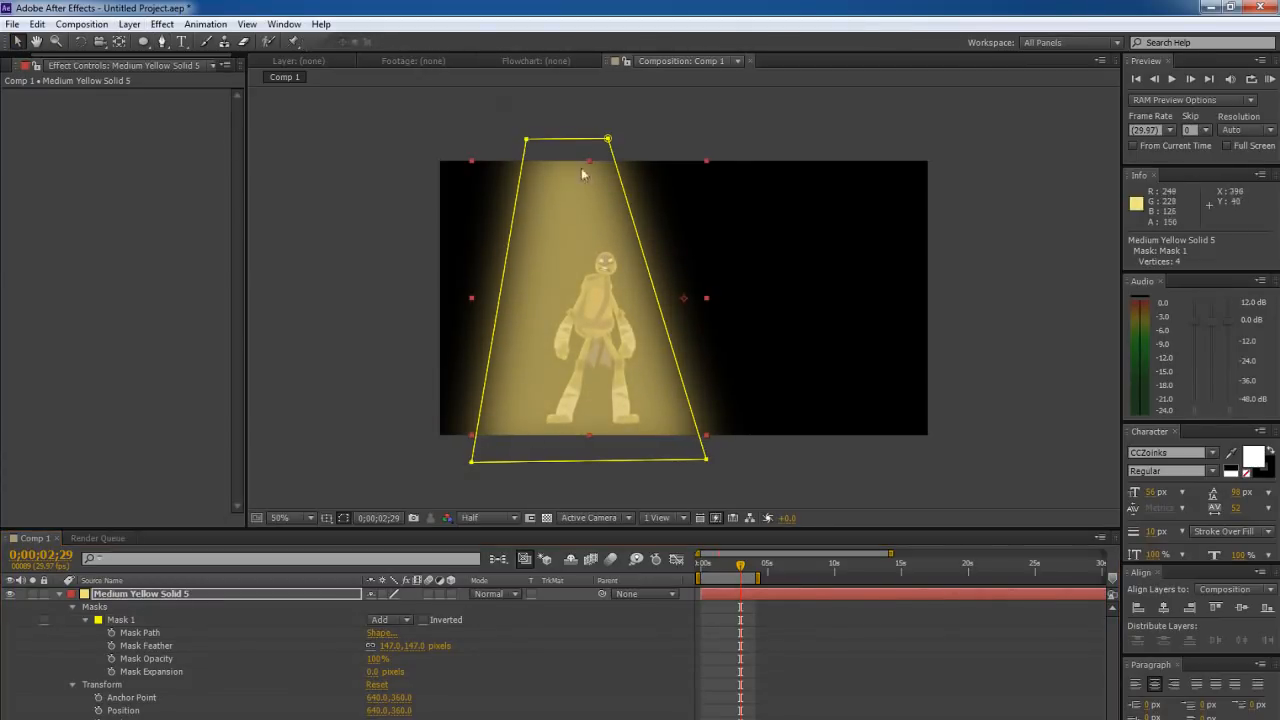
pyautogui.moveTo(608, 140); pyautogui.dragTo(636, 140)
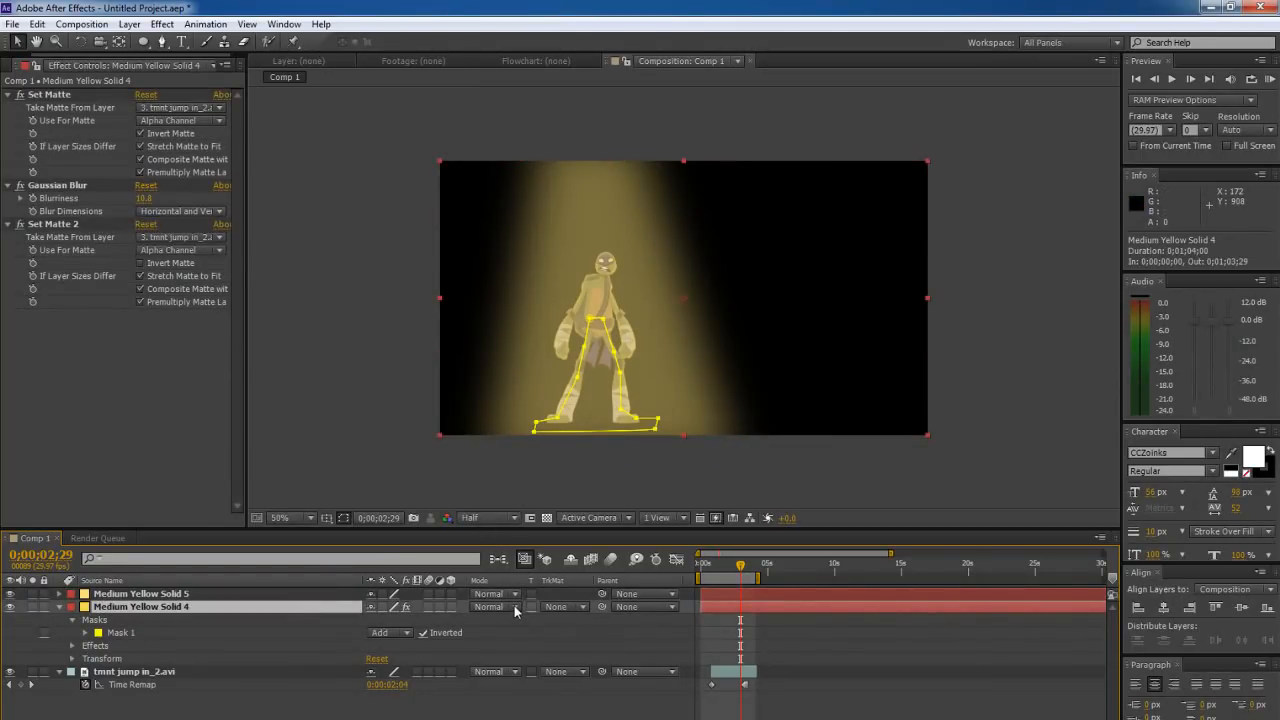
# Set Solid 4 to Add, then try Soft Light and Screen on the beam solid
pyautogui.click(496, 594)
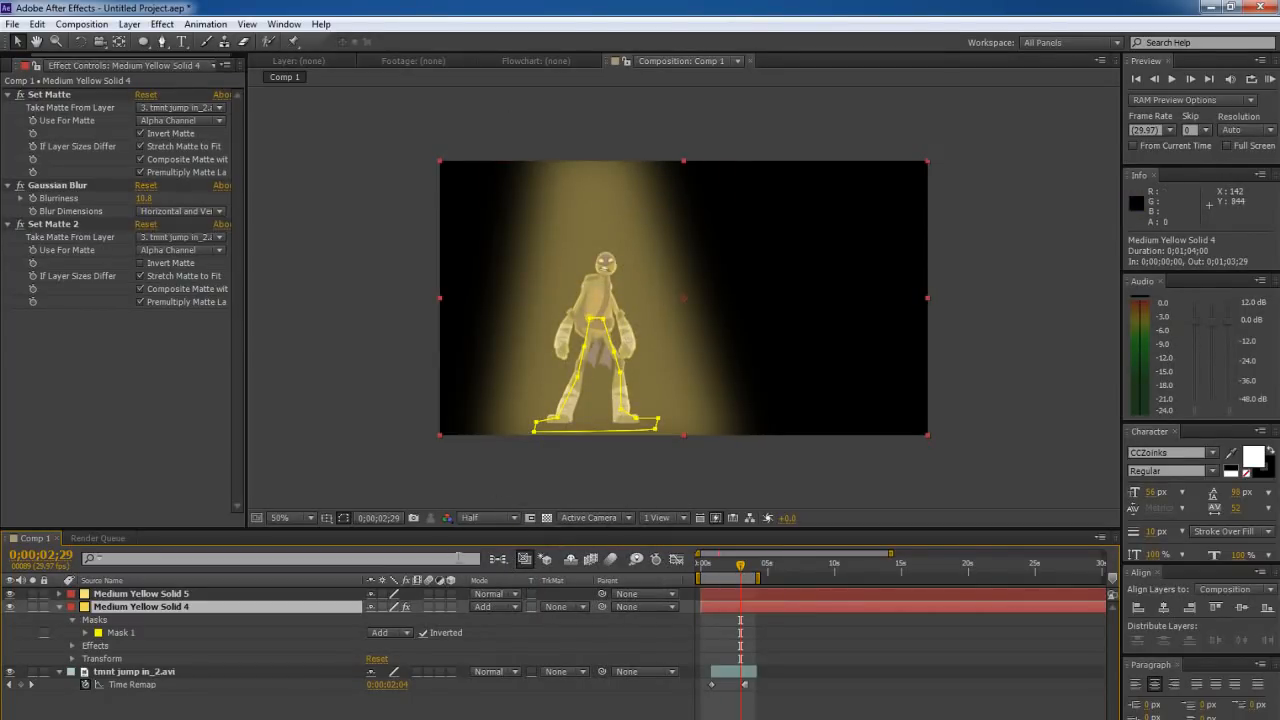
pyautogui.click(496, 594)
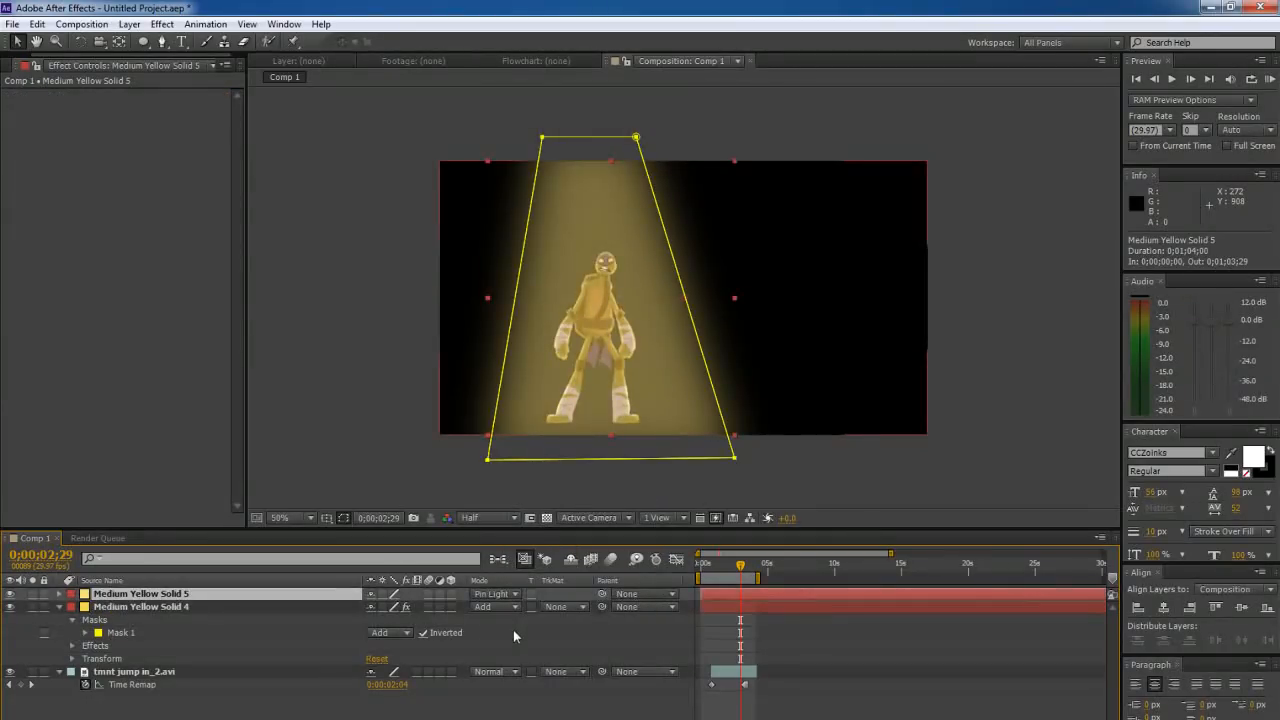
pyautogui.click(496, 592)
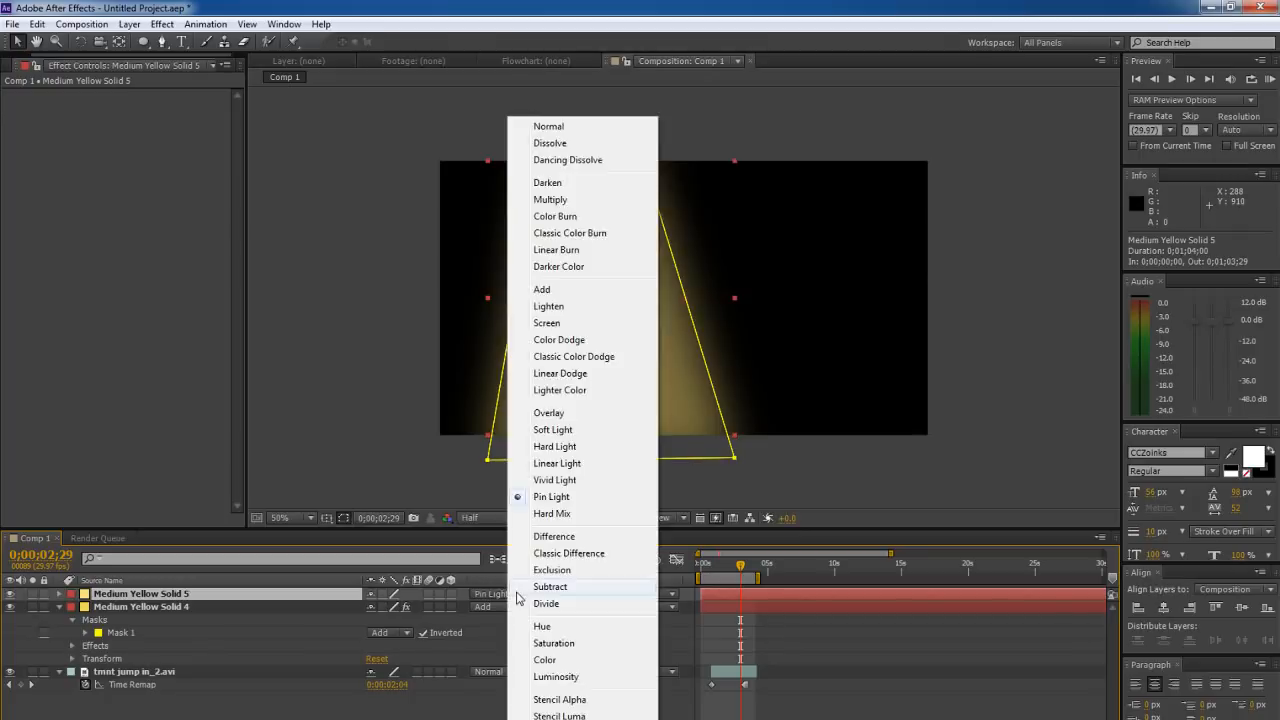
pyautogui.click(552, 428)
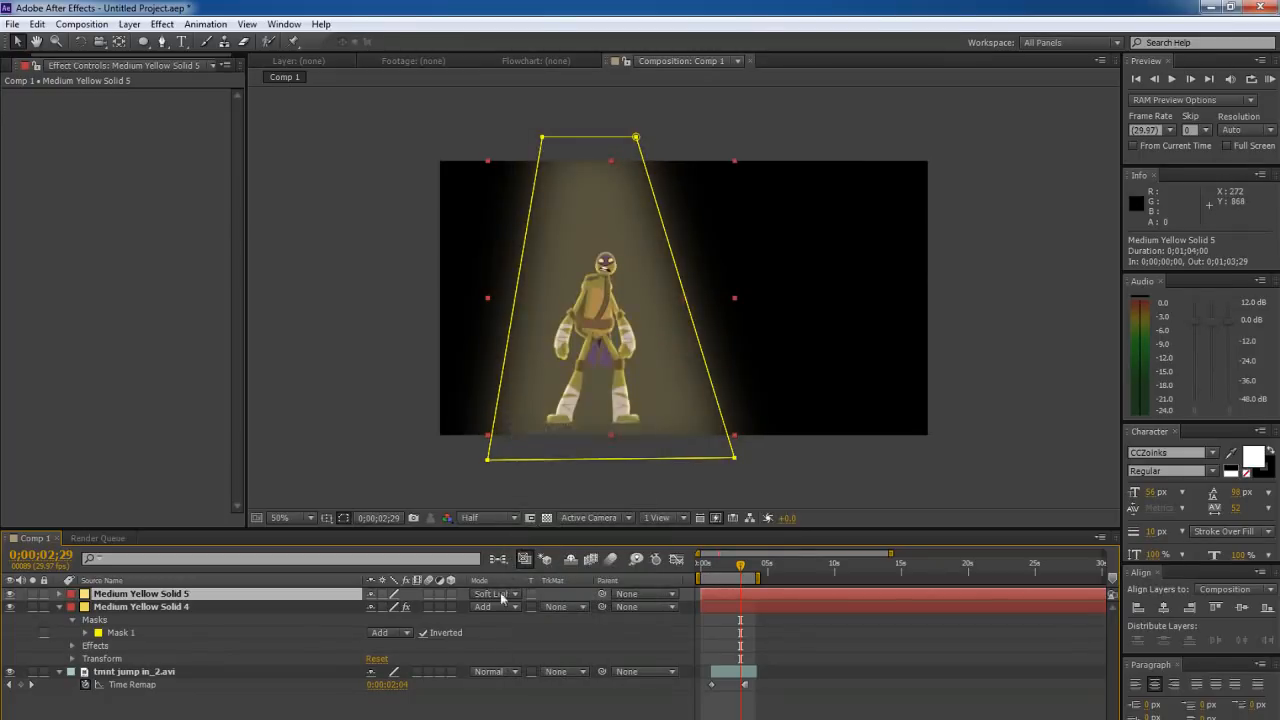
pyautogui.click(490, 592)
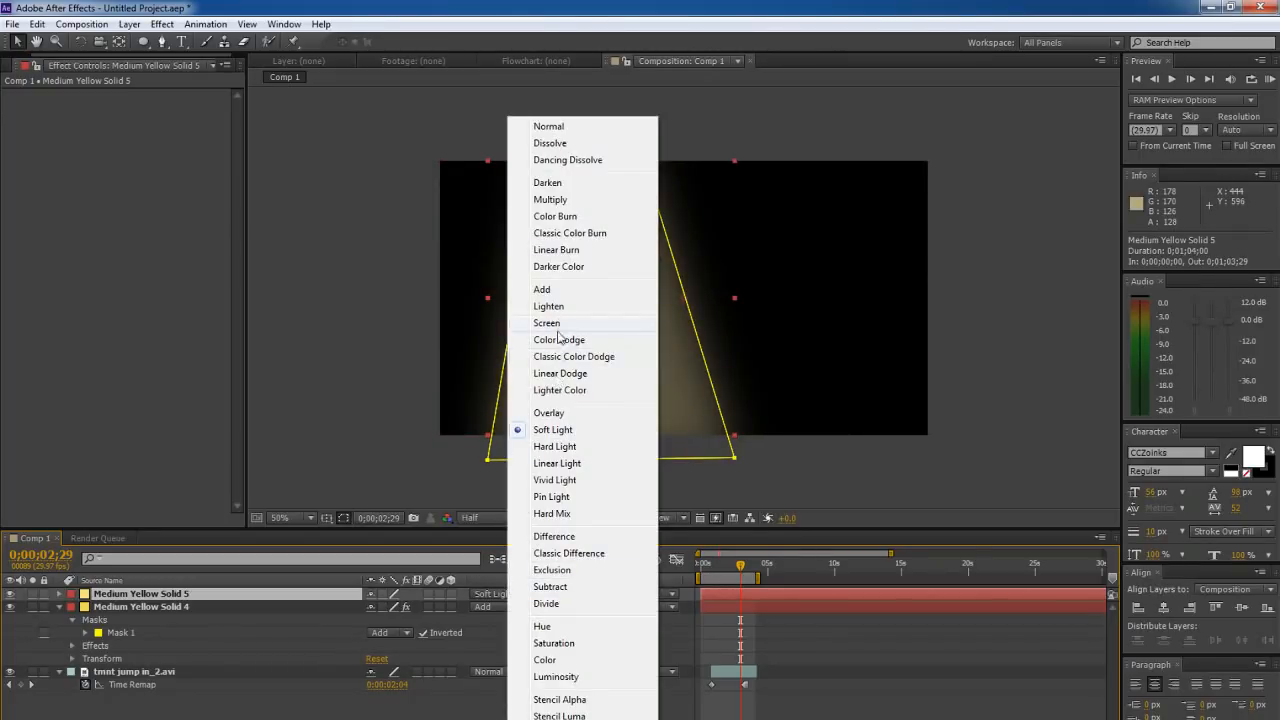
pyautogui.click(548, 322)
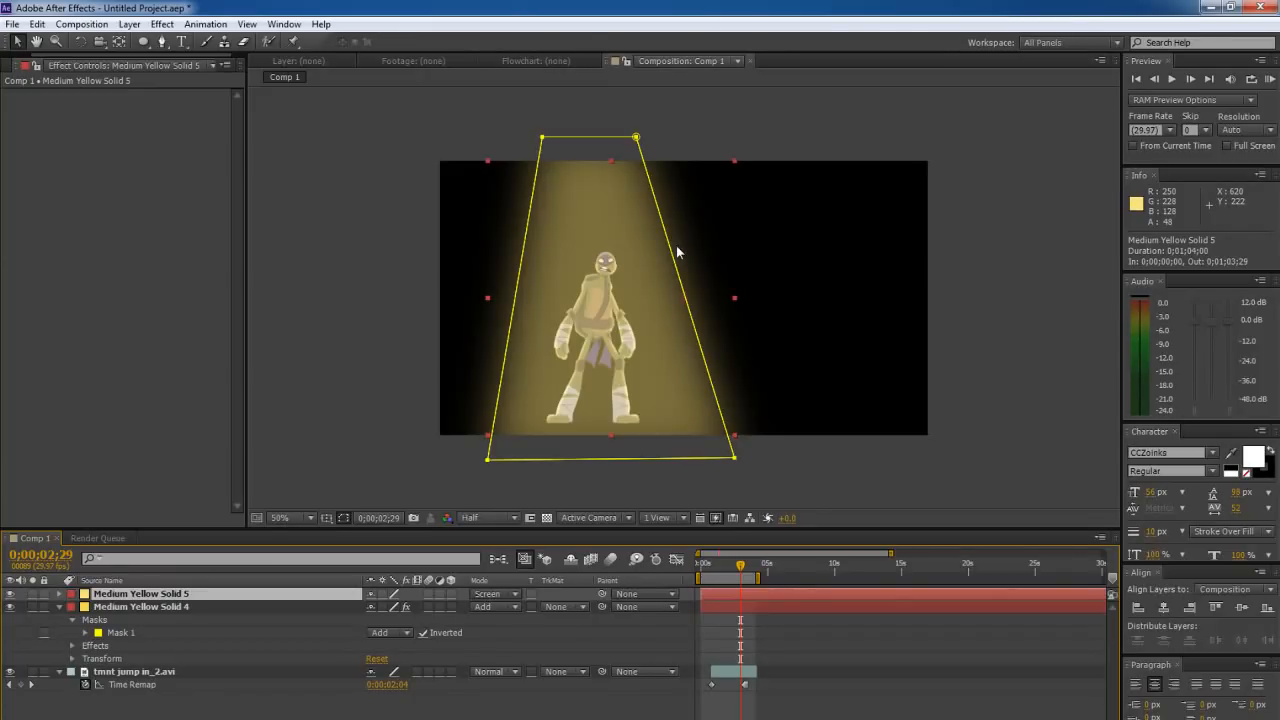
# Try Soft Light and Linear Light on Solid 5 before settling on Pin Light
pyautogui.click(490, 592)
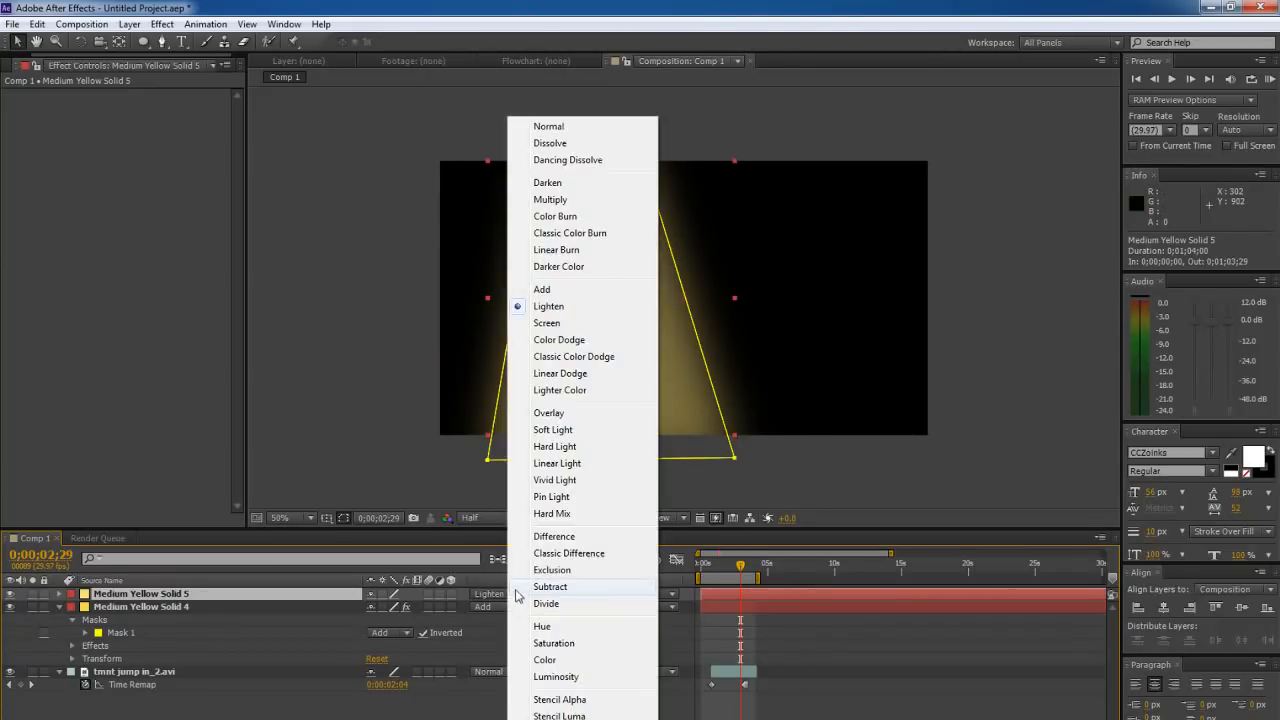
pyautogui.click(552, 428)
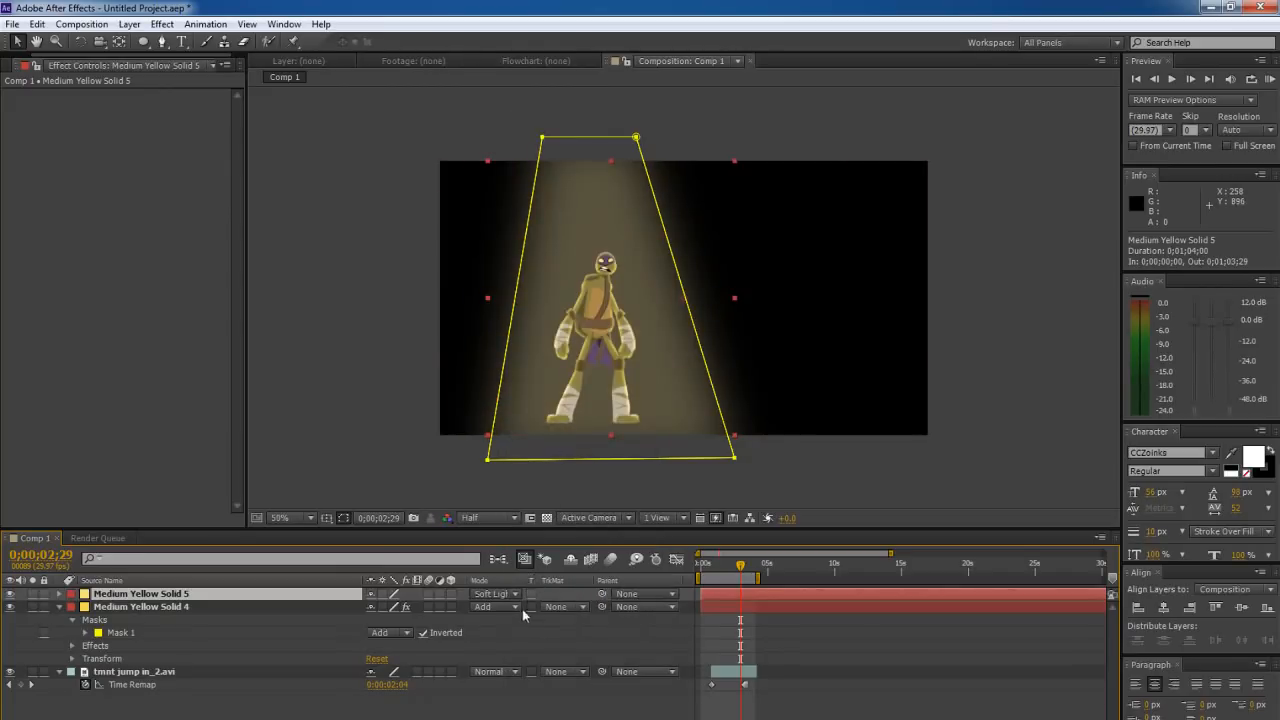
pyautogui.click(490, 594)
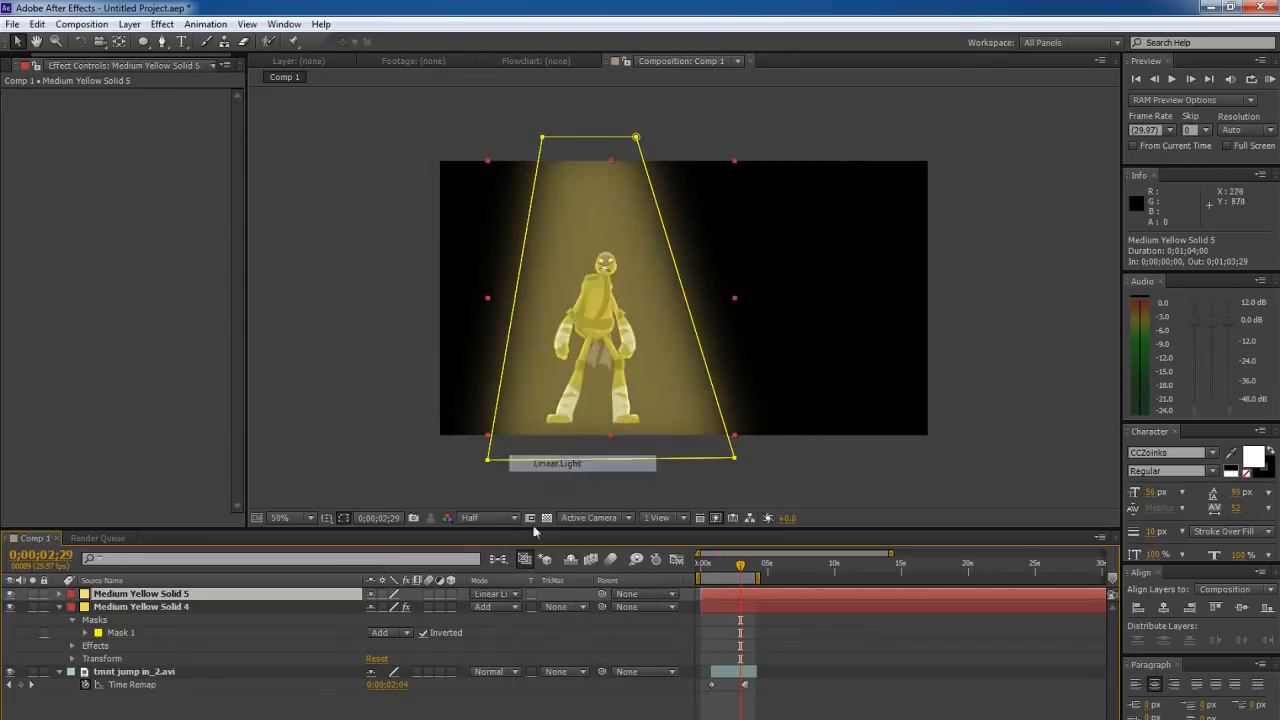
pyautogui.click(496, 592)
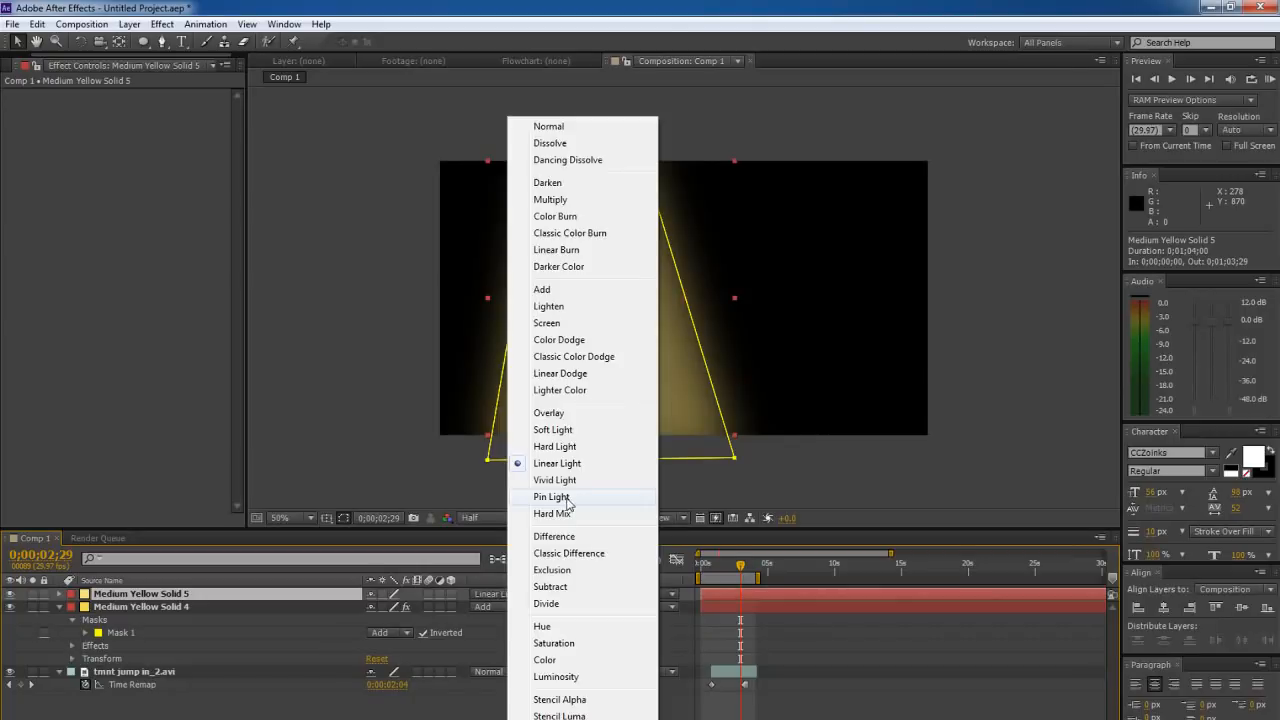
pyautogui.click(552, 496)
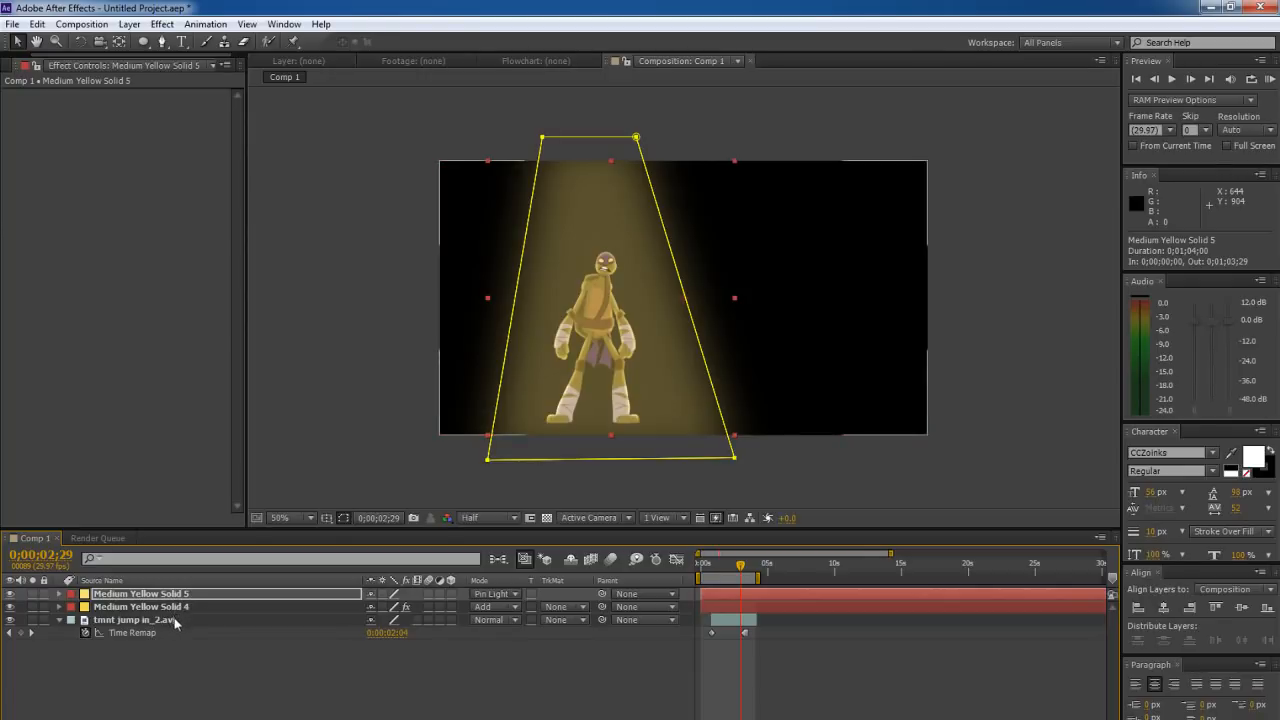
# Apply Shine to the tmnt jump layer and drag its Source Point to the beam's top
pyautogui.click(136, 620)
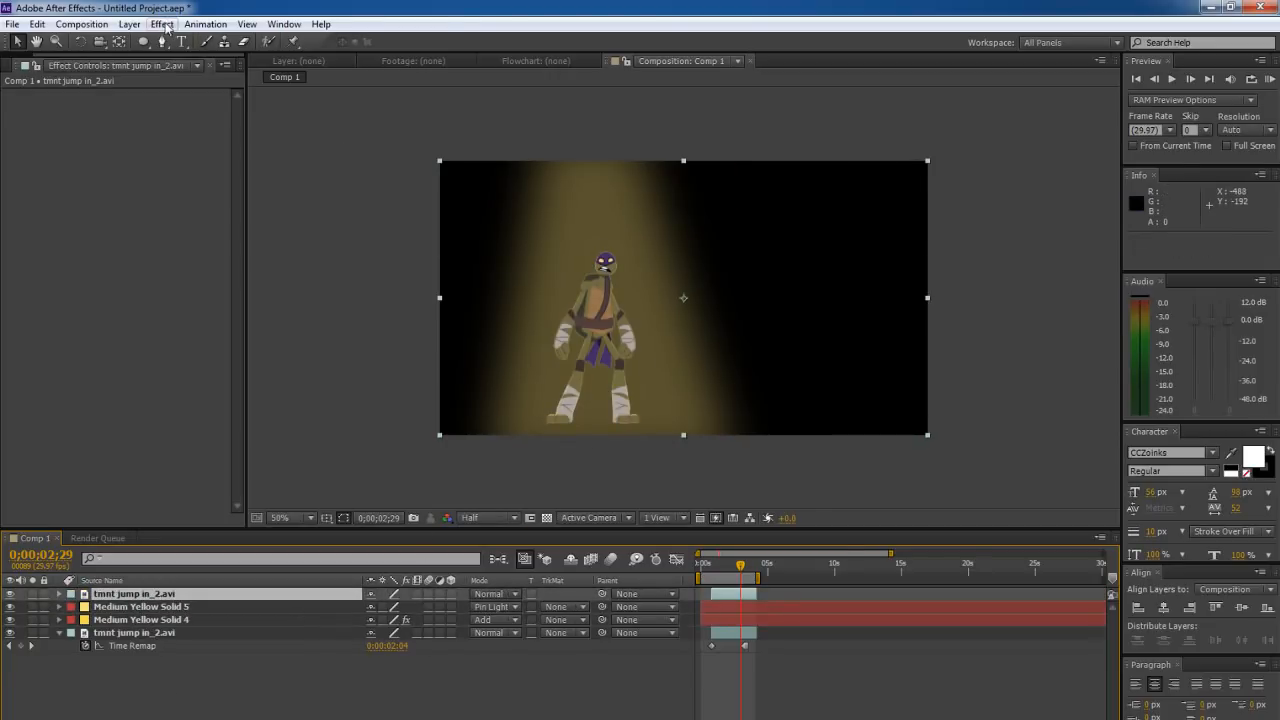
pyautogui.click(160, 24)
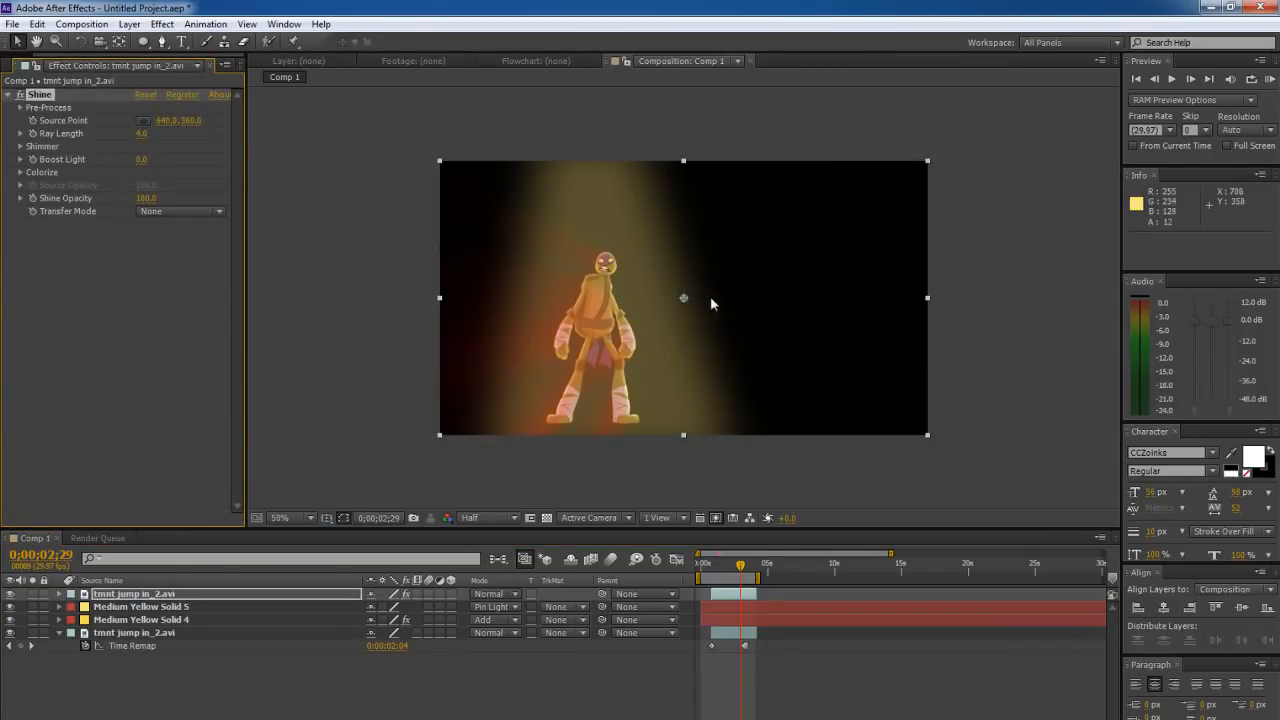
pyautogui.moveTo(684, 298); pyautogui.dragTo(584, 212)
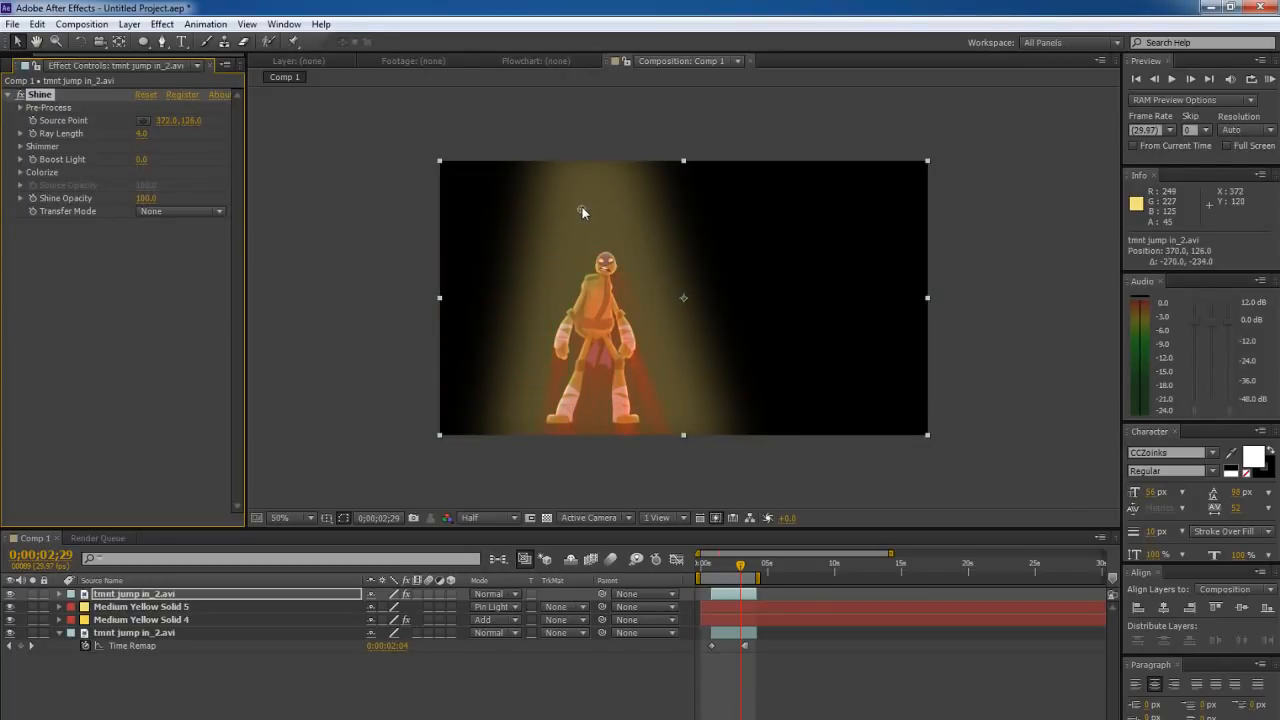
pyautogui.moveTo(584, 212); pyautogui.dragTo(596, 206)
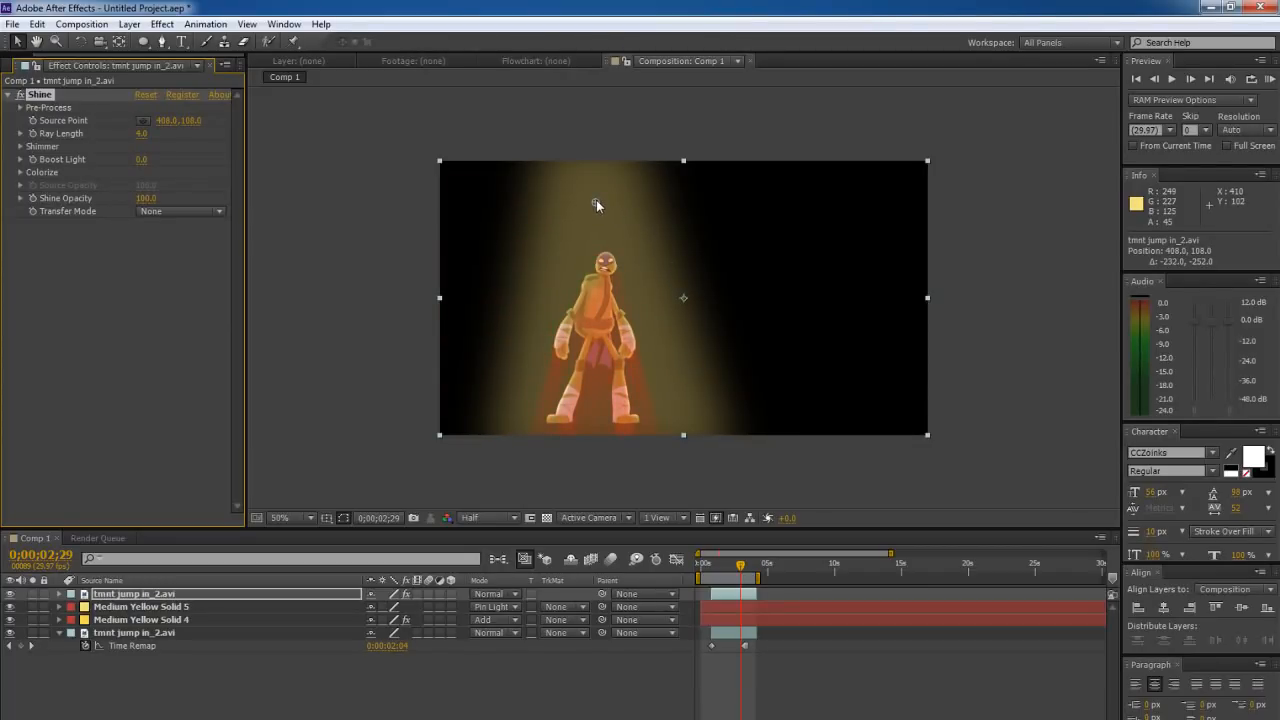
pyautogui.moveTo(596, 204); pyautogui.dragTo(596, 192)
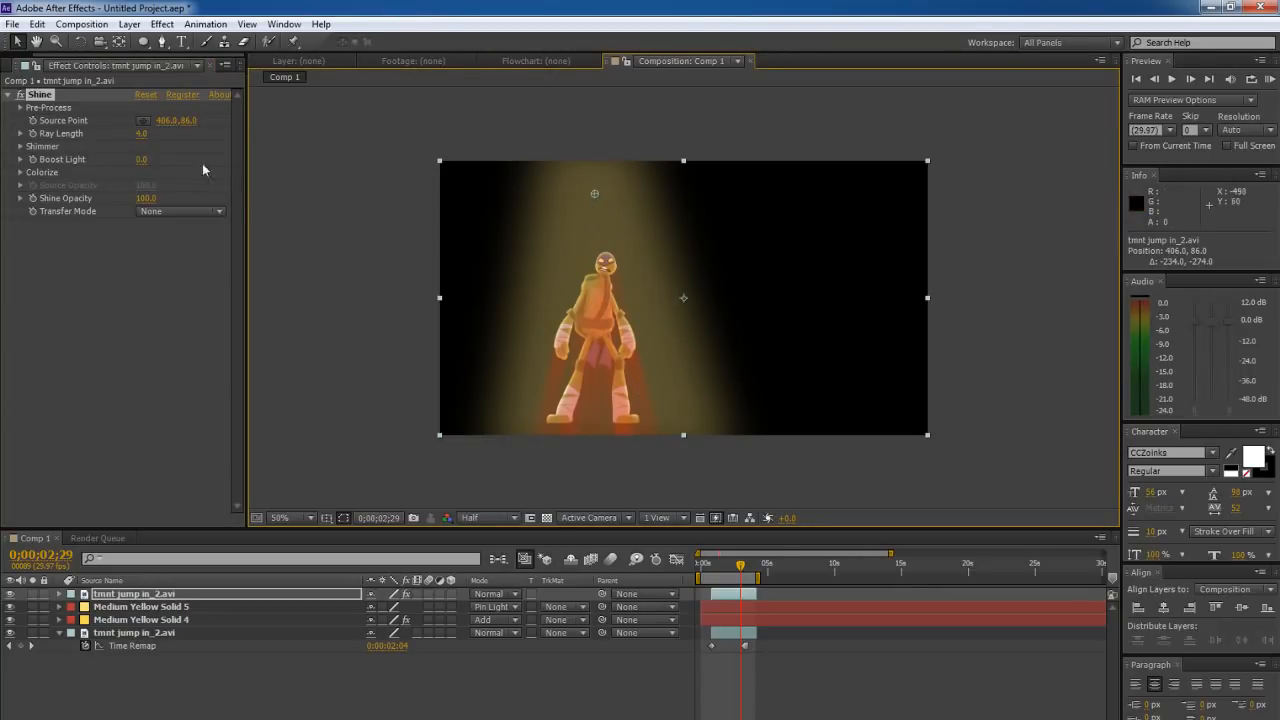
pyautogui.moveTo(216, 212)
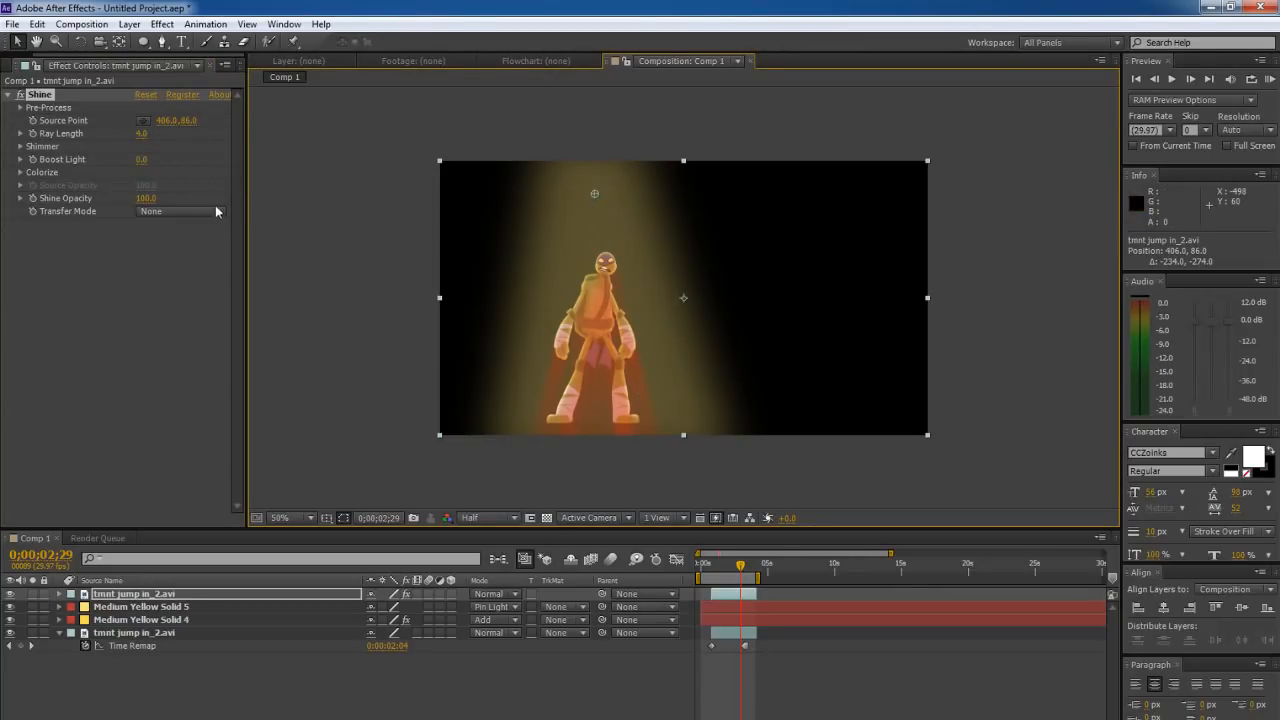
# Set Shine Colorize to One Color and pick a golden colour for it
pyautogui.click(20, 172)
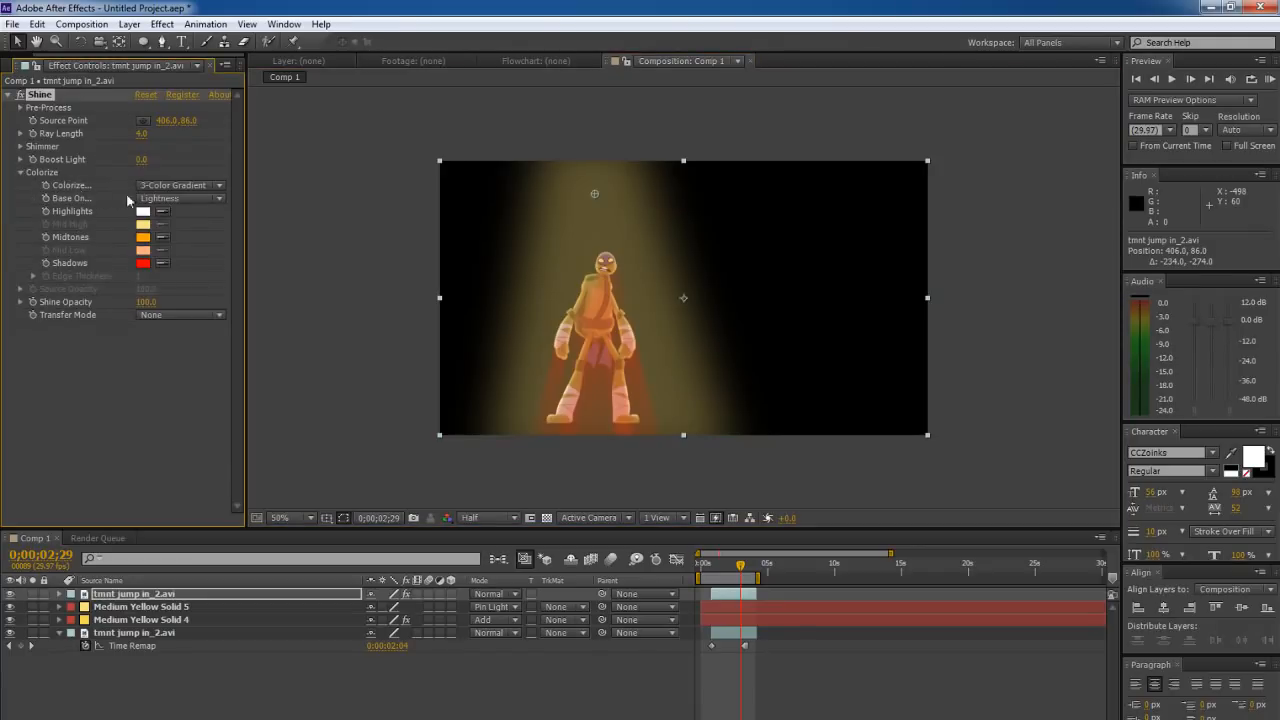
pyautogui.click(180, 184)
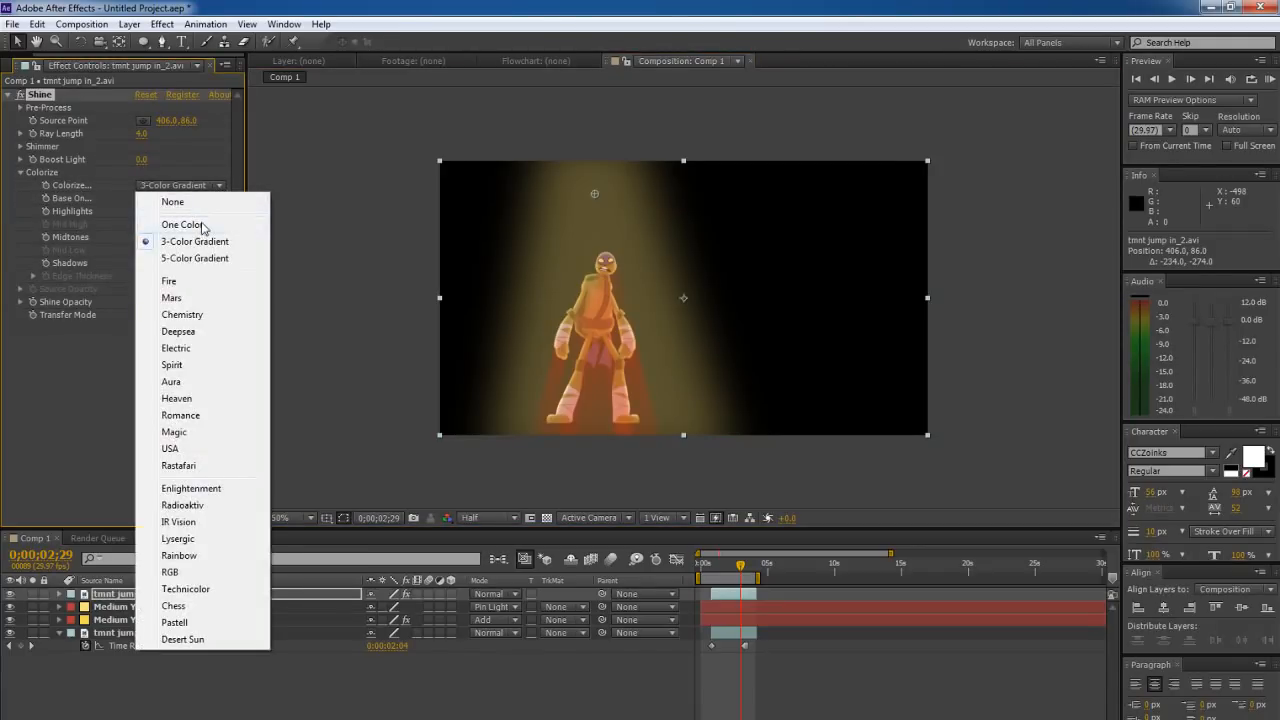
pyautogui.click(180, 224)
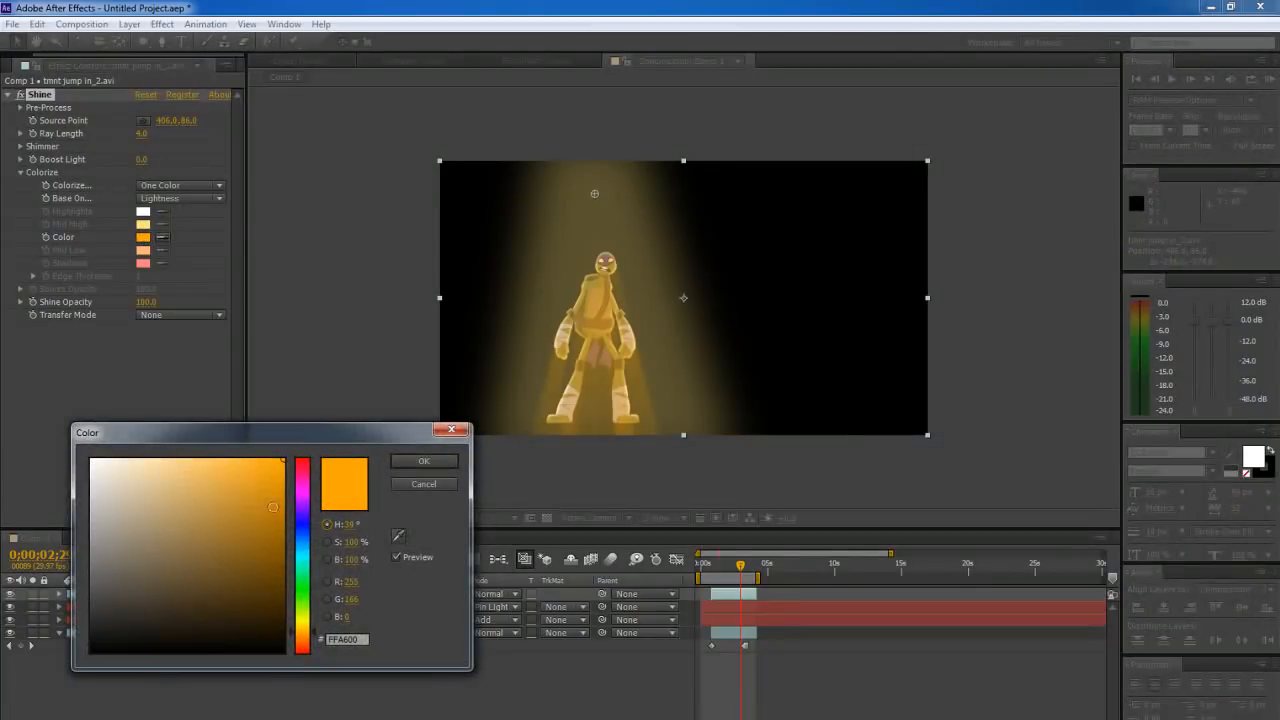
pyautogui.click(424, 460)
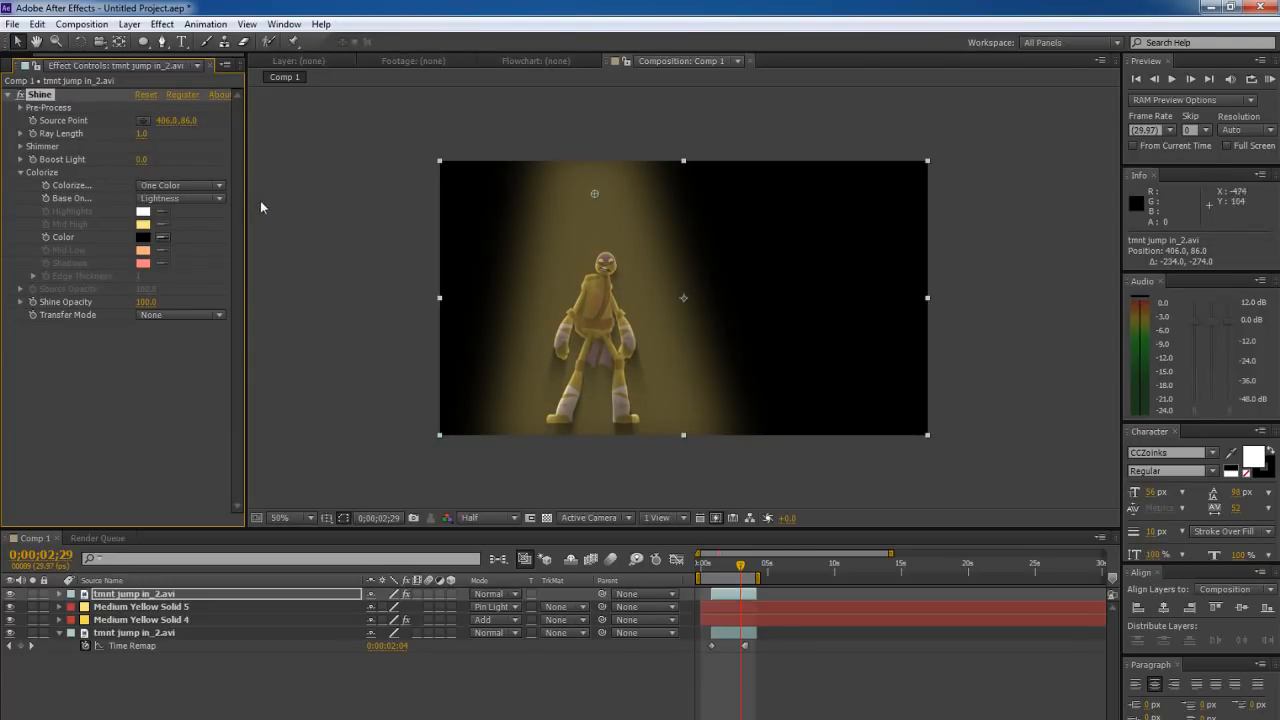
pyautogui.moveTo(240, 348)
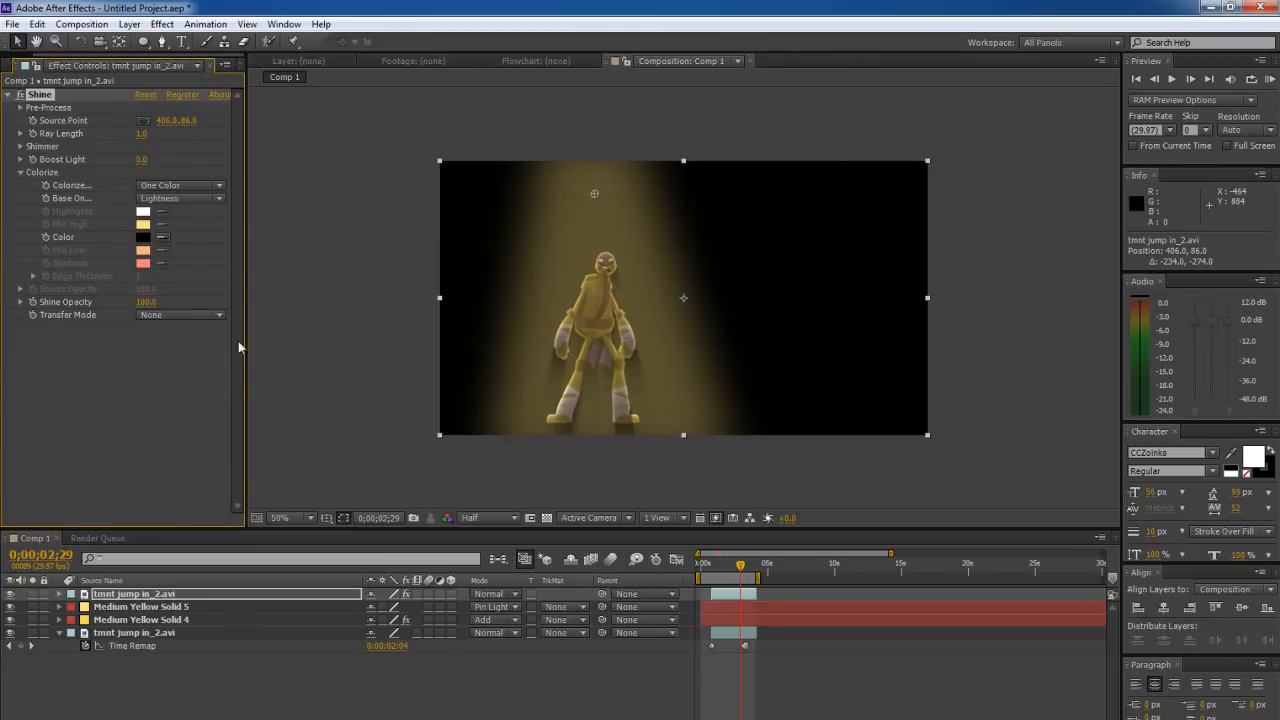
pyautogui.moveTo(224, 320)
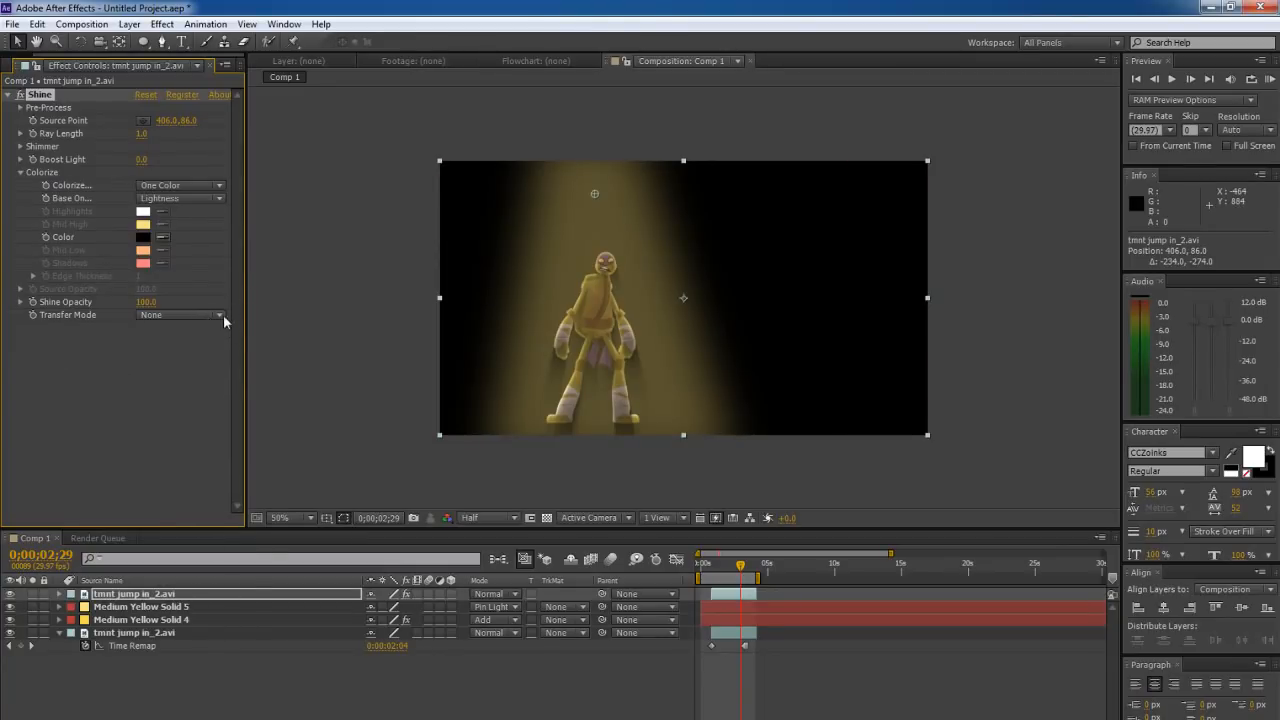
# Review Transfer Mode and Base On, set Shine Opacity to 43.0 and Base On back to Lightness
pyautogui.click(180, 314)
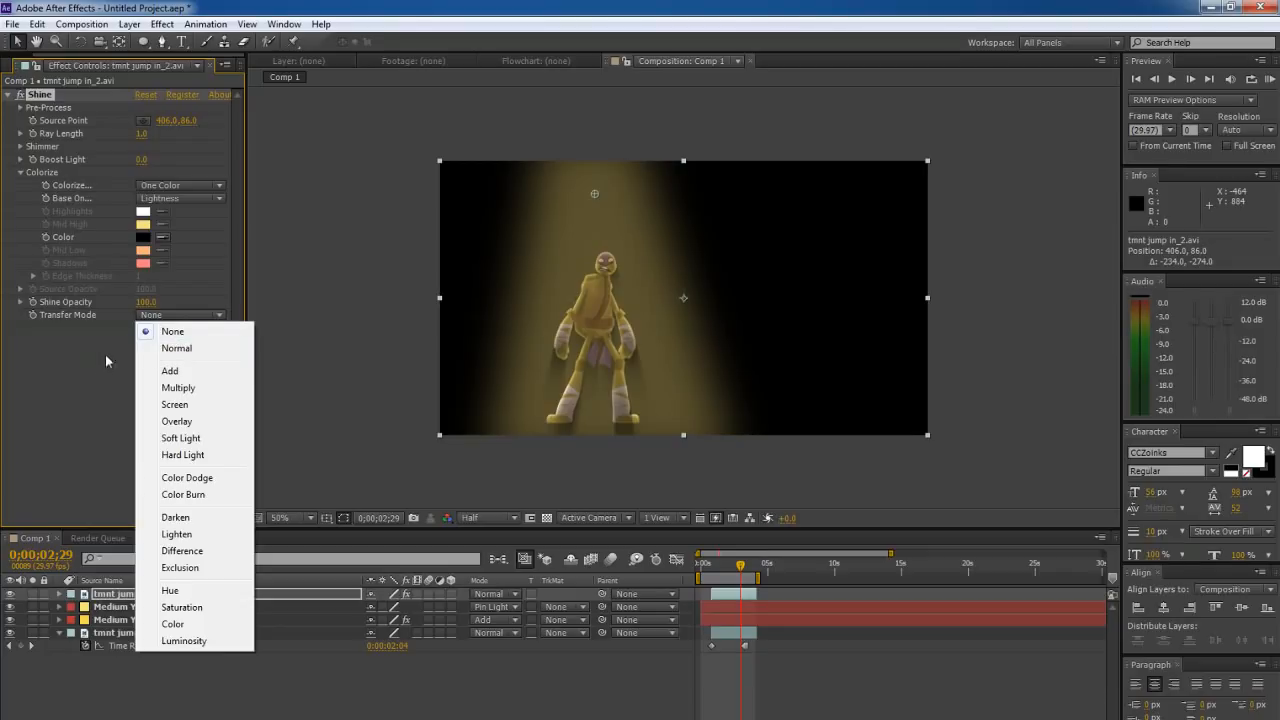
pyautogui.moveTo(216, 204)
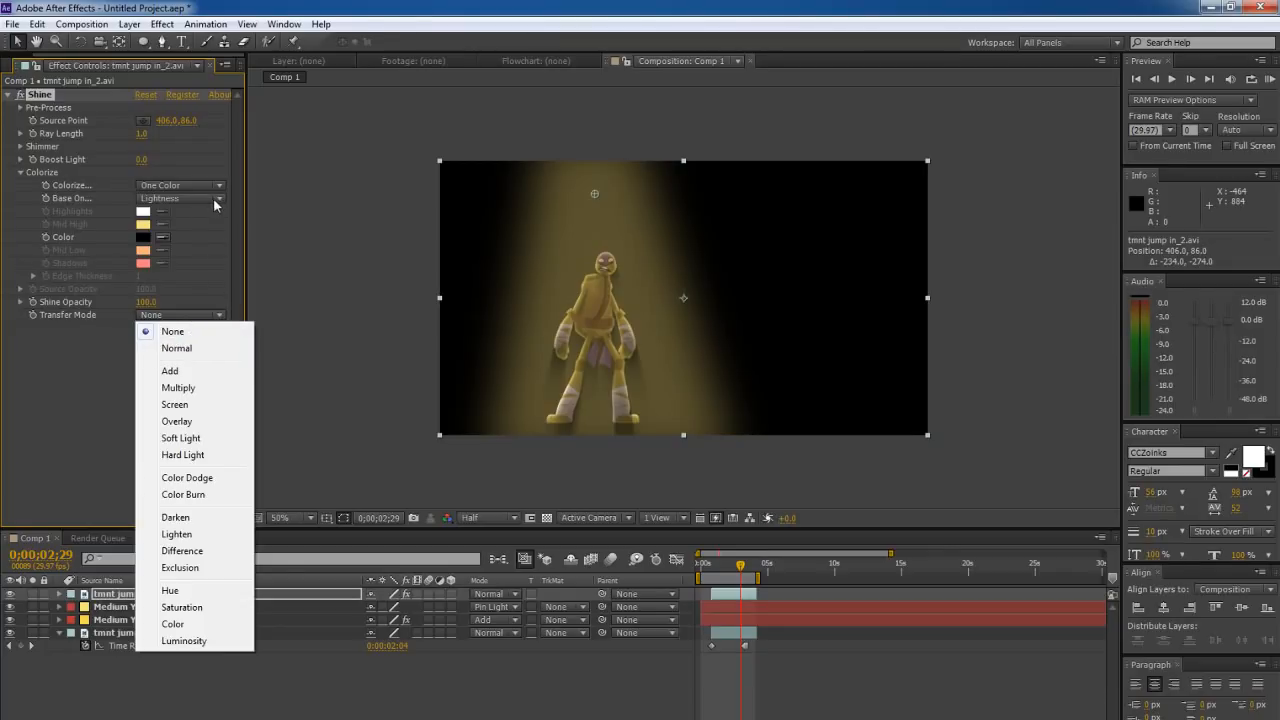
pyautogui.click(180, 198)
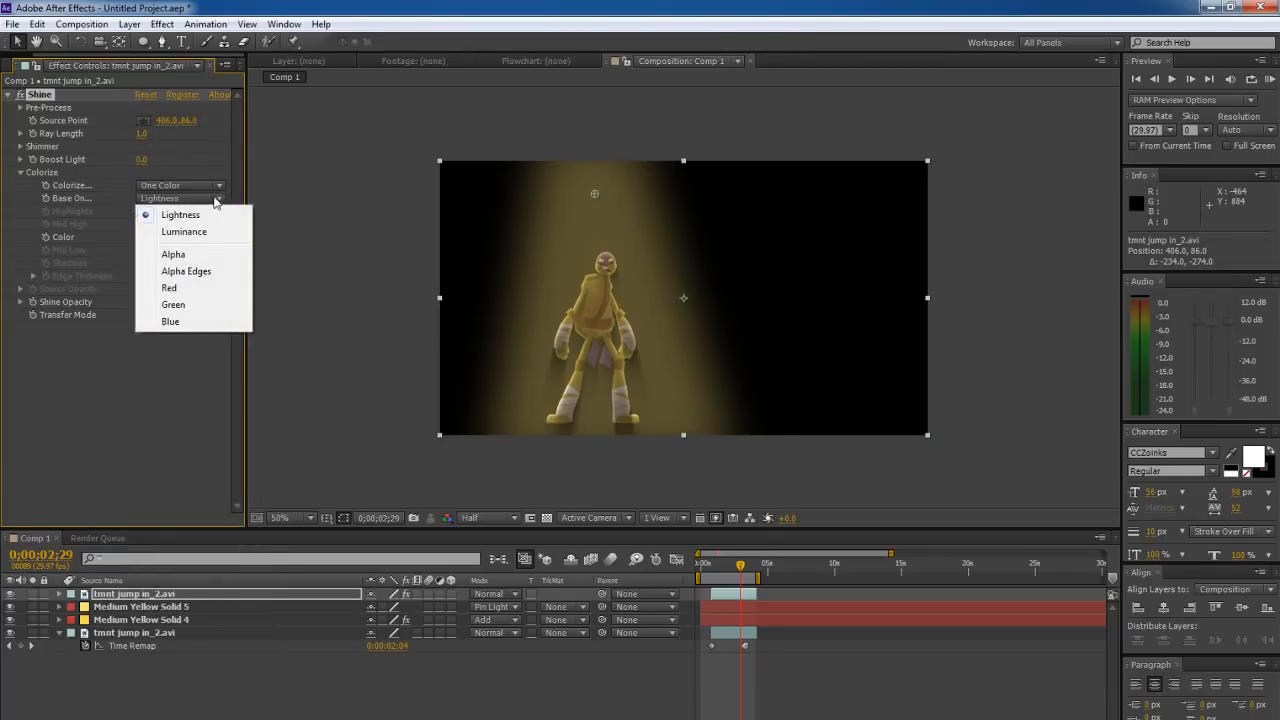
pyautogui.click(184, 232)
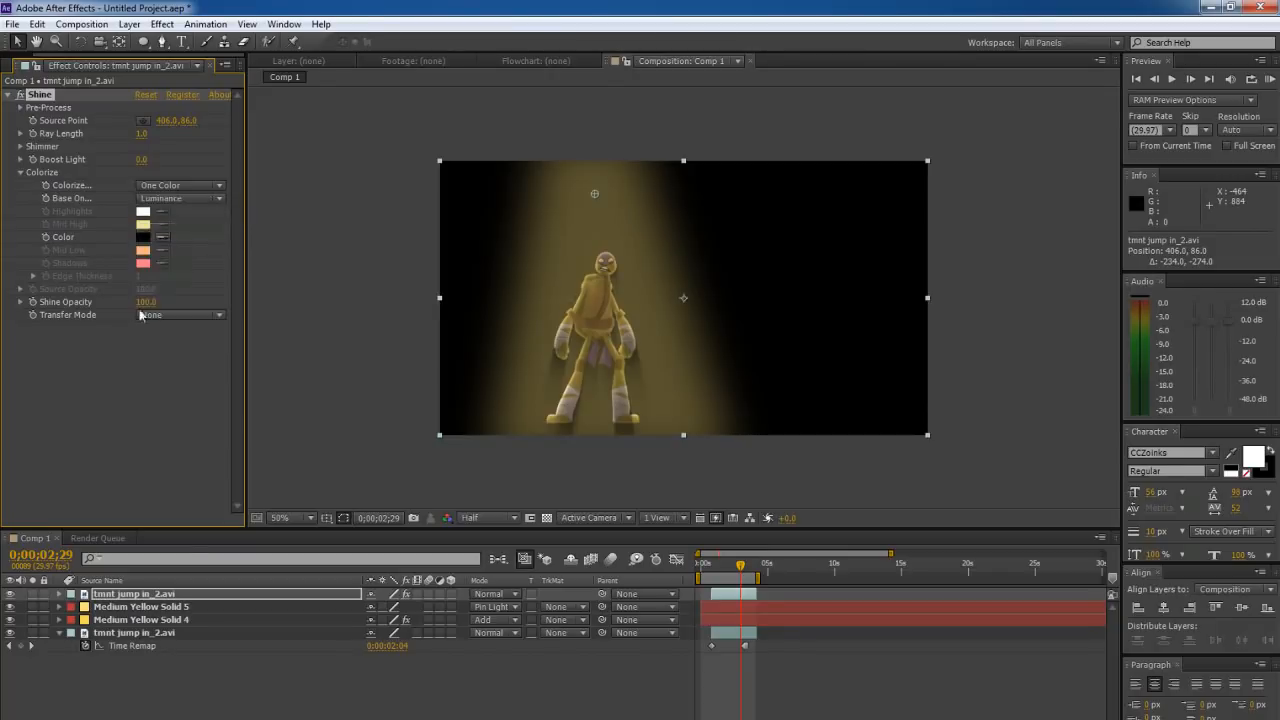
pyautogui.click(180, 198)
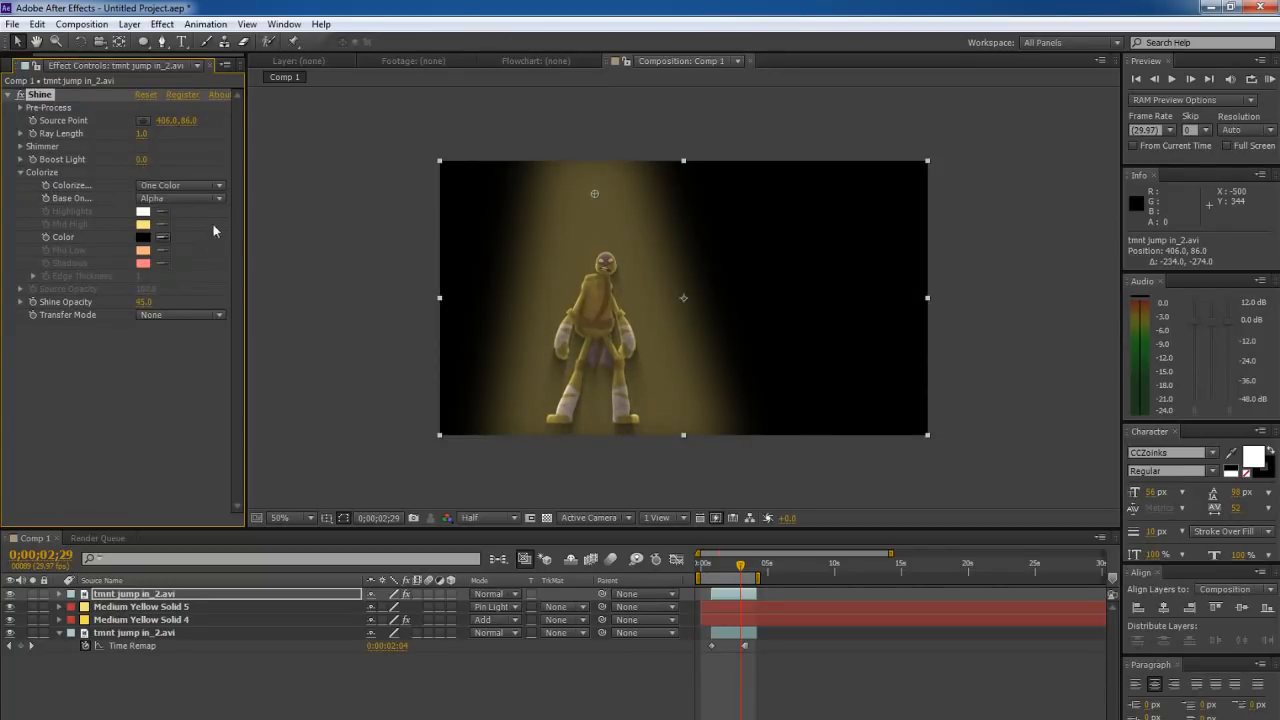
pyautogui.click(180, 198)
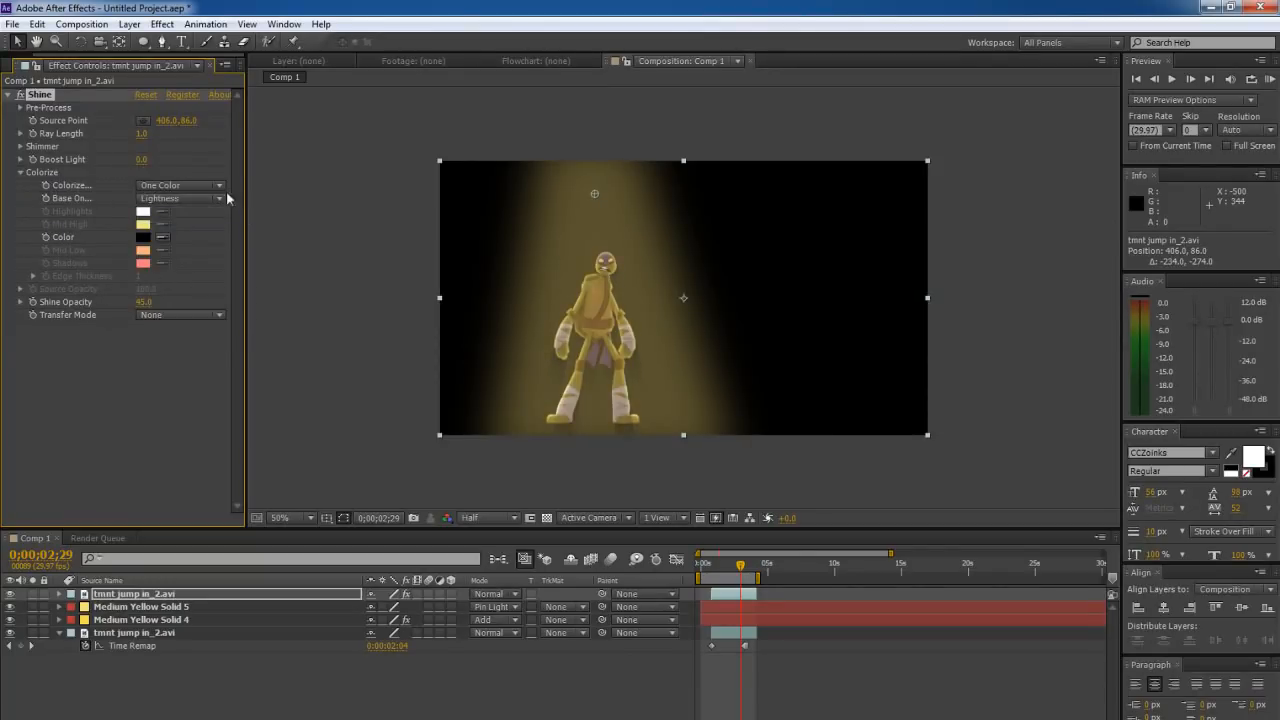
pyautogui.click(180, 198)
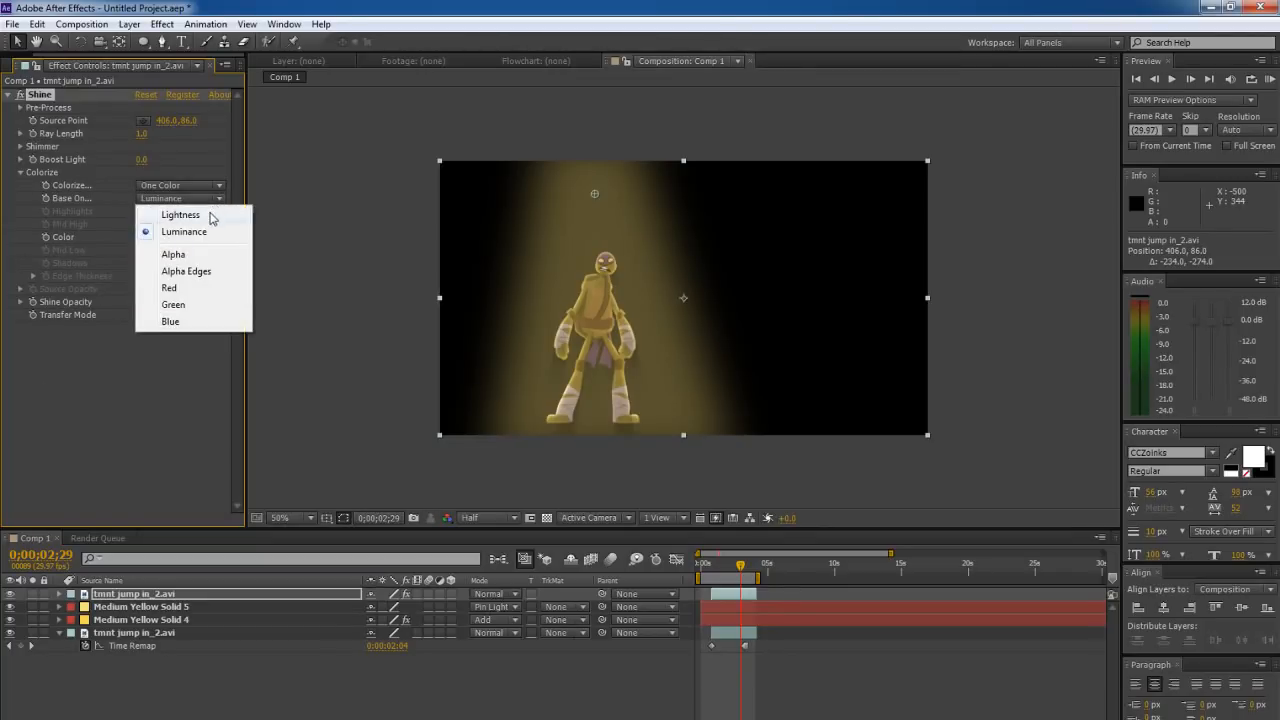
pyautogui.click(180, 214)
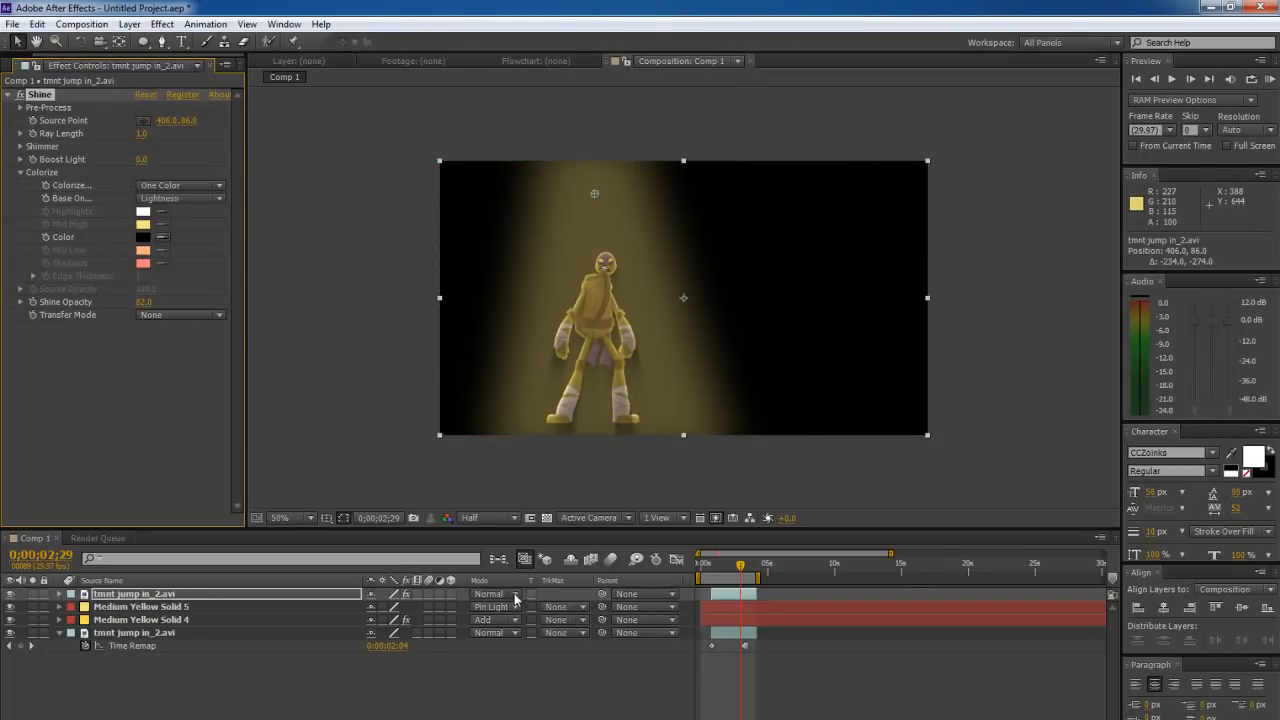
pyautogui.click(490, 592)
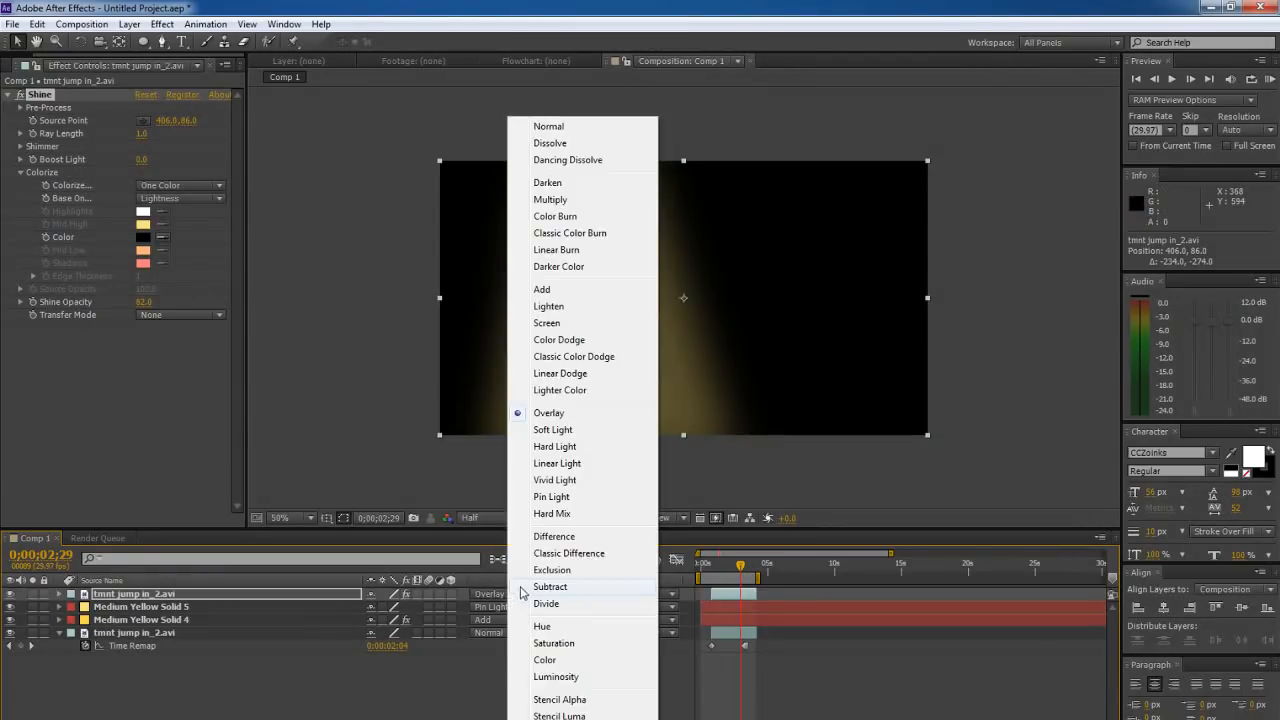
pyautogui.click(546, 322)
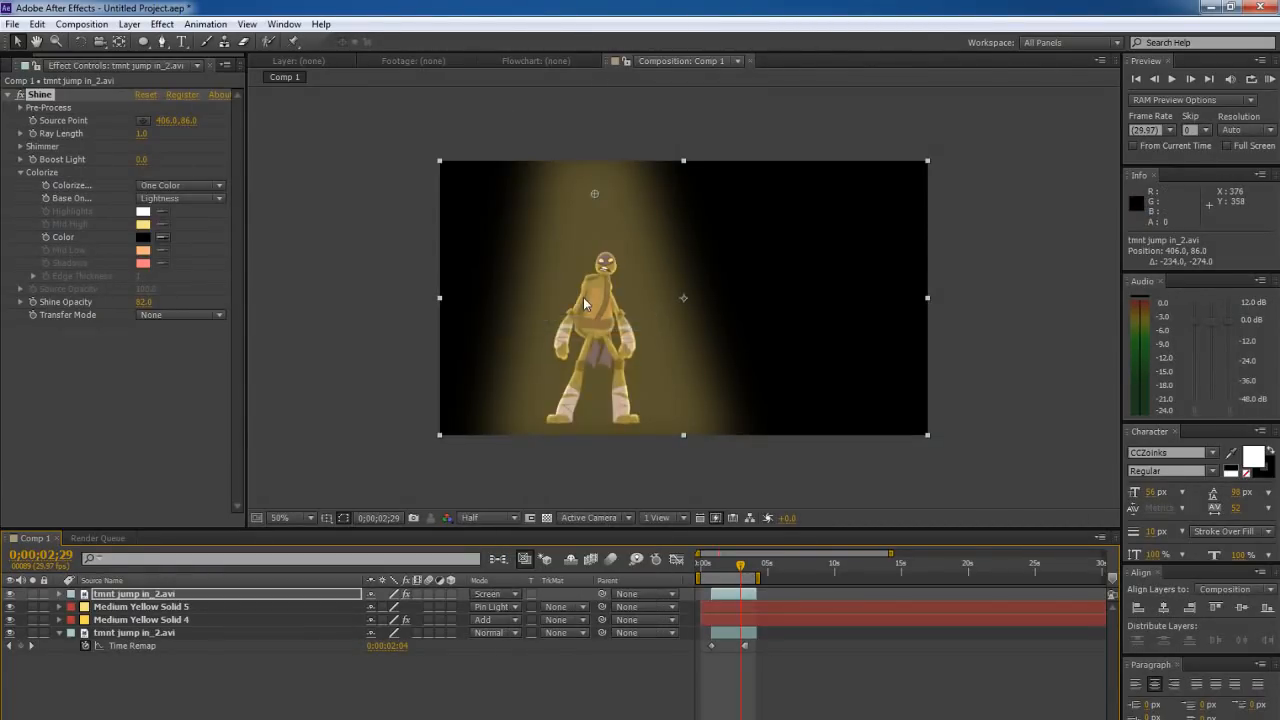
pyautogui.click(496, 594)
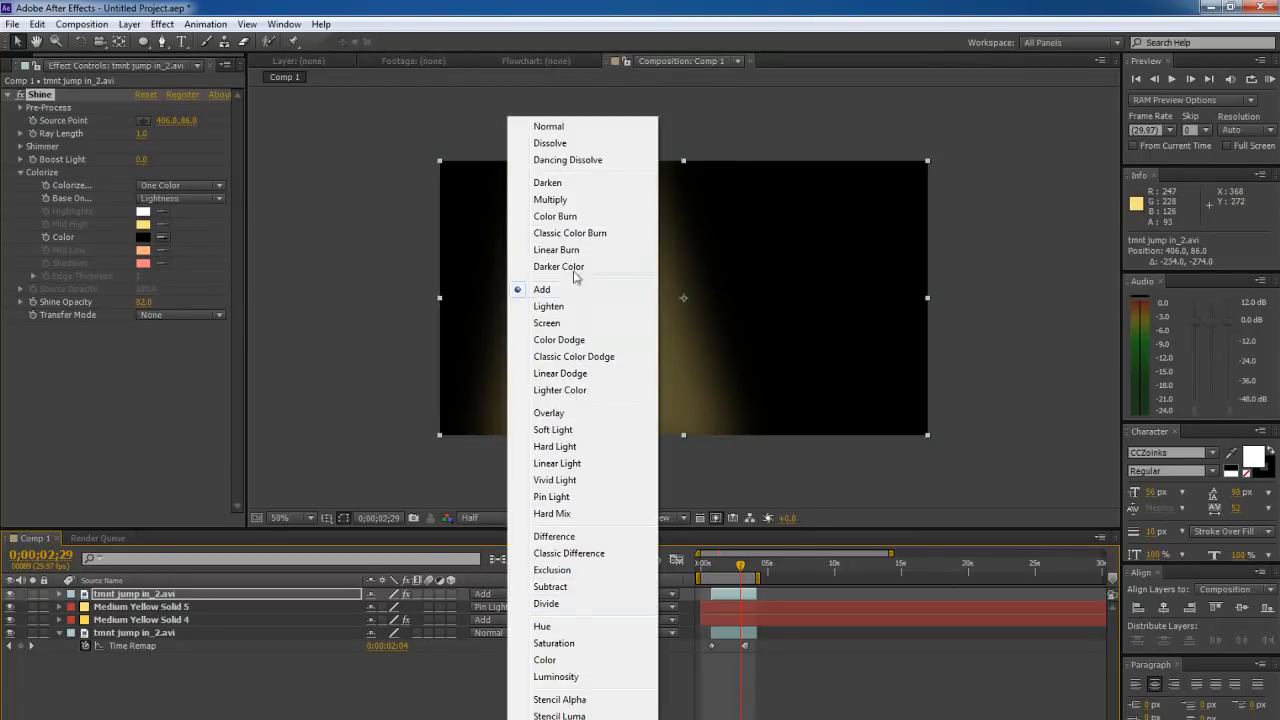
pyautogui.click(550, 200)
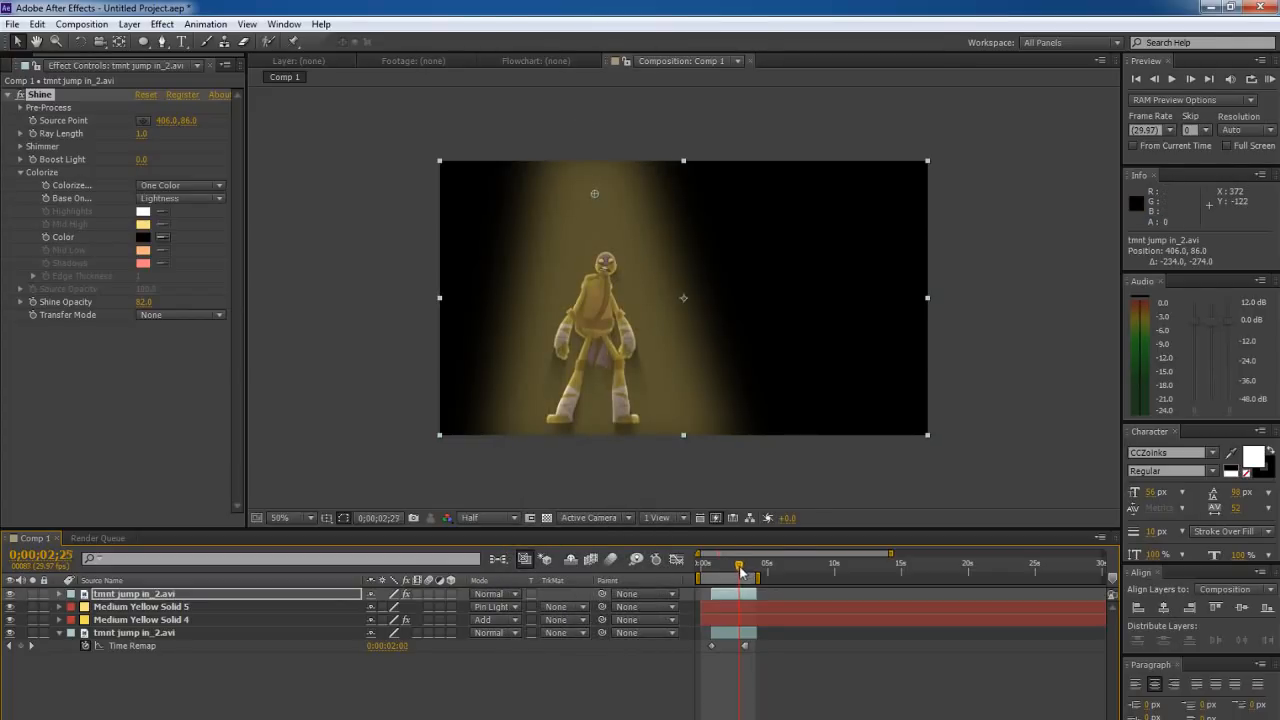
# Scrub the current-time indicator through the jump and back to the standing pose
pyautogui.moveTo(740, 564); pyautogui.dragTo(724, 564)
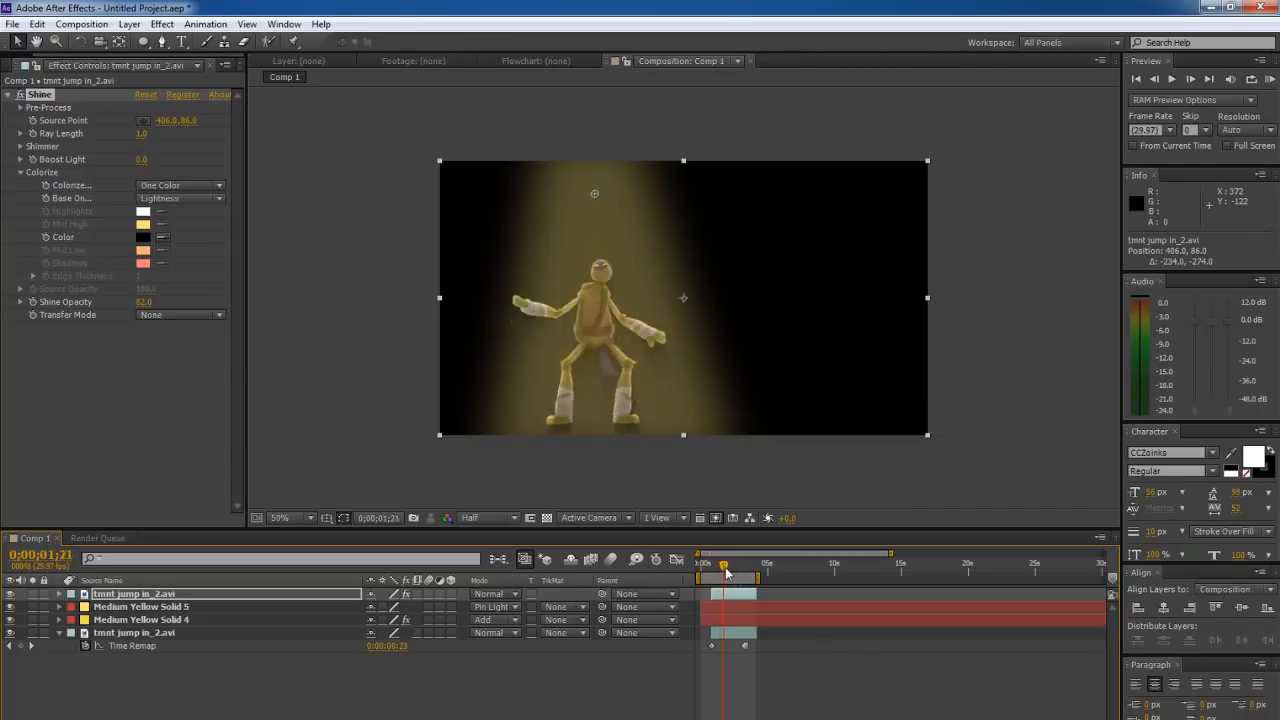
pyautogui.moveTo(724, 564); pyautogui.dragTo(710, 564)
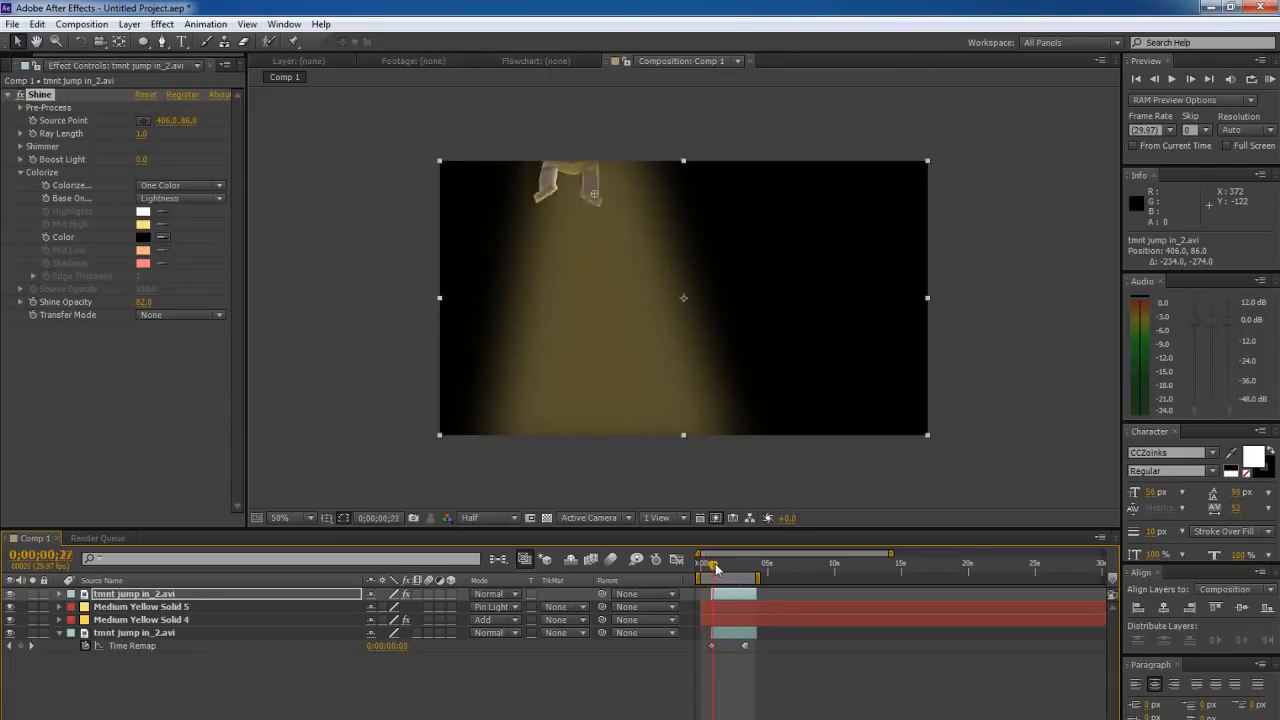
pyautogui.moveTo(716, 552); pyautogui.dragTo(734, 552)
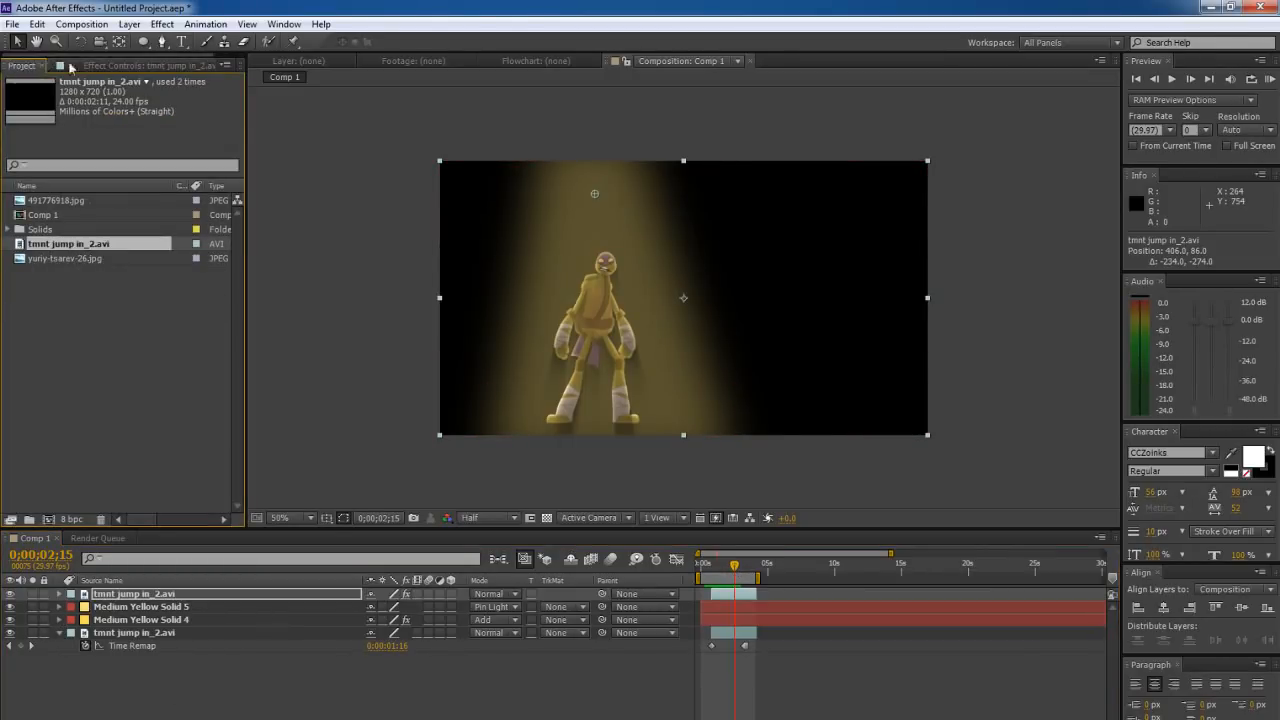
# Drop the subway JPG below the turtle layers as background and lower its Opacity
pyautogui.click(68, 258)
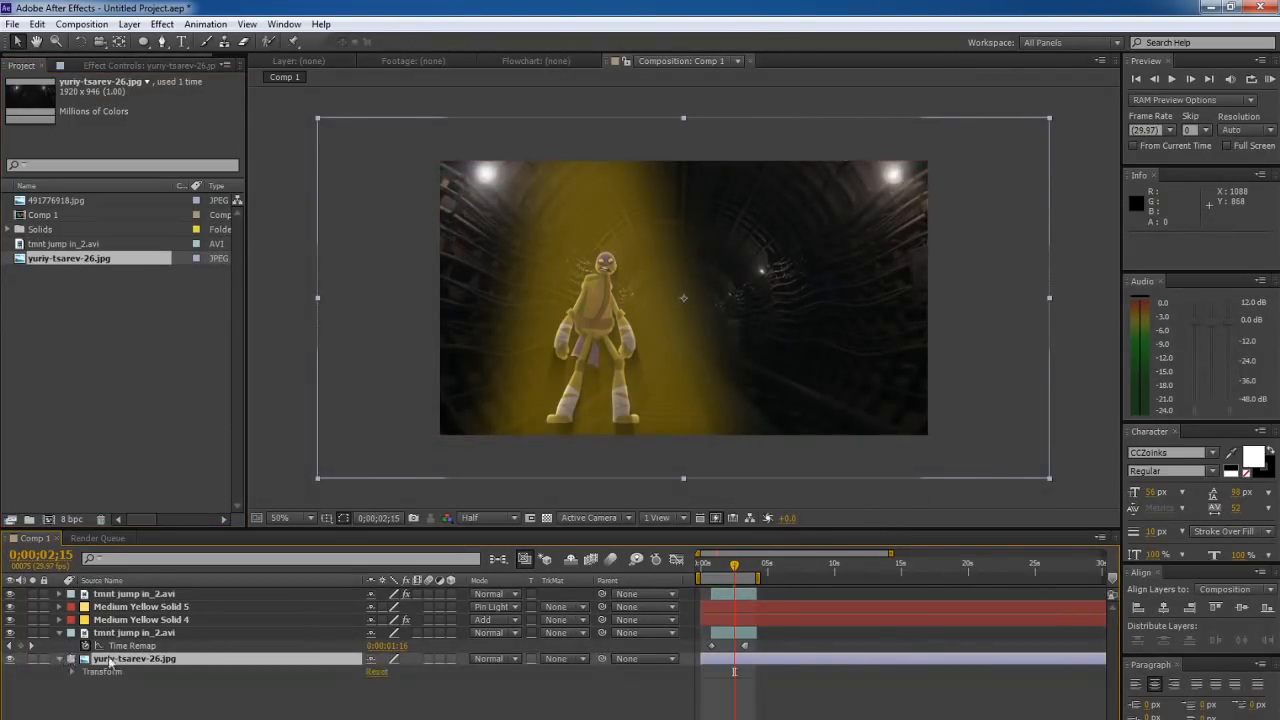
pyautogui.click(72, 672)
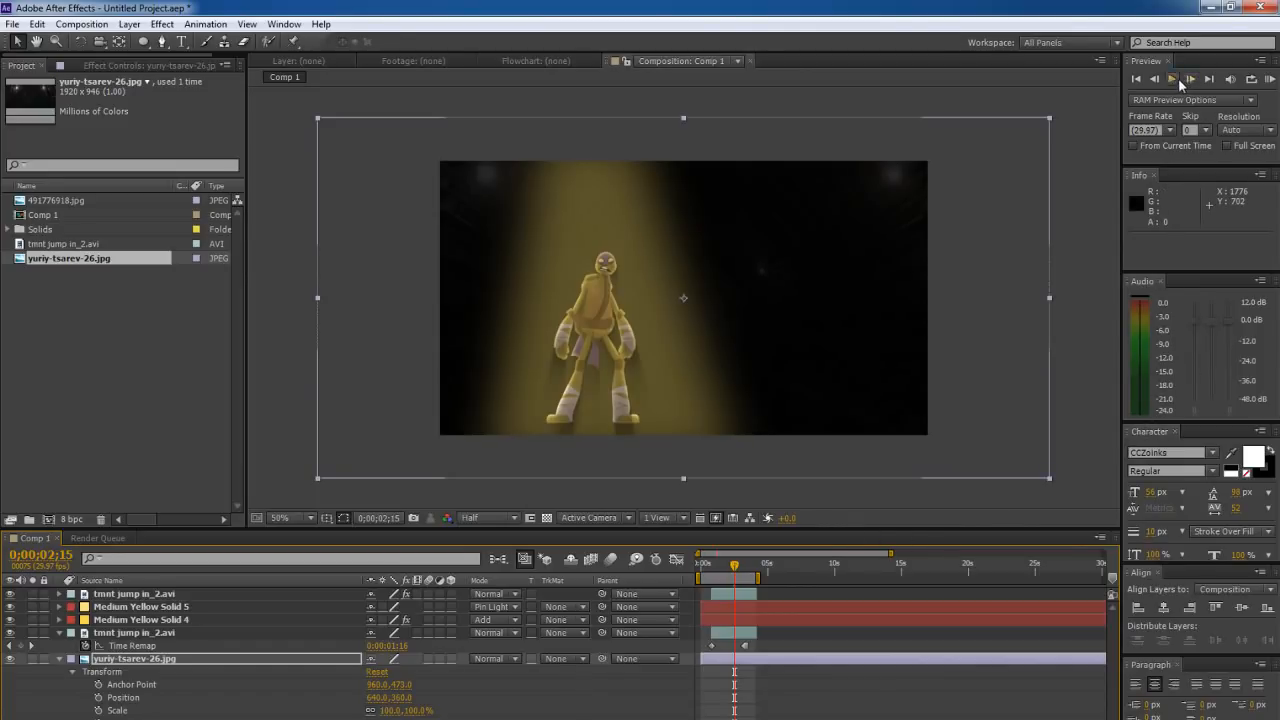
pyautogui.click(1188, 80)
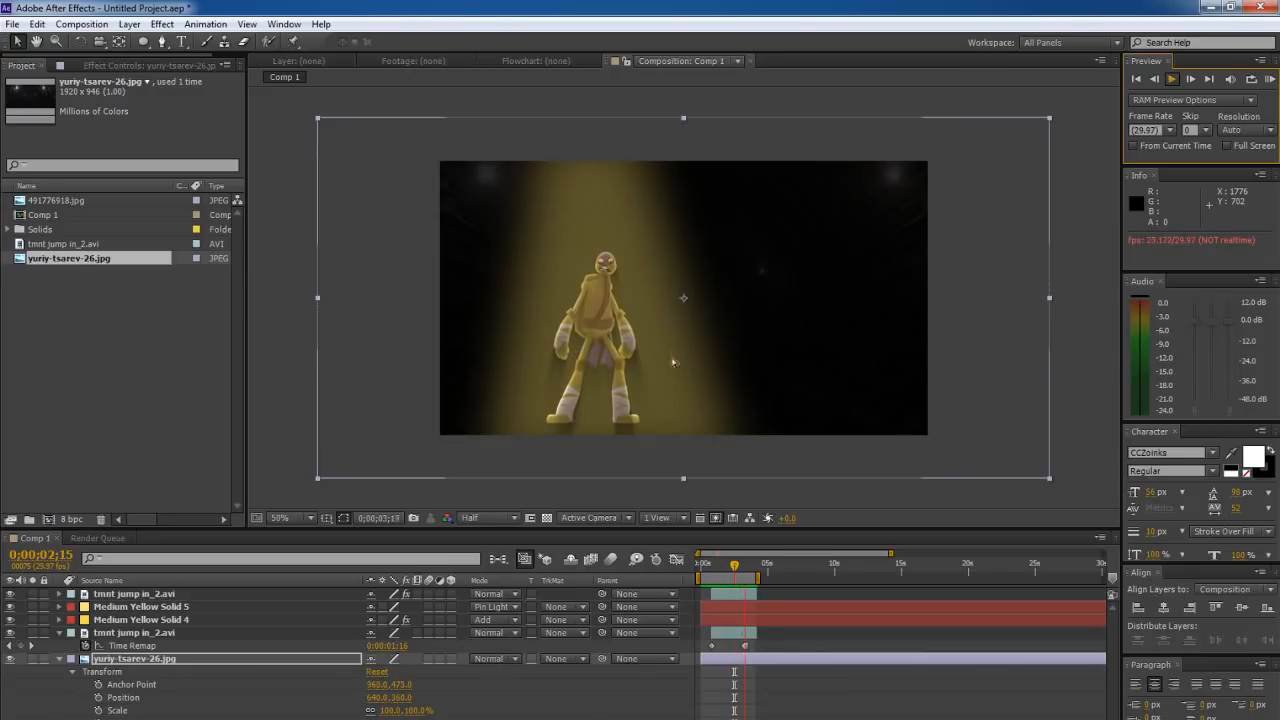
pyautogui.click(1172, 80)
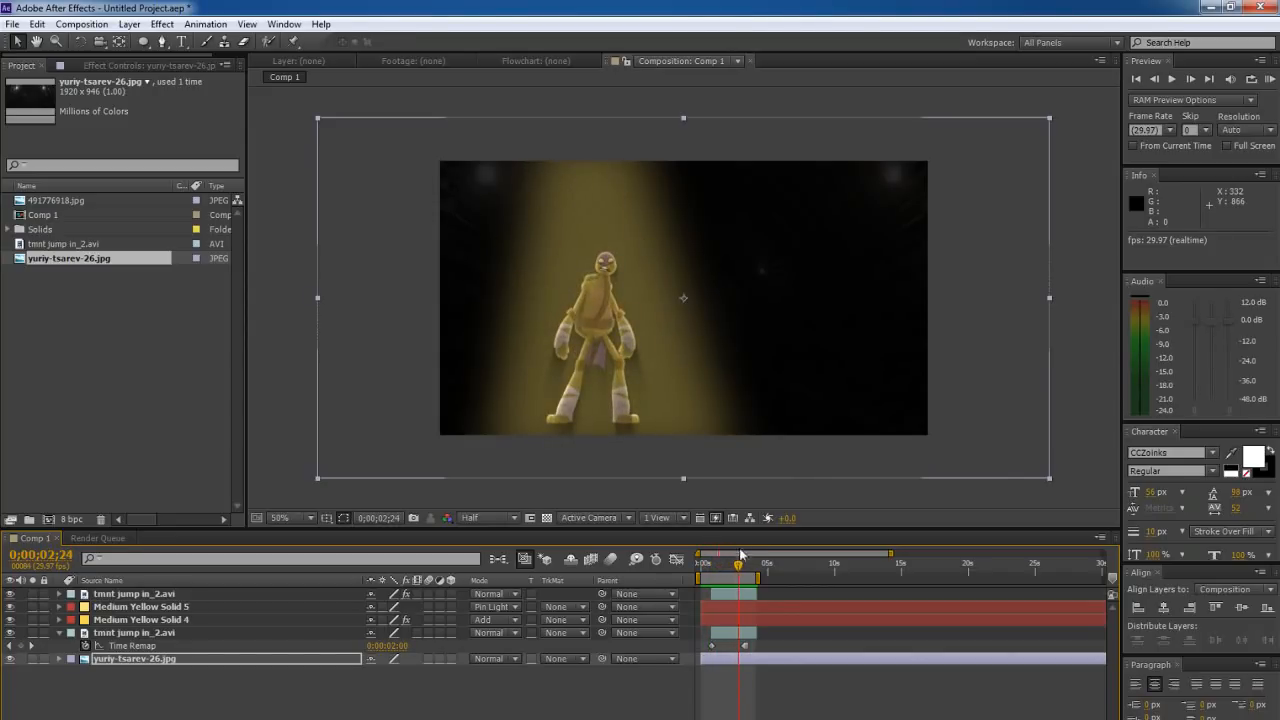
pyautogui.moveTo(740, 552)
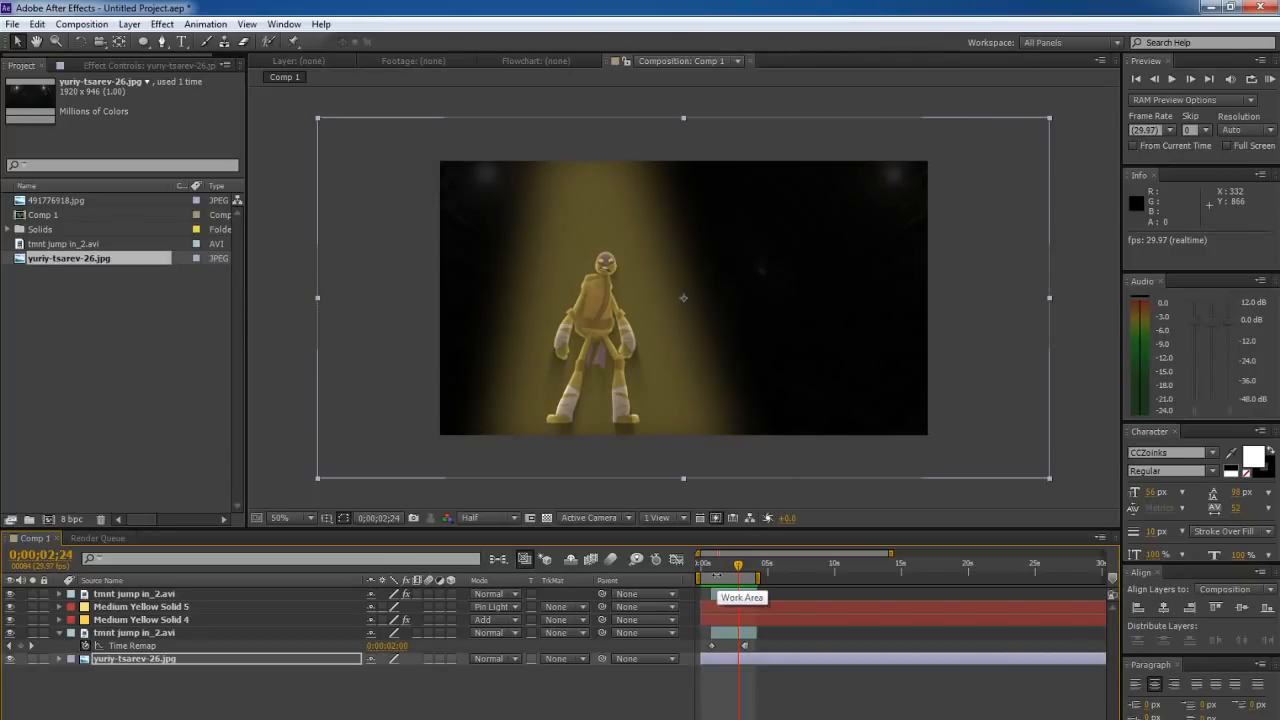